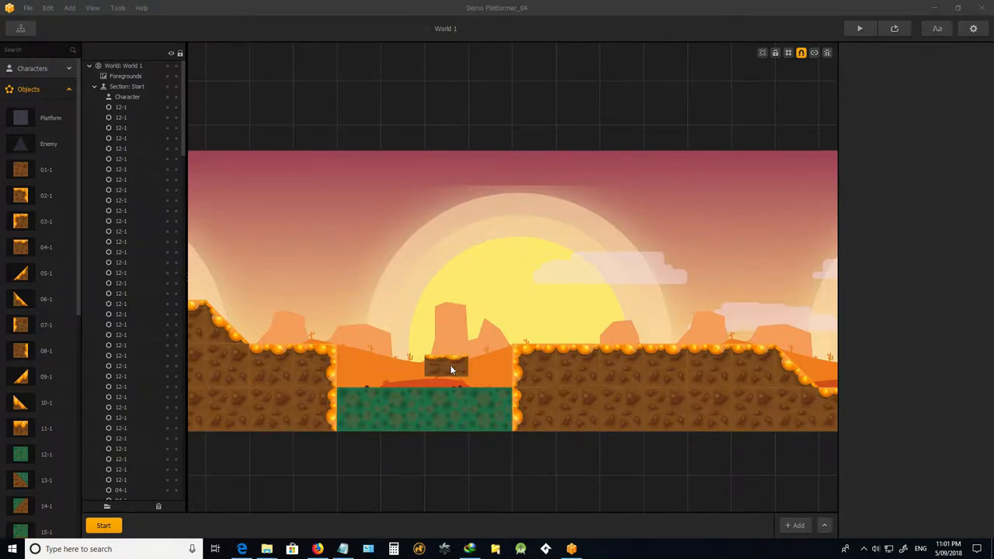
- Select the small dirt platform above the green pit and set its collision to Collide
left_click(447, 369)
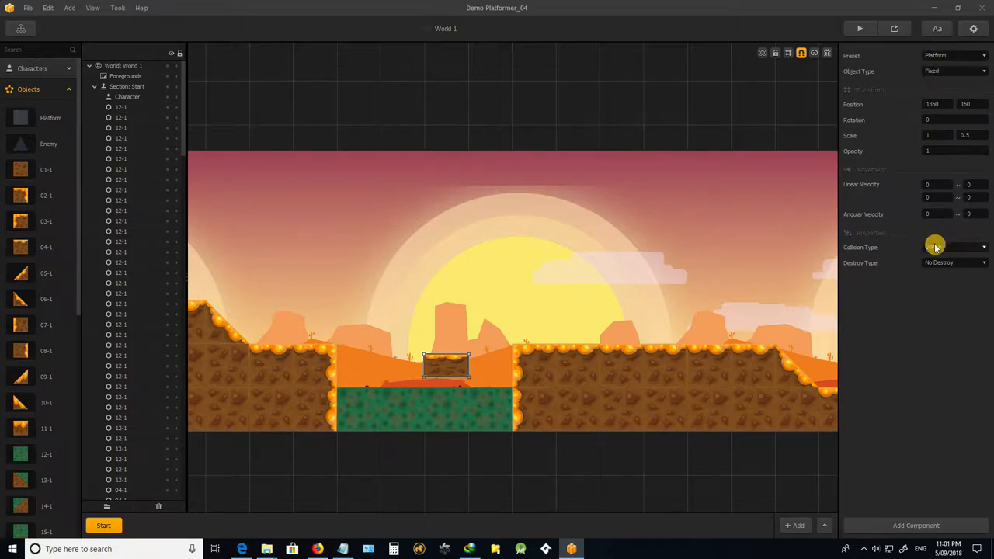
left_click(956, 247)
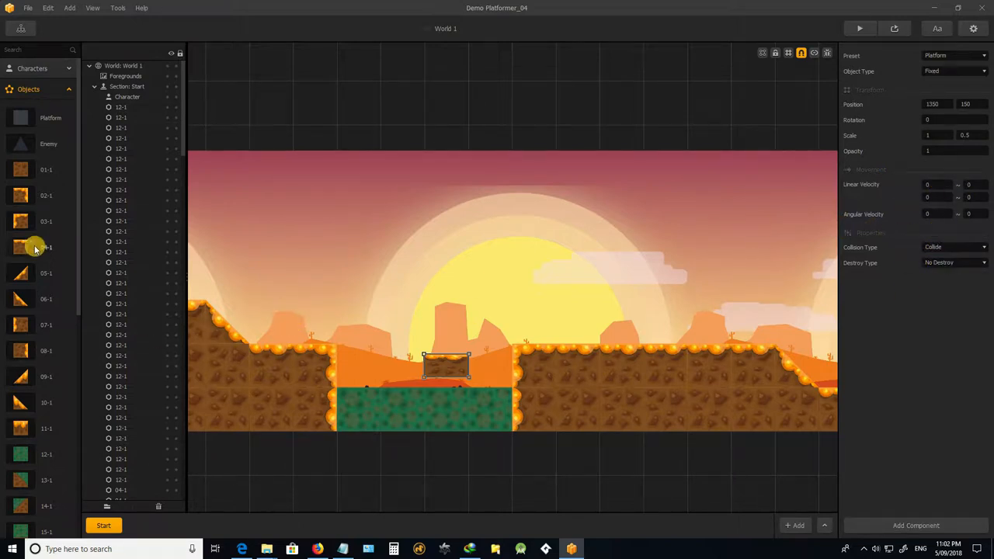
- Drag the attached path's upper point up-left and add a new point down to the left
scroll("down", 3)
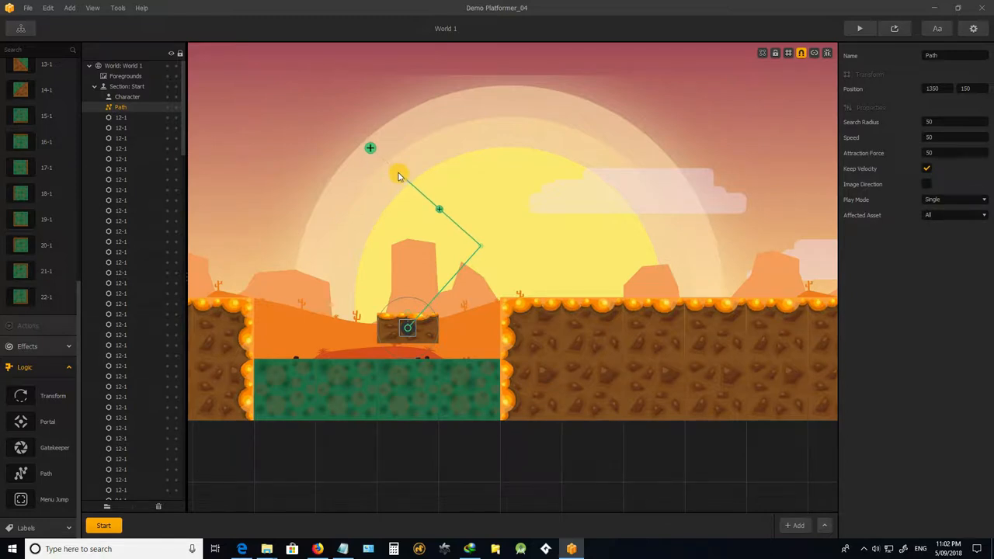
left_click_drag(399, 175, 371, 148)
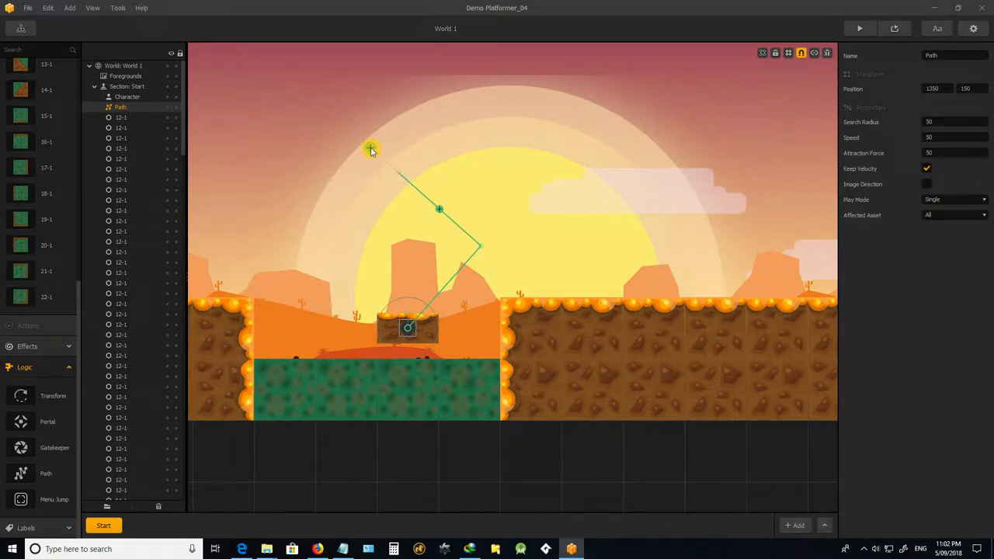
left_click_drag(371, 150, 329, 261)
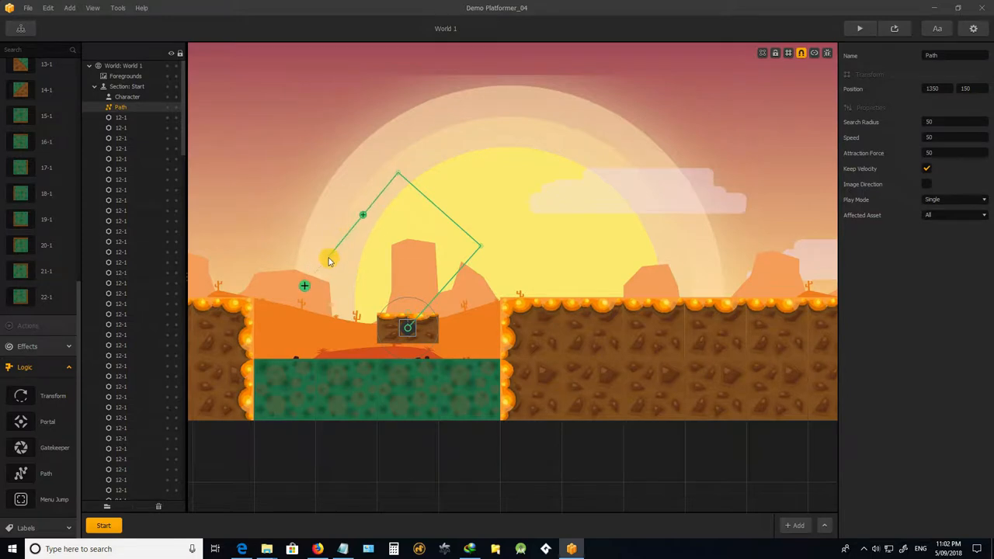
left_click_drag(330, 259, 324, 242)
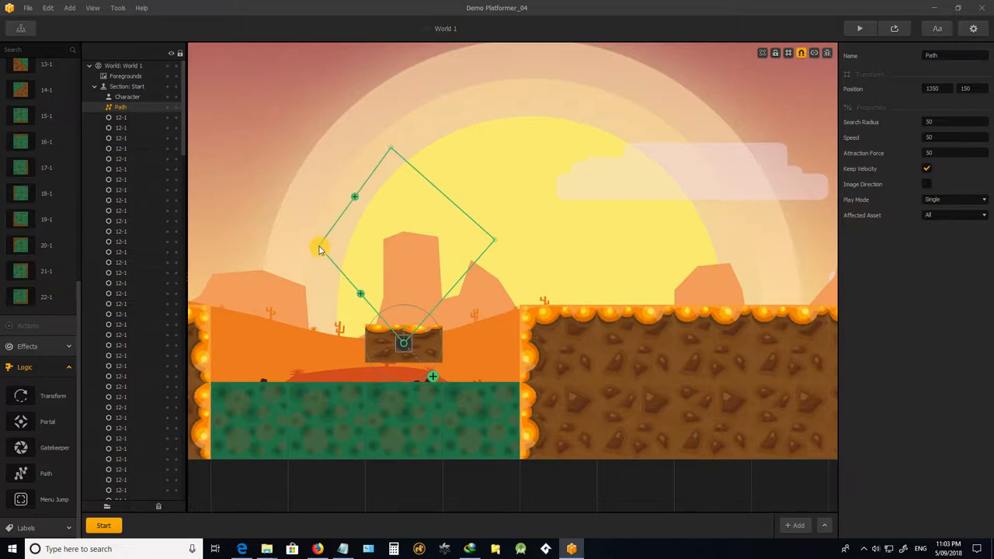
- Add path points and round its top, lower-right and upper-left corners into a near-circular loop
left_click_drag(320, 249, 351, 196)
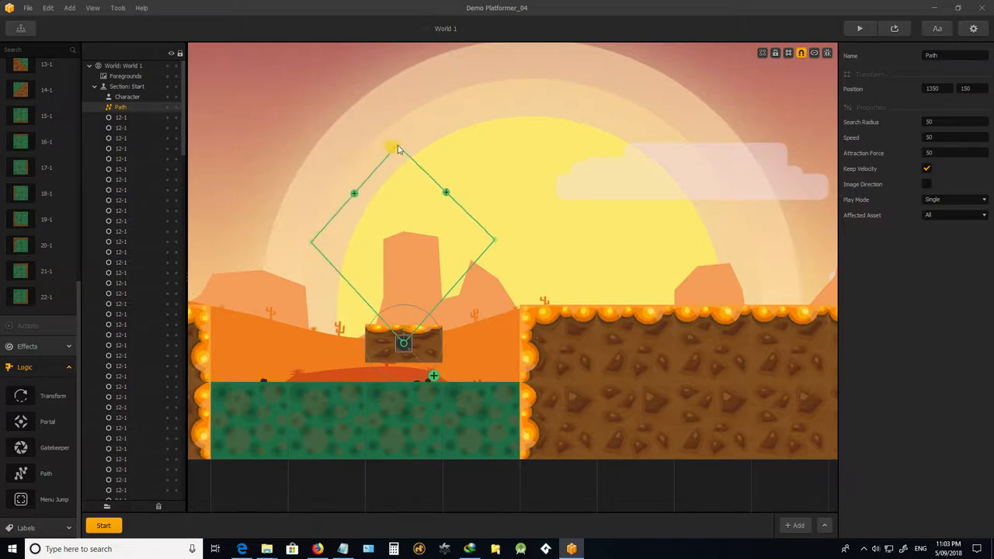
left_click_drag(397, 148, 404, 173)
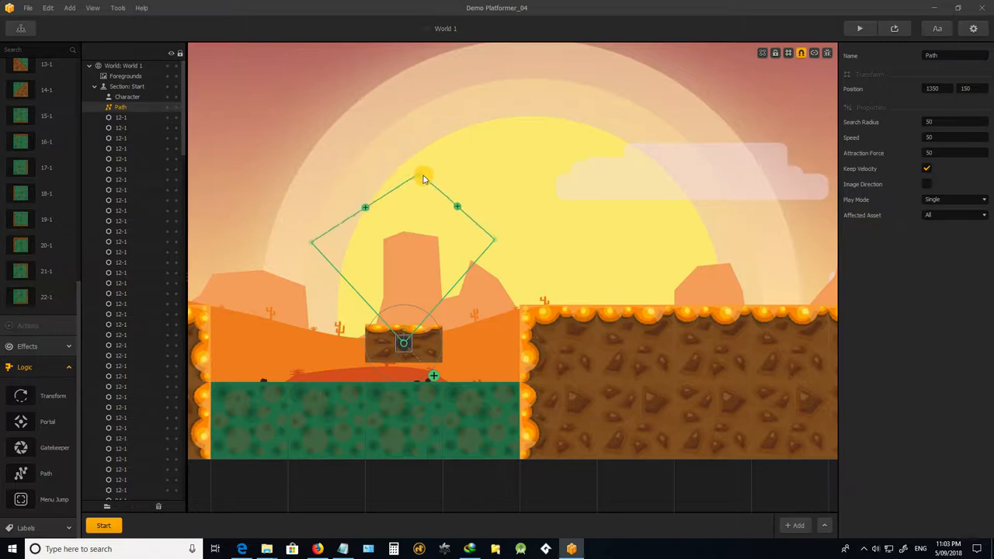
left_click_drag(423, 173, 381, 226)
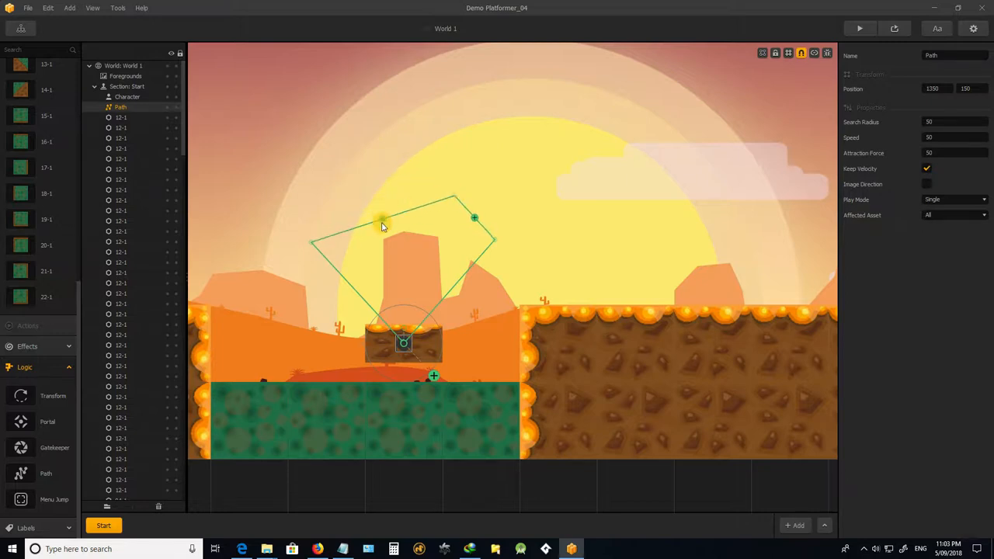
left_click_drag(381, 225, 392, 194)
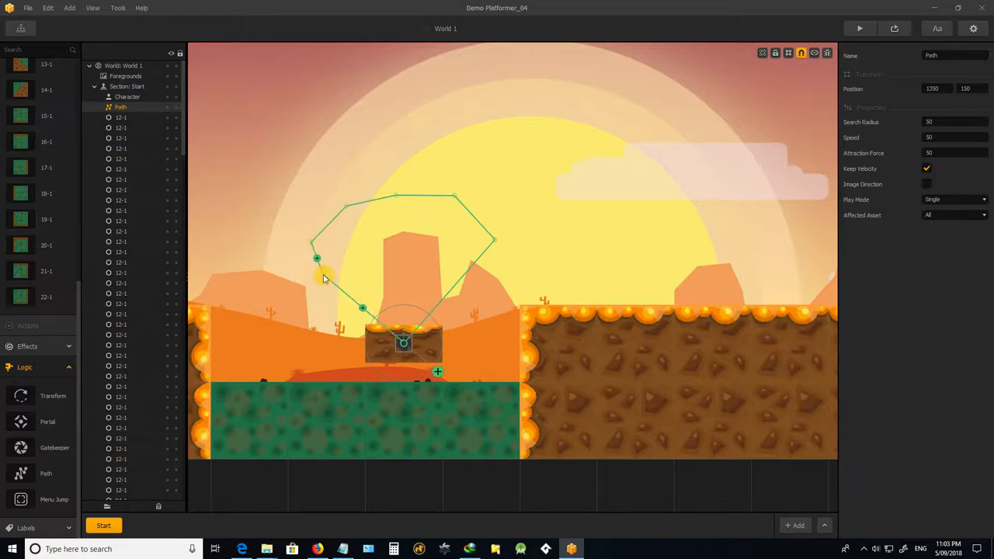
mouse_move(326, 286)
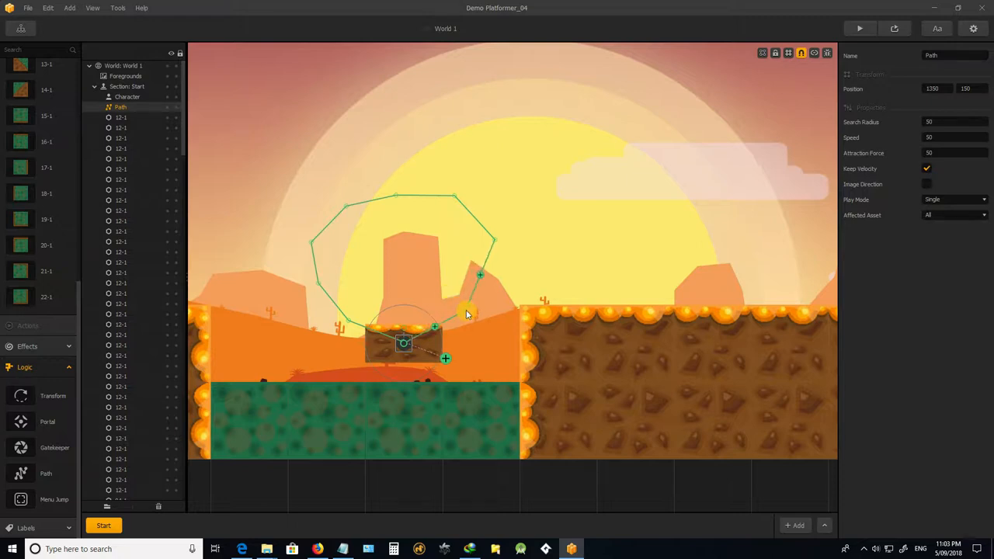
left_click_drag(466, 315, 485, 282)
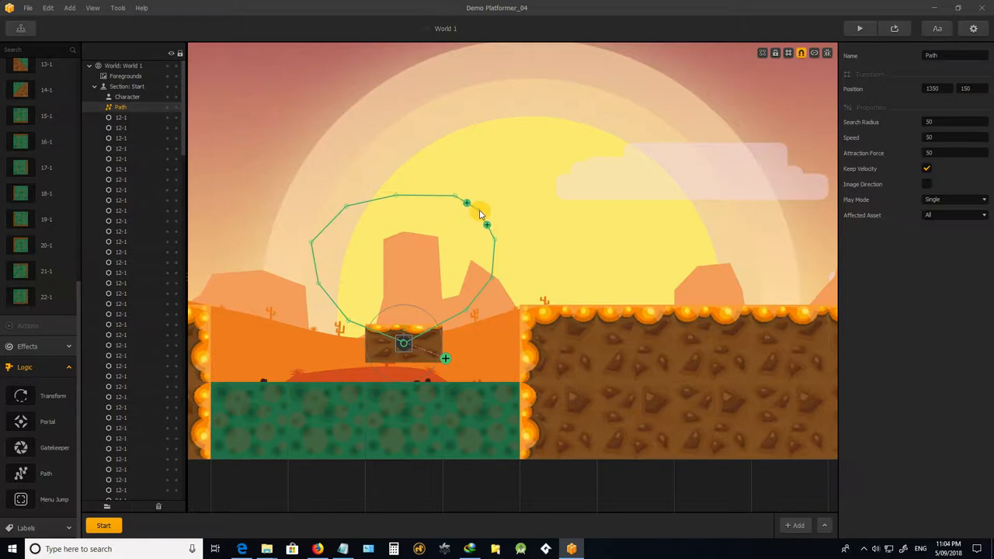
left_click_drag(468, 202, 454, 192)
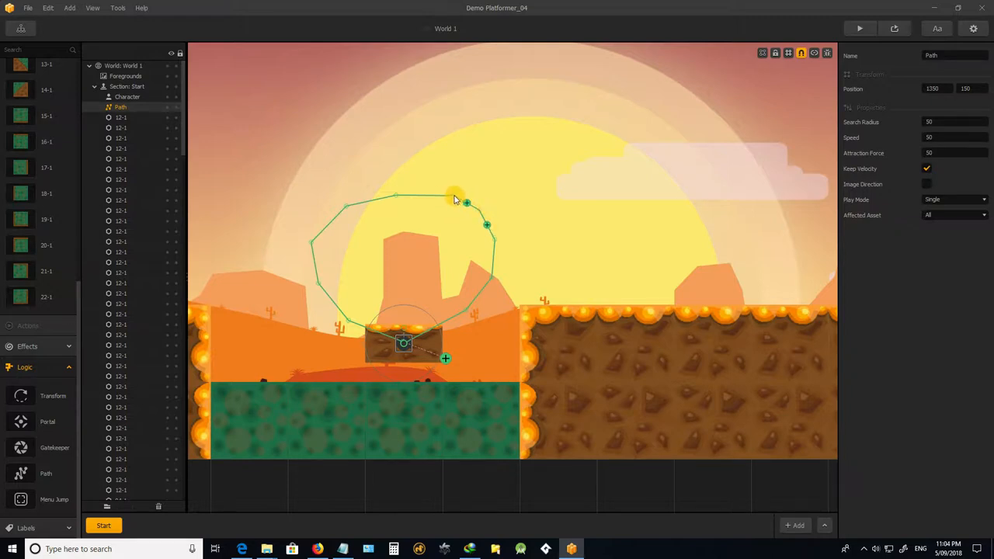
left_click_drag(466, 190, 417, 192)
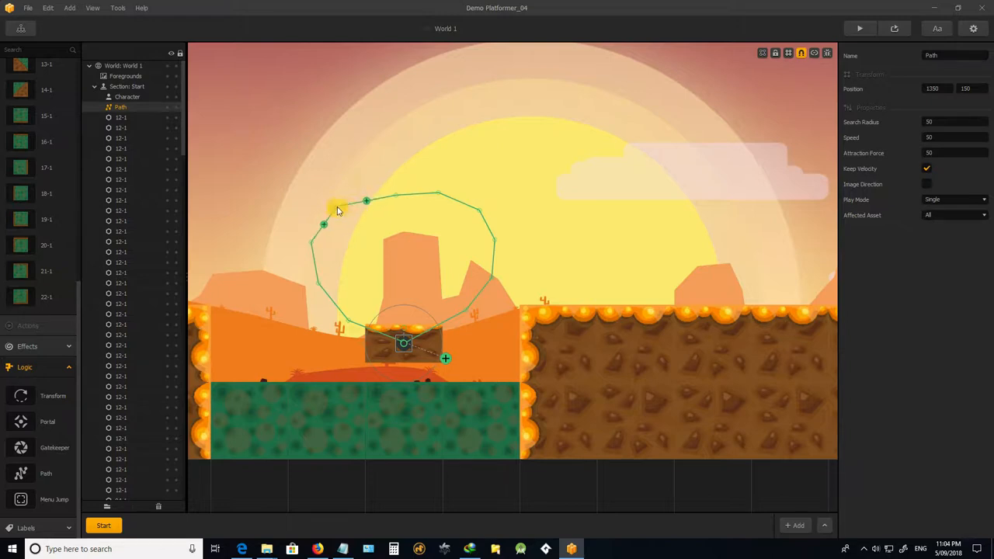
left_click_drag(367, 202, 396, 198)
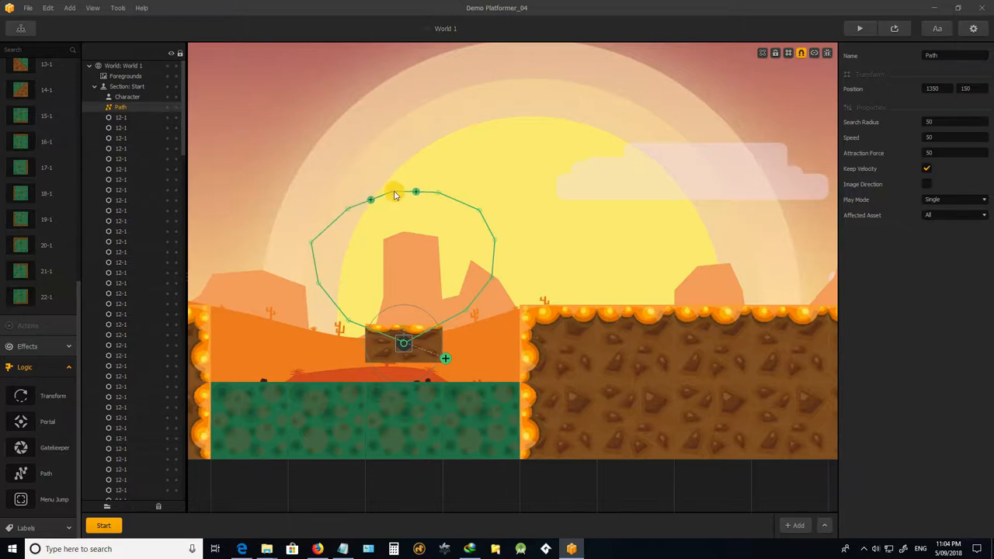
mouse_move(382, 227)
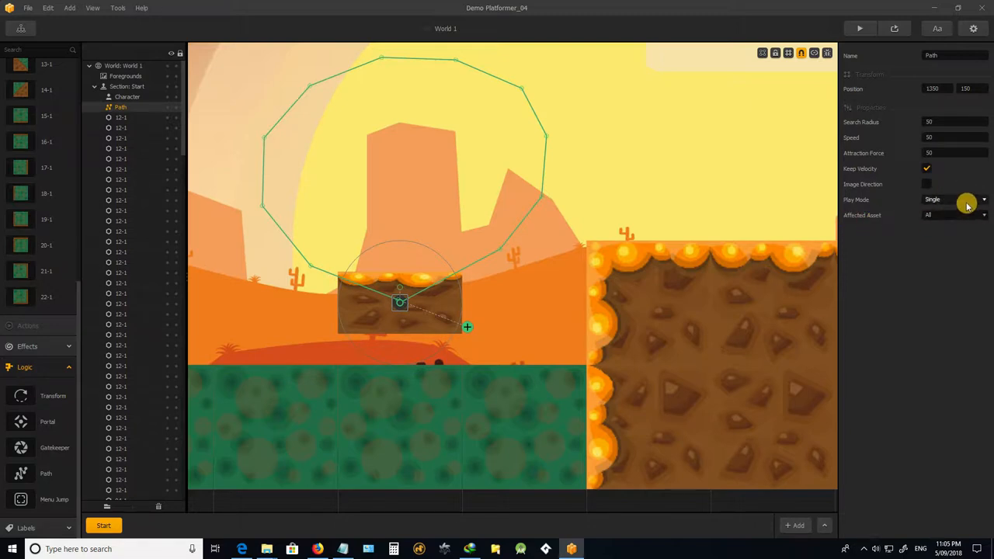
- Set the path's Affected Asset to Assets and choose 04-1 as the asset
left_click(981, 215)
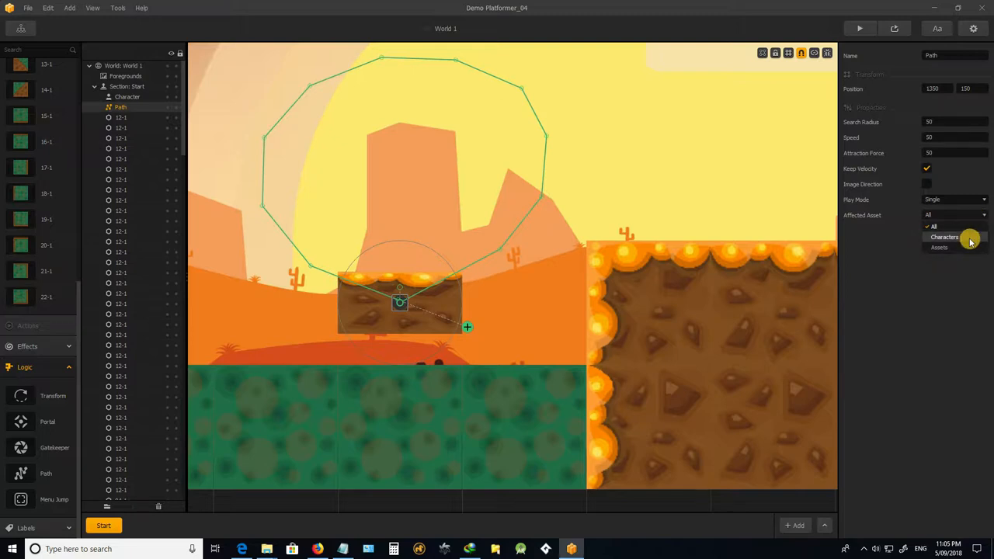
mouse_move(950, 247)
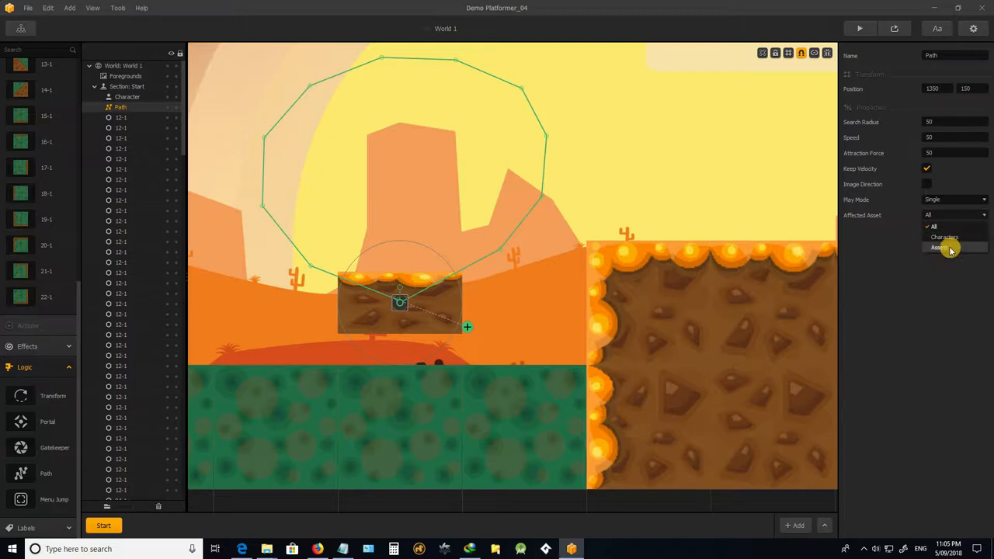
left_click(937, 247)
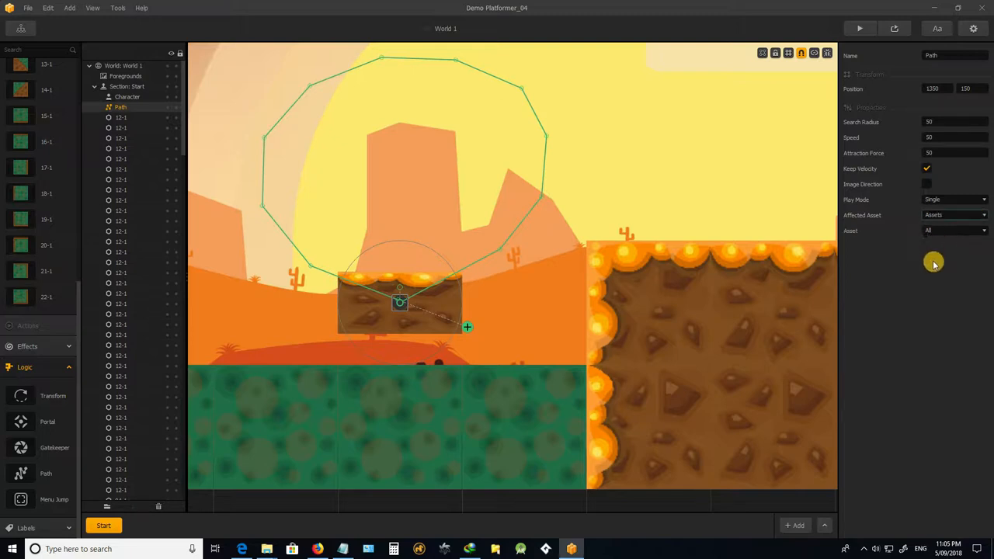
mouse_move(966, 231)
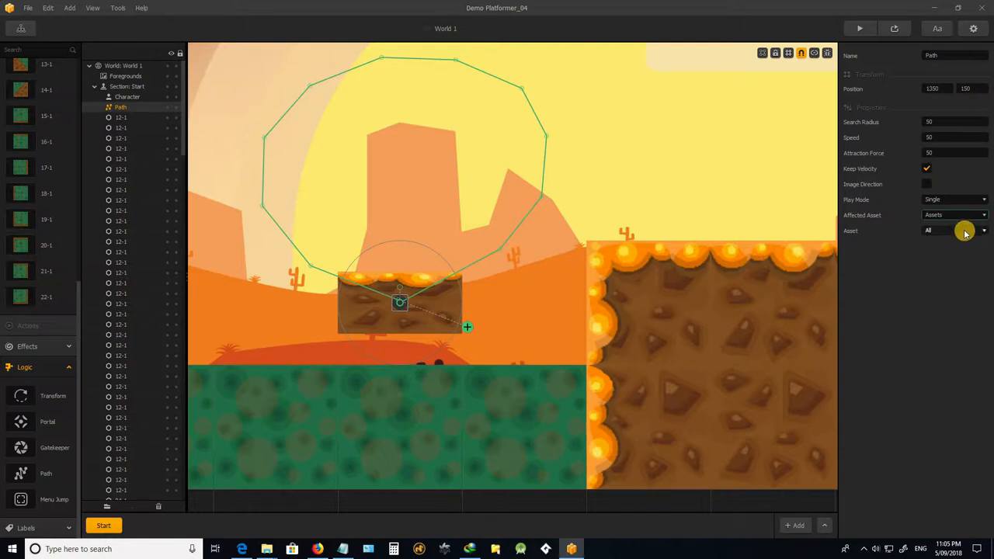
left_click(965, 231)
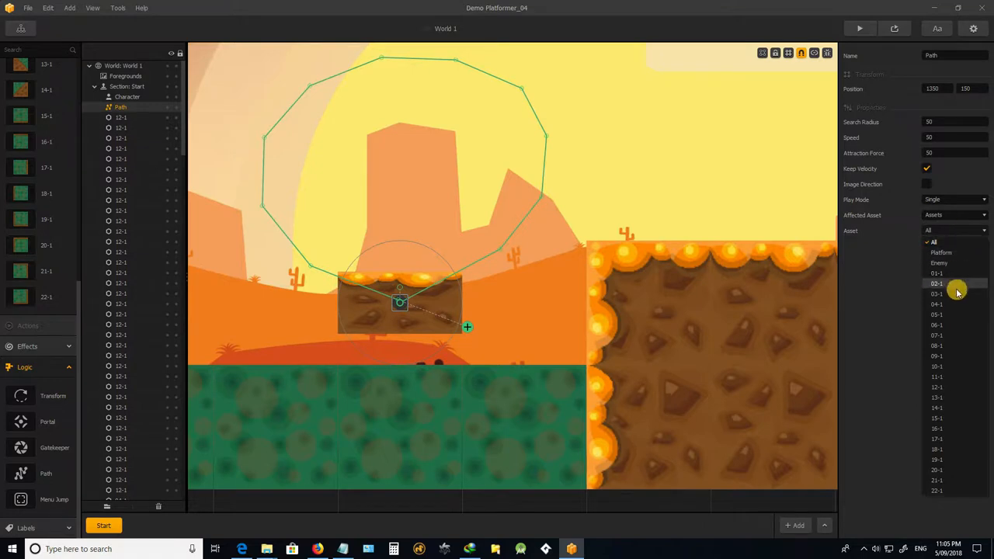
mouse_move(944, 303)
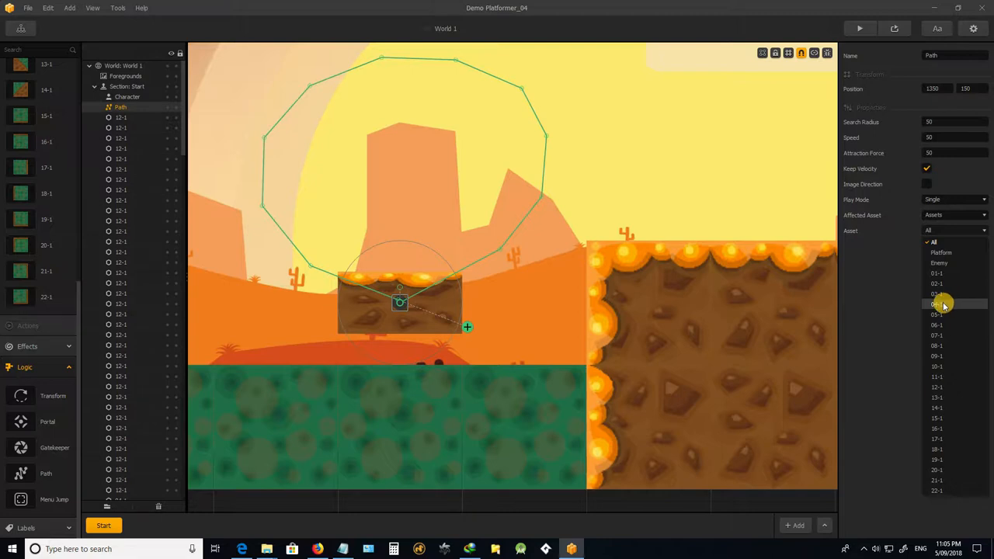
left_click(936, 303)
type("10")
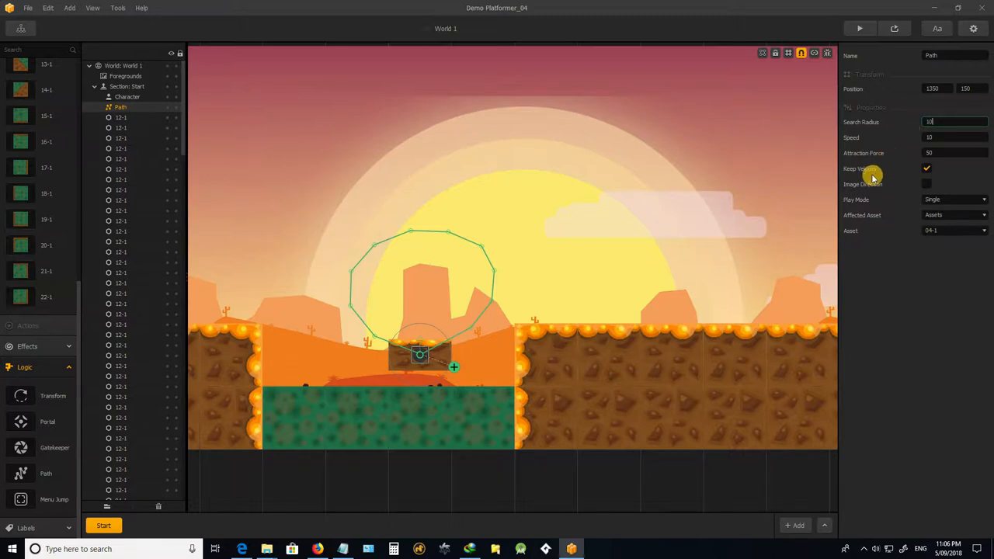
mouse_move(948, 194)
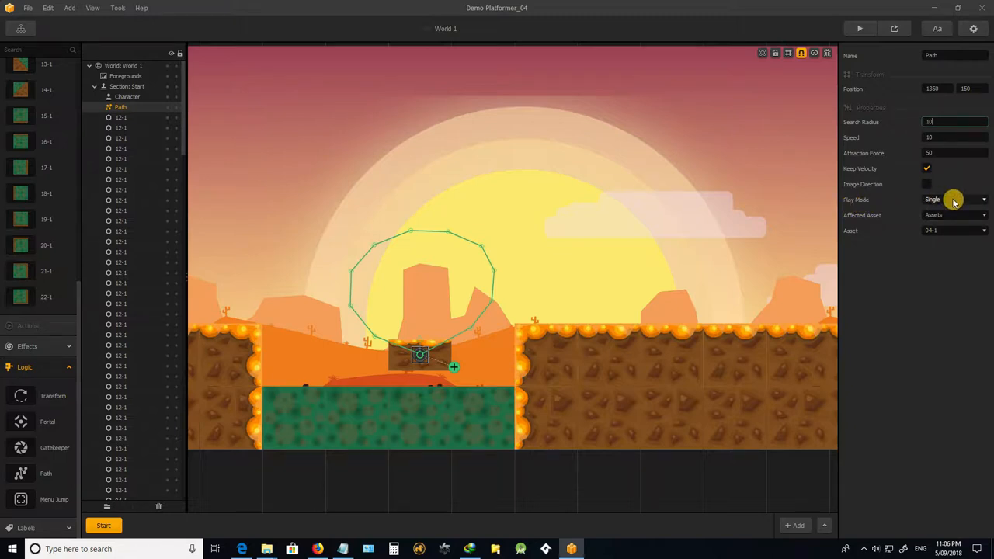
- Change the path's Play Mode dropdown to Loop
left_click(955, 200)
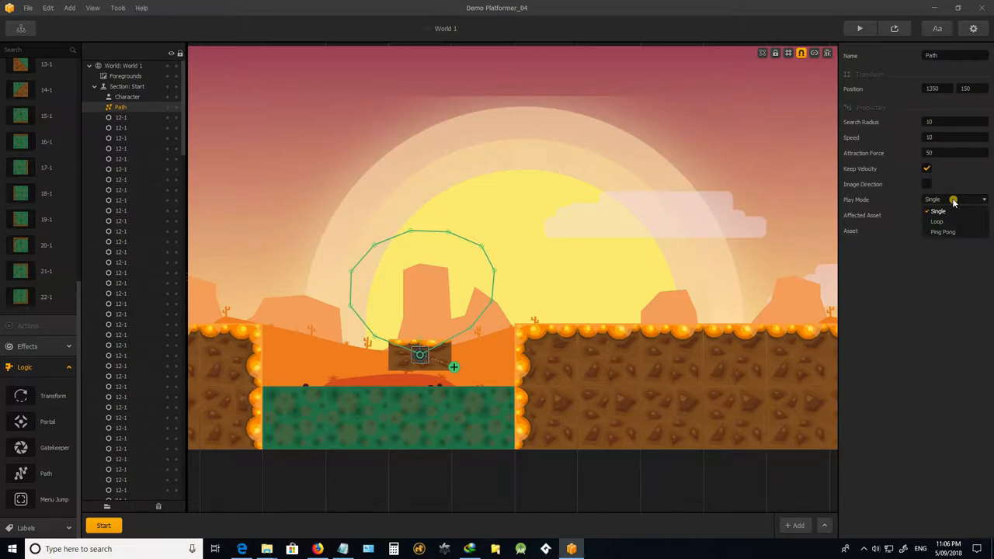
mouse_move(946, 223)
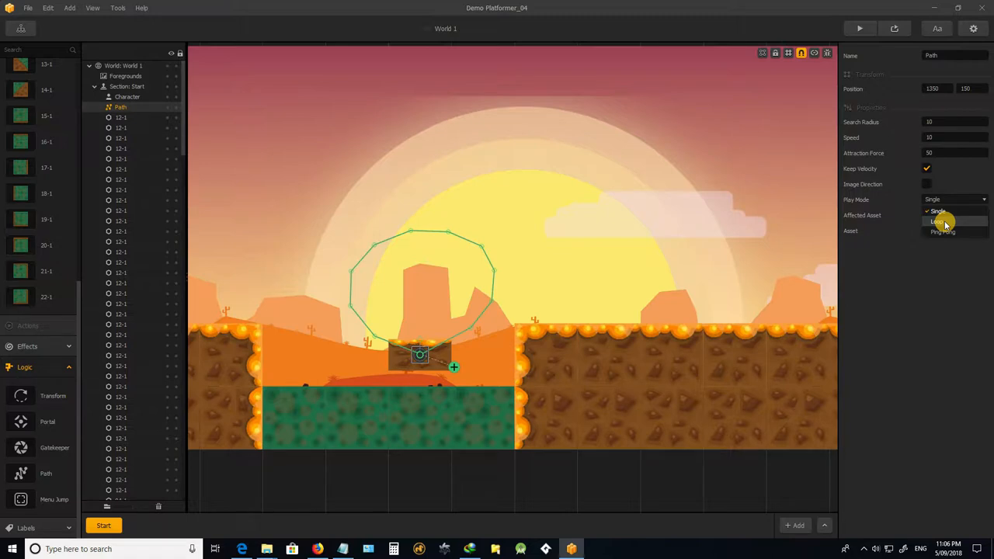
mouse_move(952, 234)
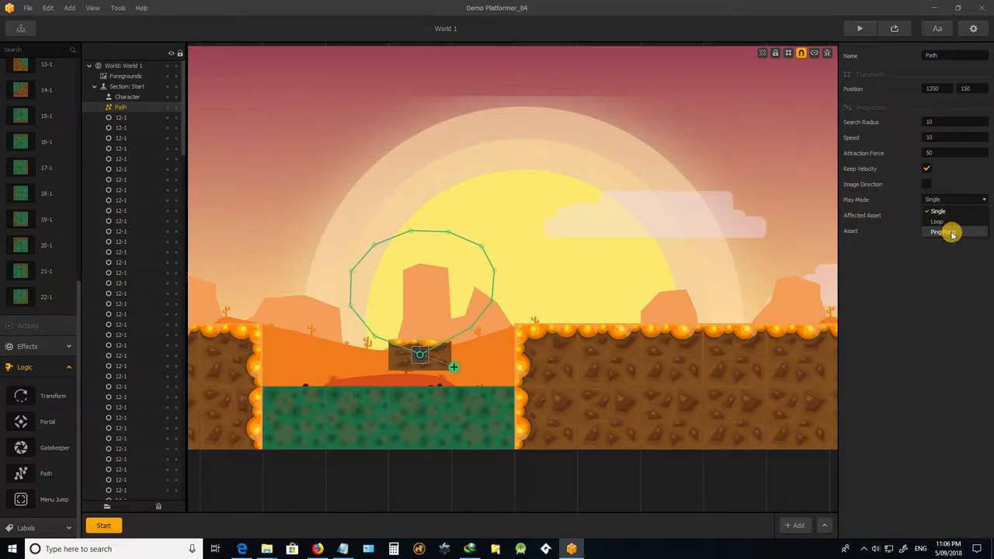
mouse_move(948, 233)
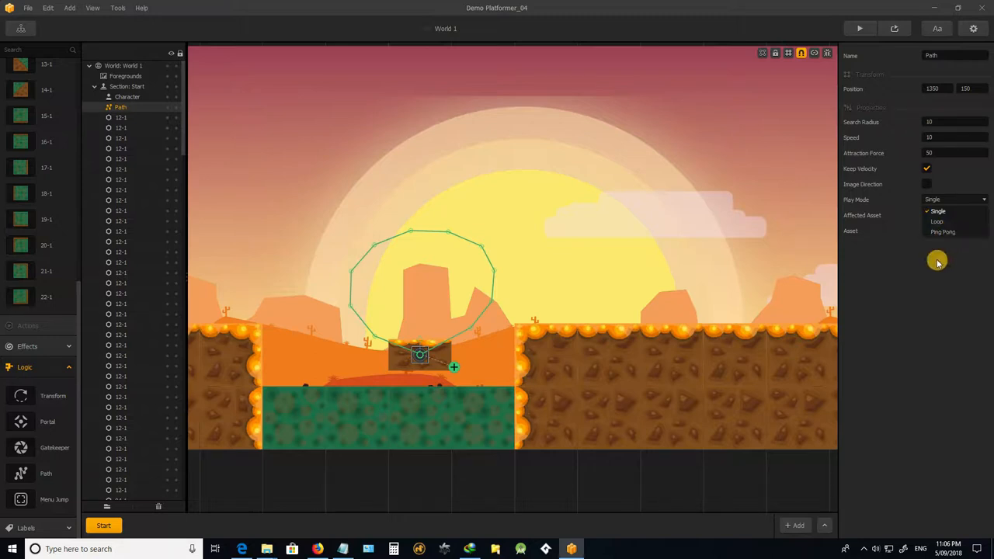
left_click(936, 221)
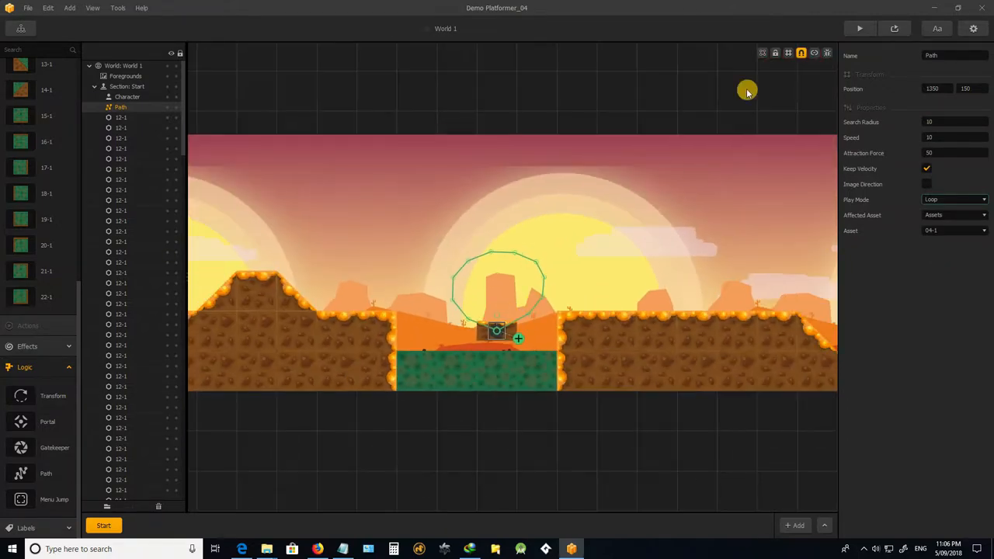
mouse_move(895, 28)
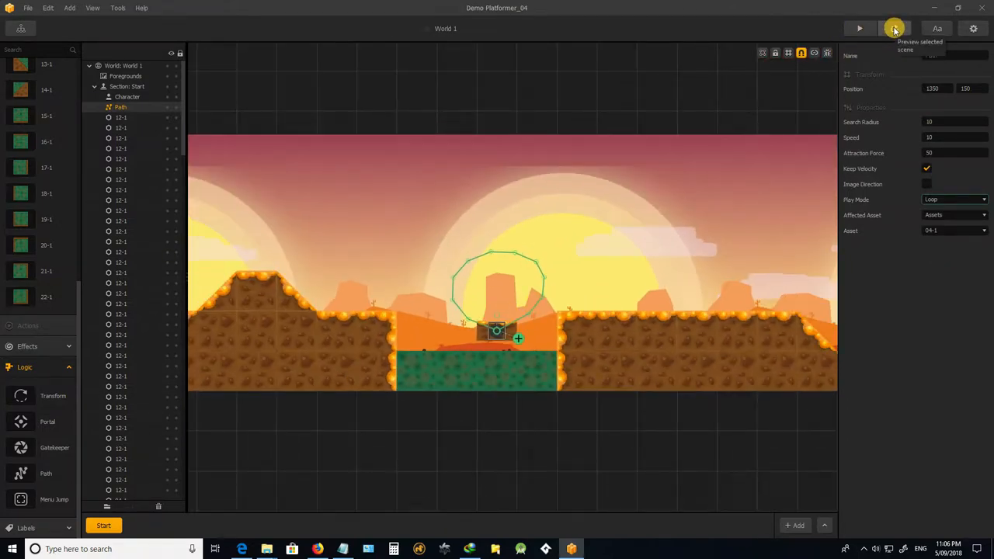
- Preview the level, switch the path's Play Mode to Ping Pong, and preview again
left_click(896, 26)
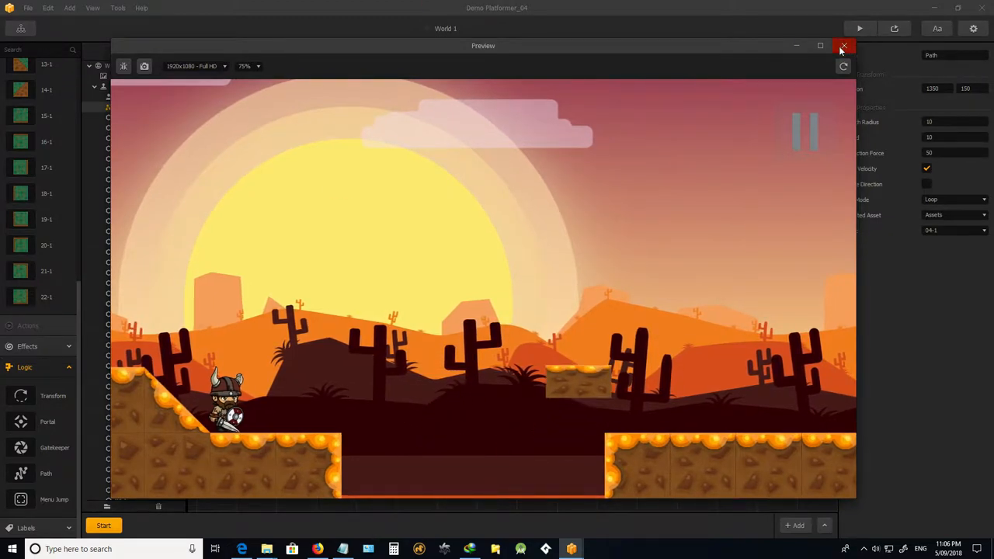
left_click(842, 45)
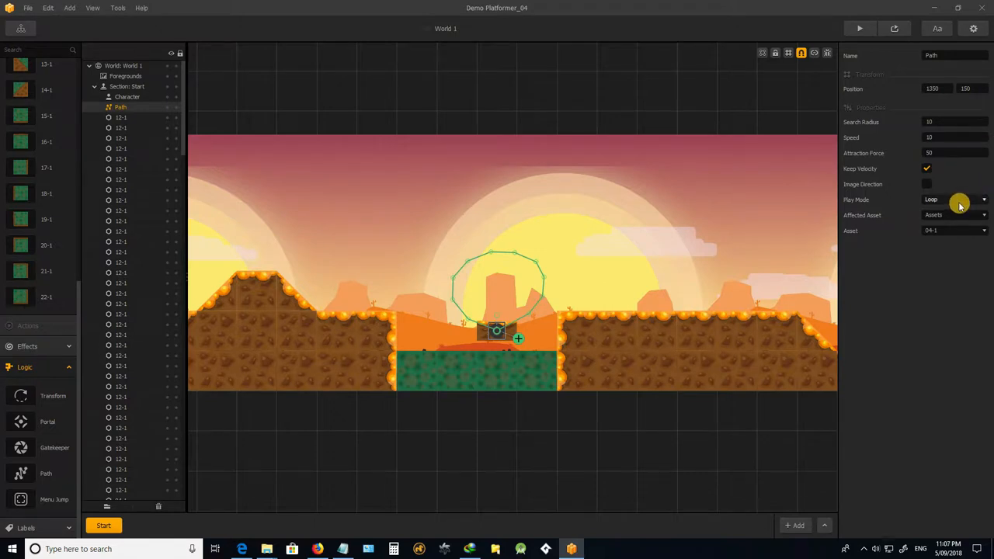
left_click(951, 205)
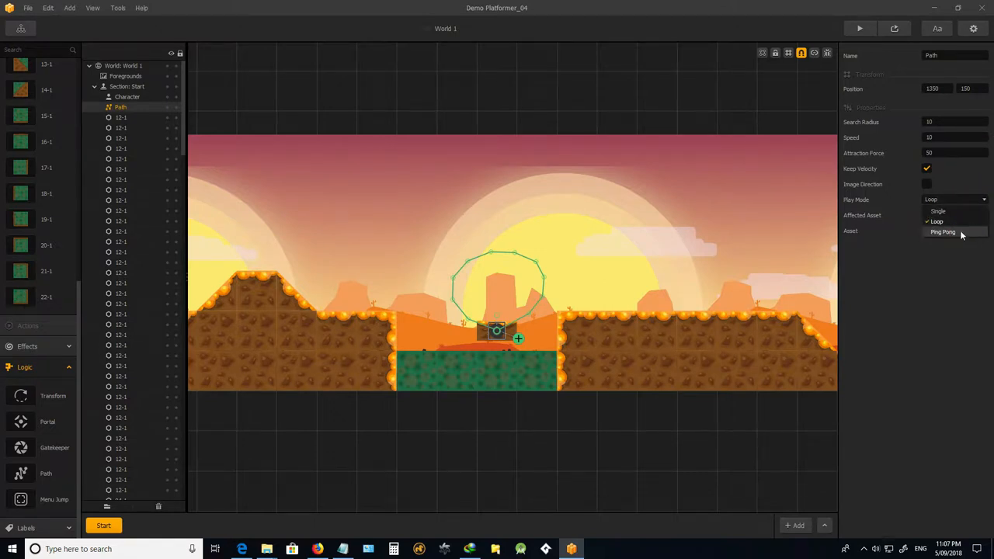
left_click(944, 232)
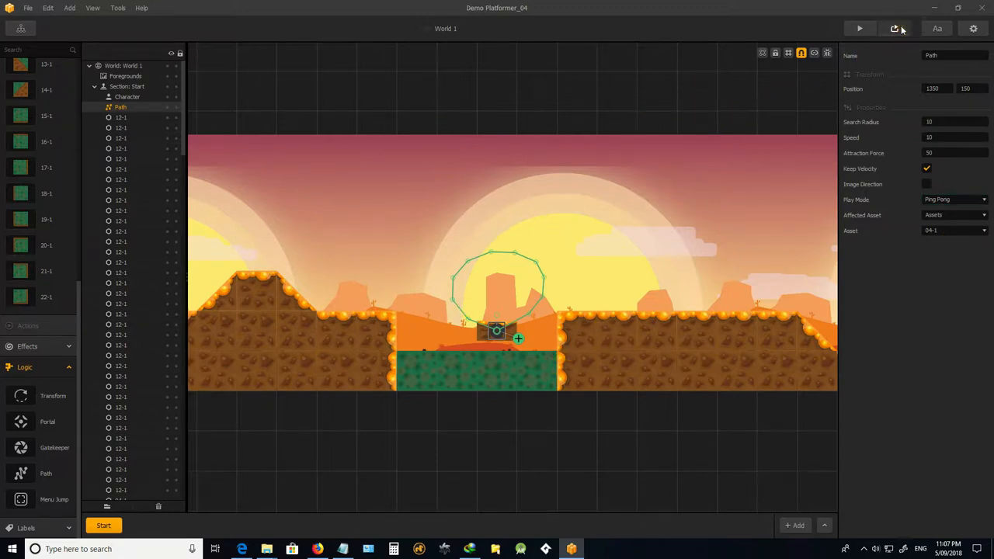
left_click(859, 29)
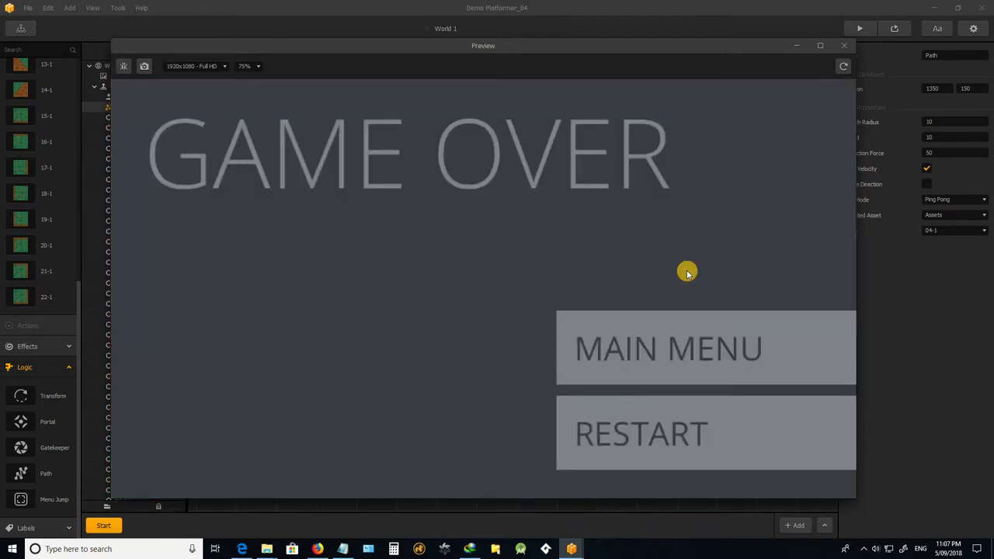
mouse_move(760, 74)
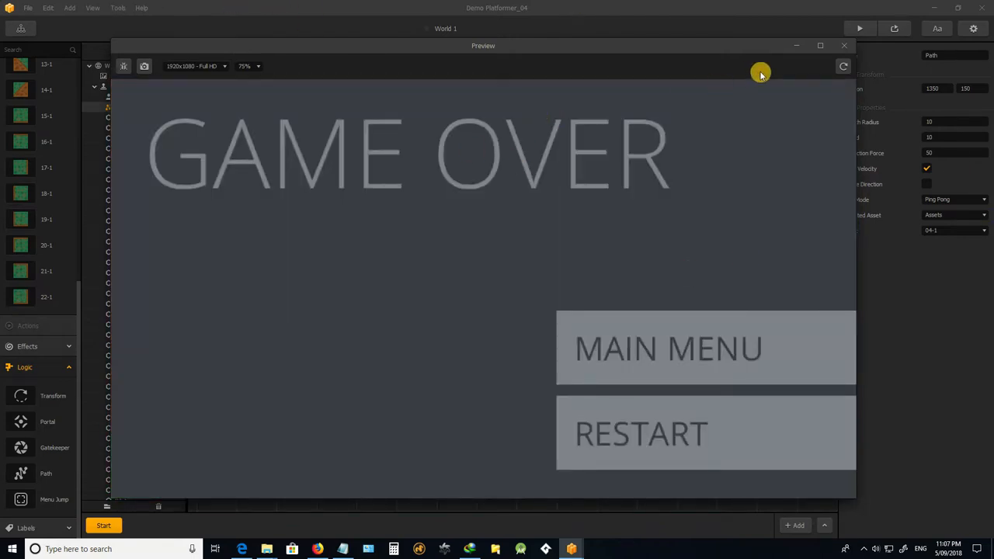
mouse_move(839, 48)
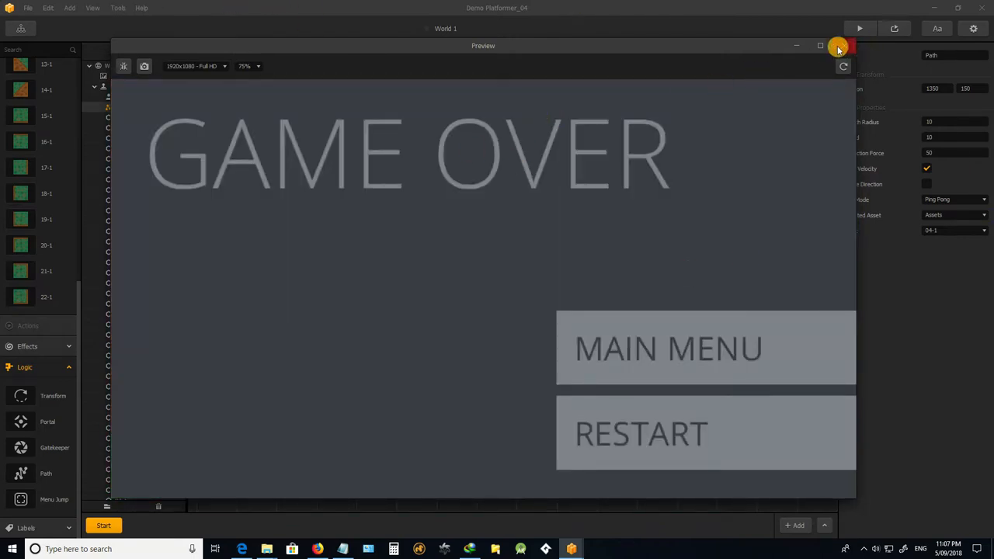
left_click(837, 48)
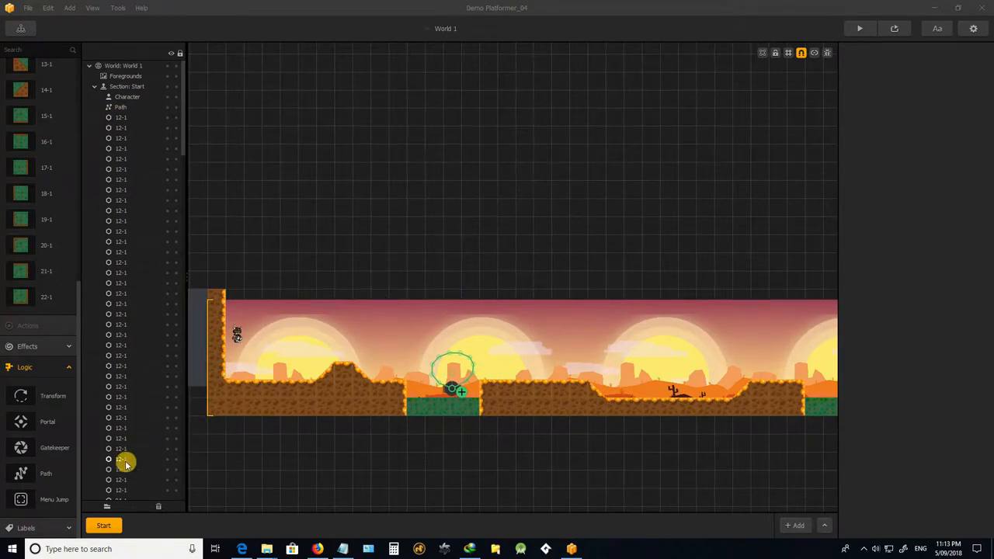
mouse_move(21, 396)
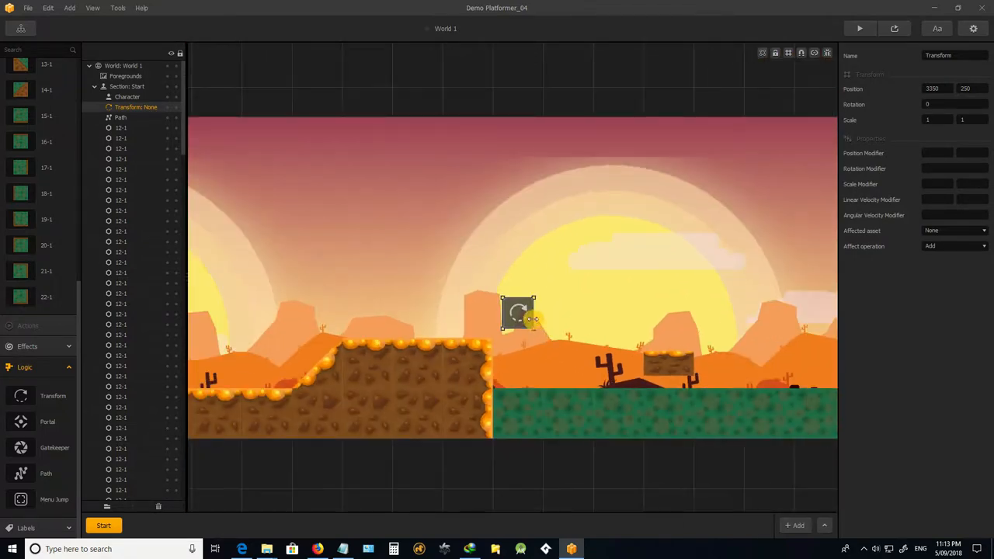
- Move the Transform block over the green pool beside the floating platform, then select the platform
left_click_drag(520, 315, 497, 357)
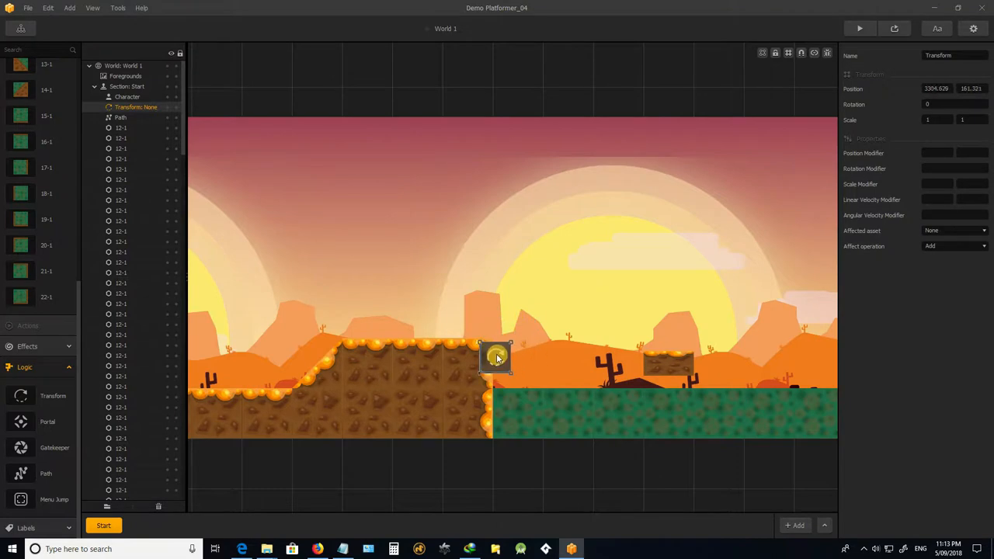
left_click_drag(497, 358, 486, 357)
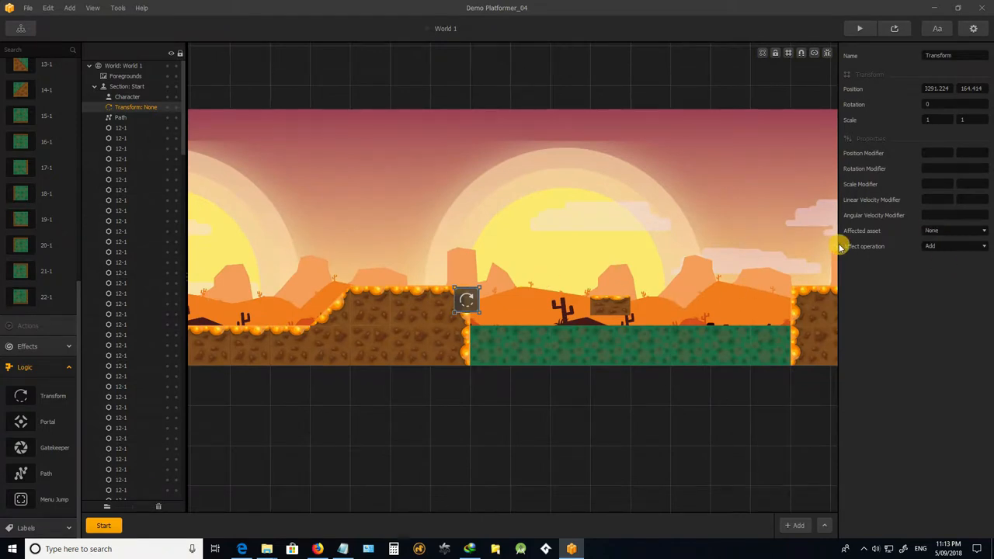
mouse_move(577, 262)
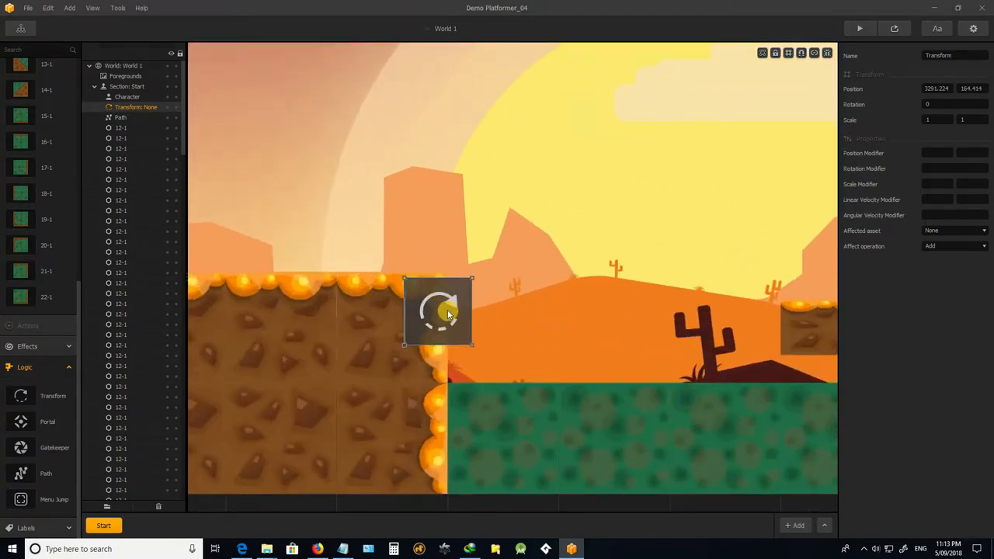
left_click_drag(439, 311, 653, 330)
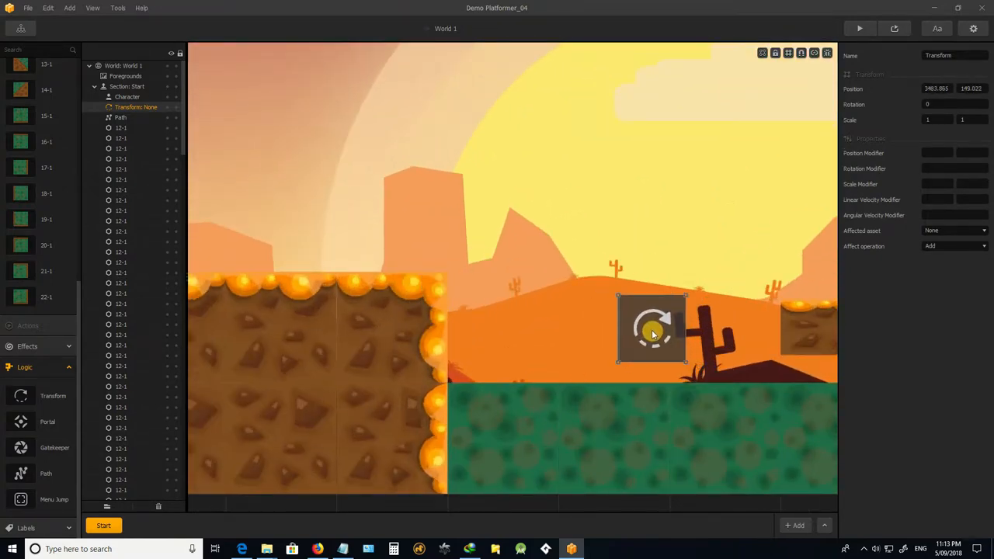
left_click_drag(651, 332, 685, 330)
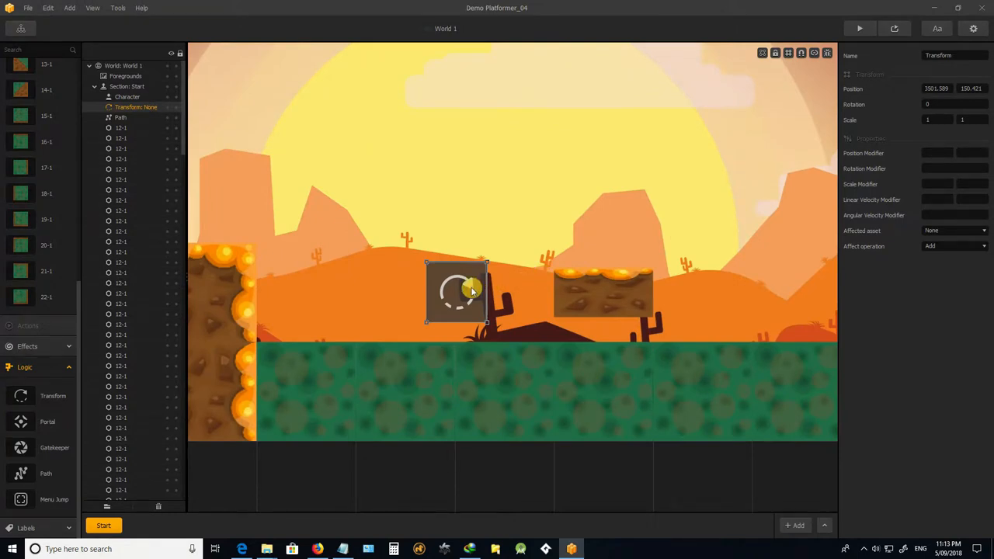
mouse_move(480, 295)
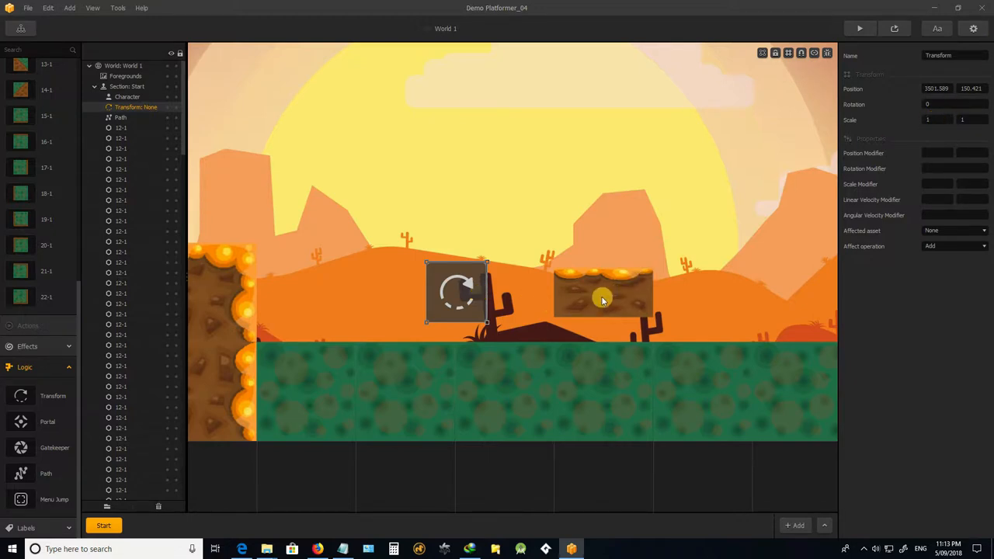
left_click(603, 298)
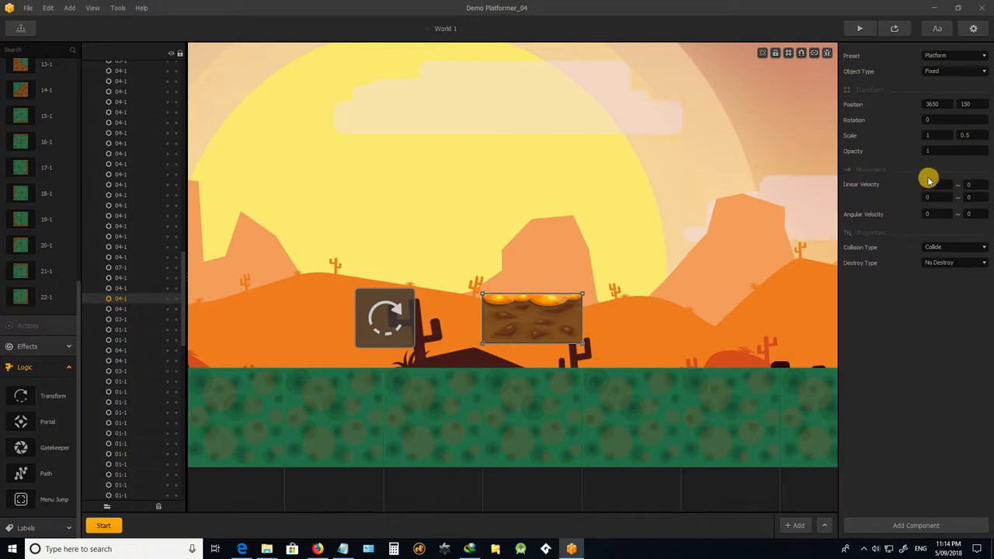
mouse_move(921, 186)
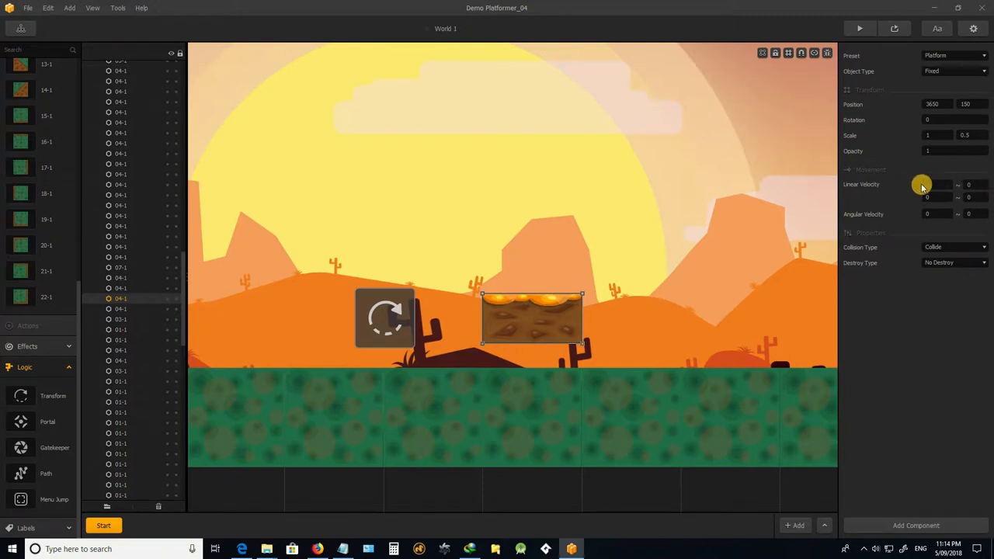
mouse_move(916, 185)
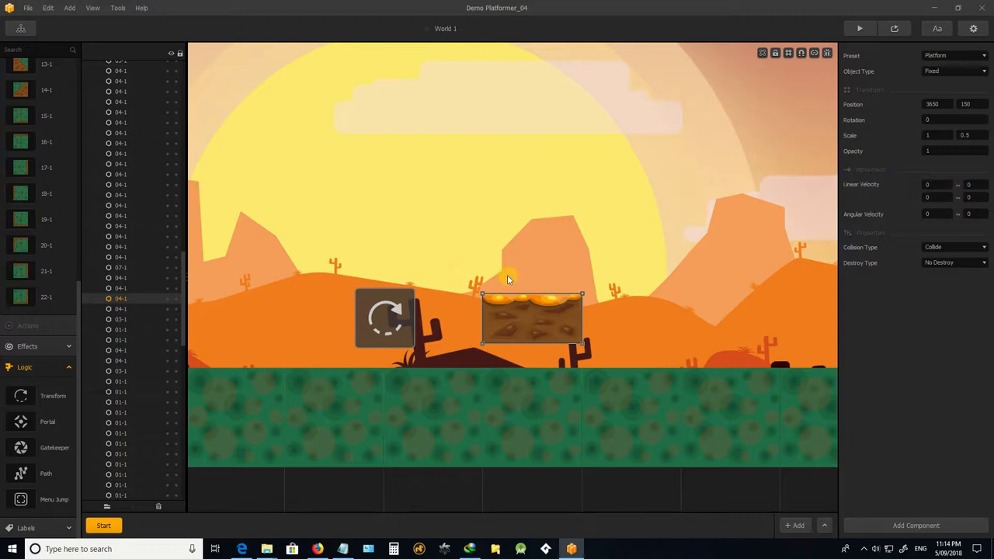
mouse_move(651, 301)
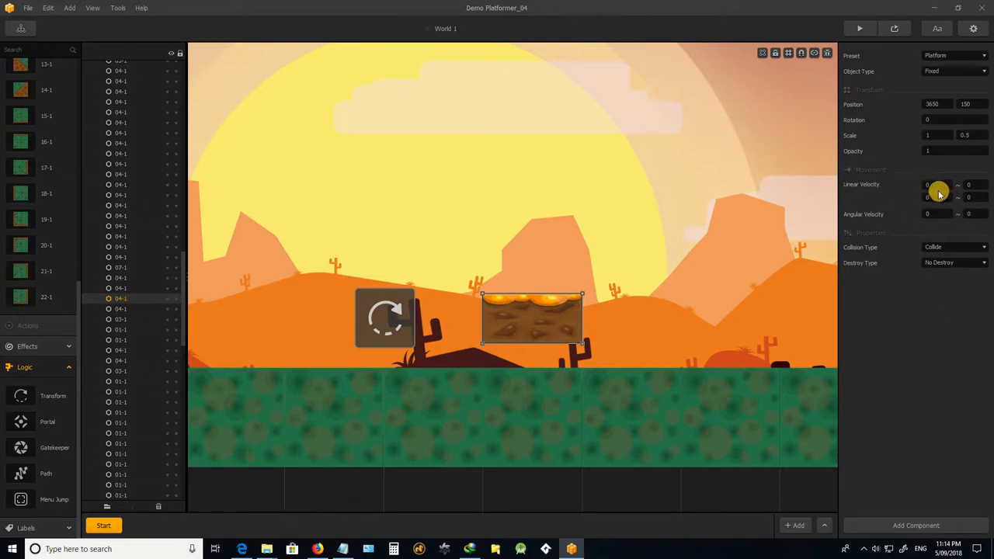
mouse_move(692, 257)
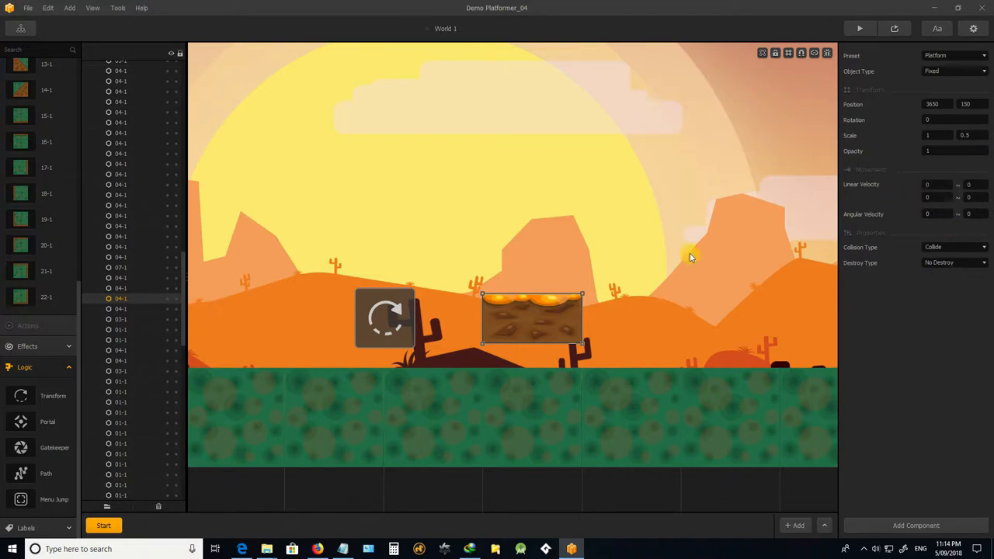
mouse_move(504, 154)
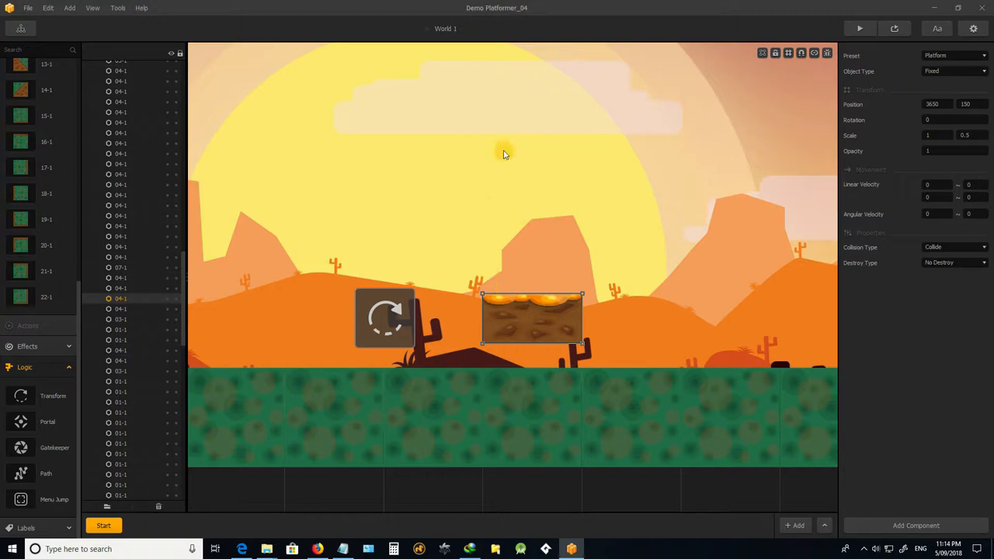
mouse_move(973, 185)
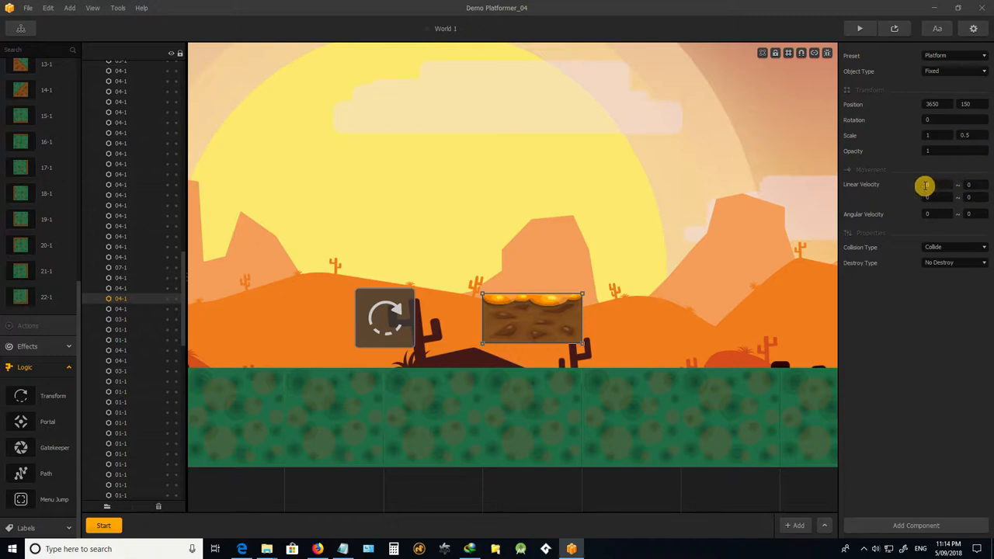
mouse_move(958, 182)
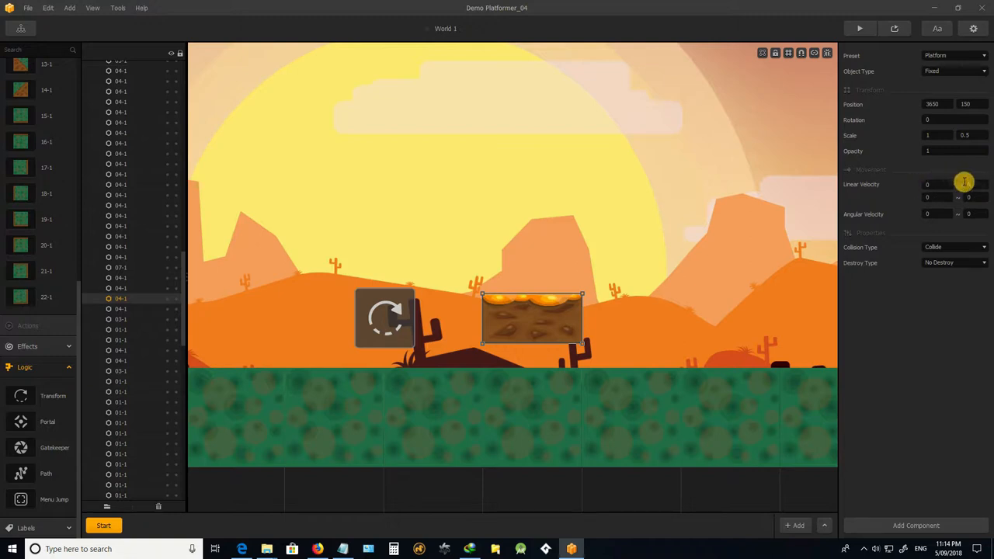
mouse_move(972, 186)
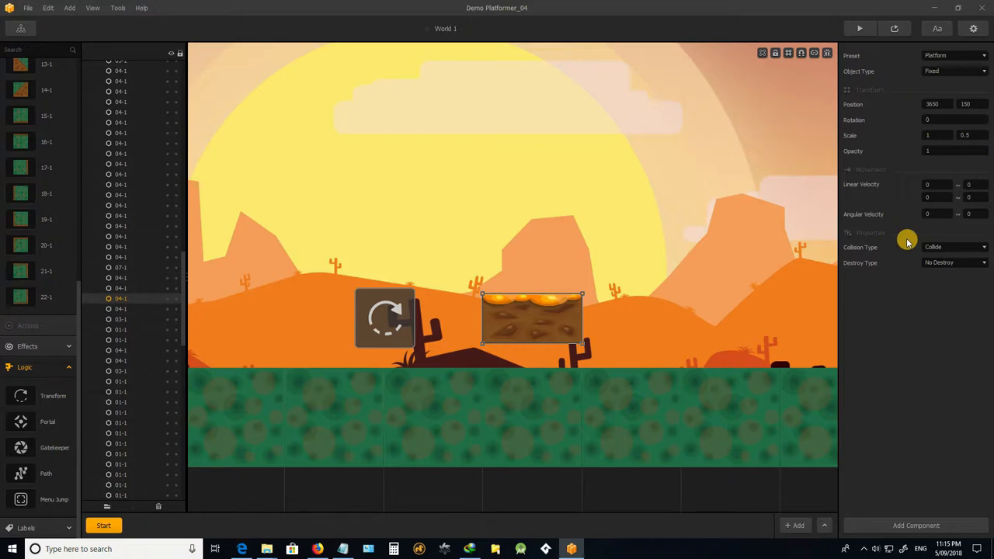
mouse_move(889, 220)
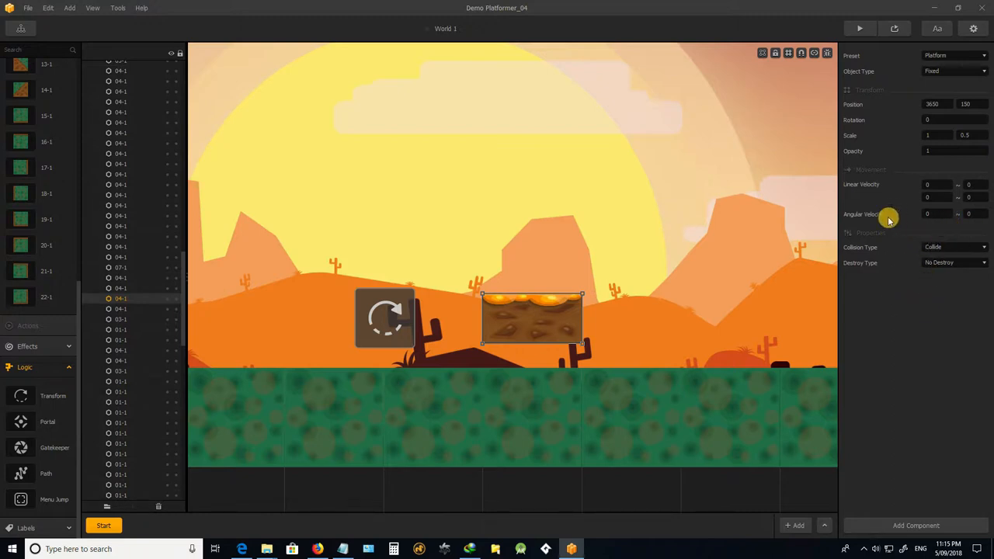
mouse_move(903, 223)
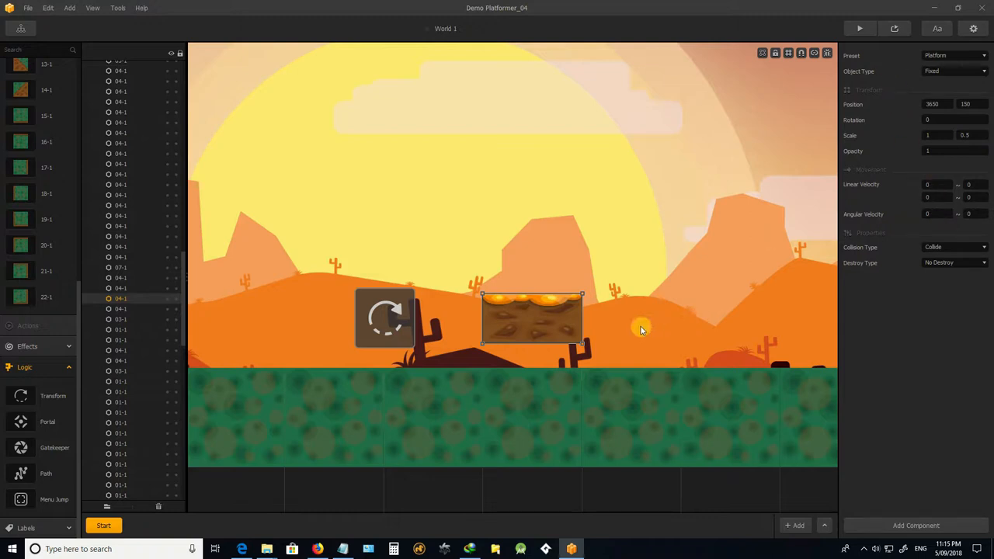
mouse_move(973, 214)
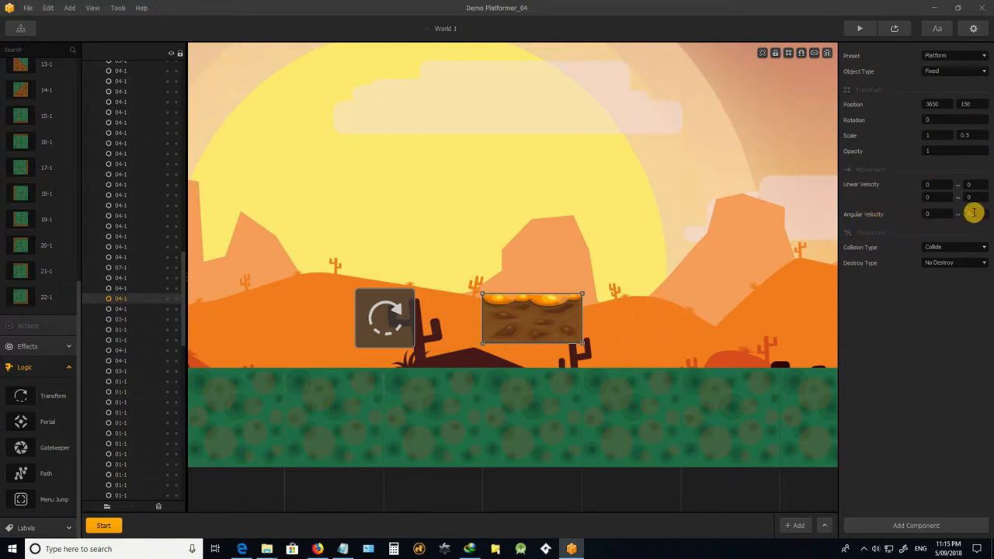
mouse_move(932, 214)
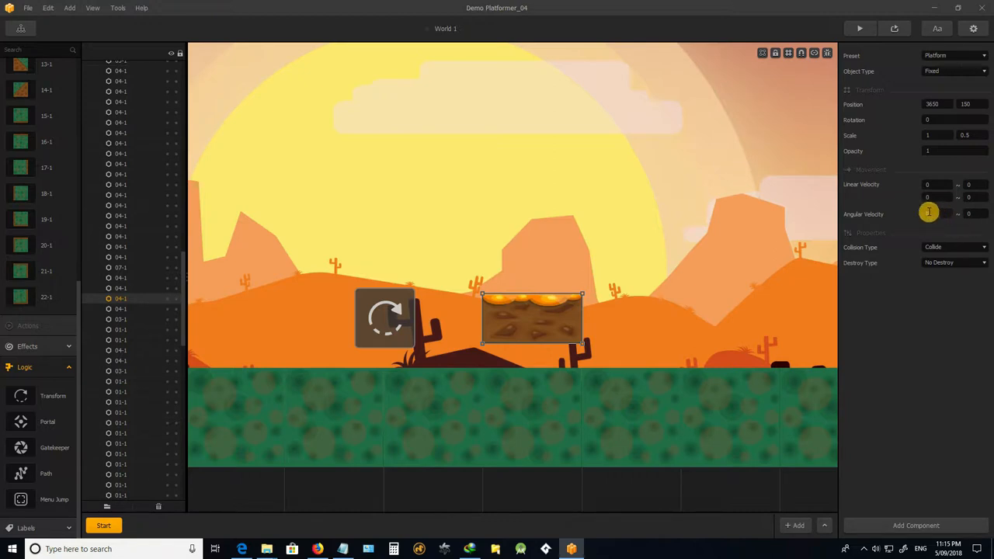
mouse_move(928, 227)
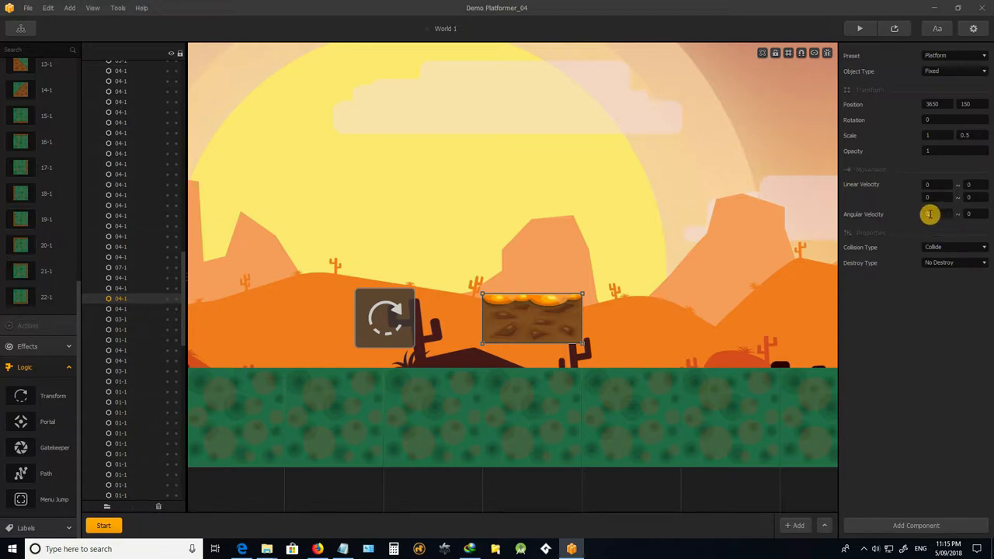
mouse_move(730, 282)
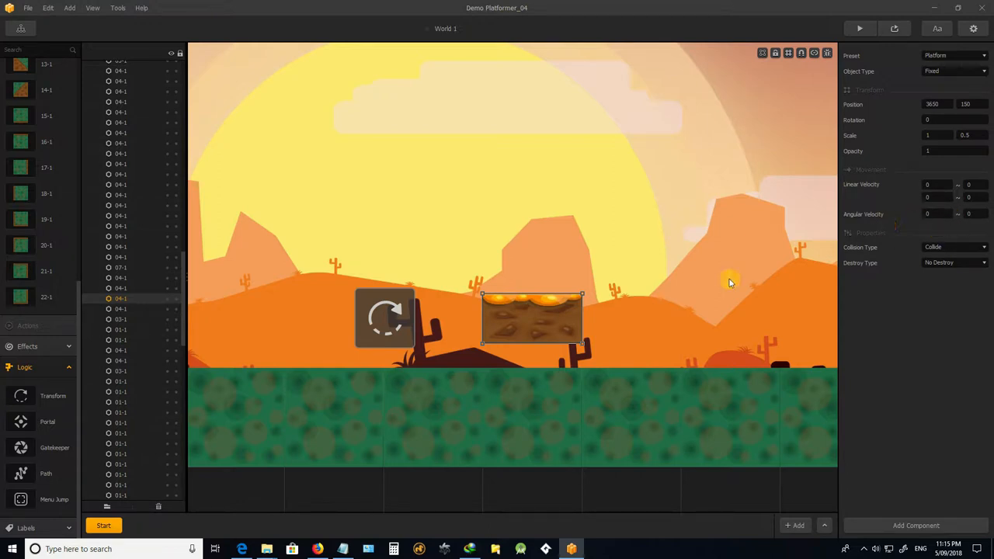
mouse_move(938, 210)
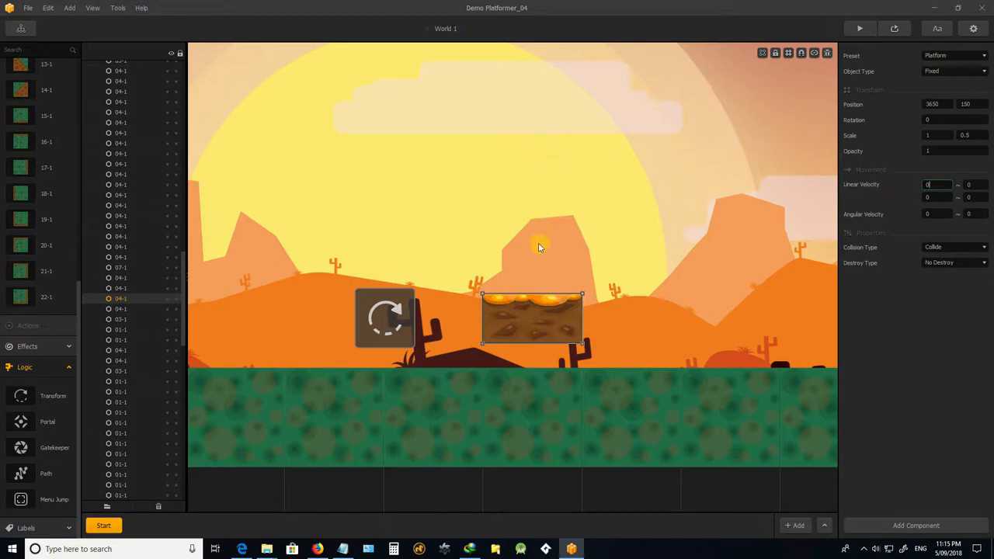
mouse_move(552, 242)
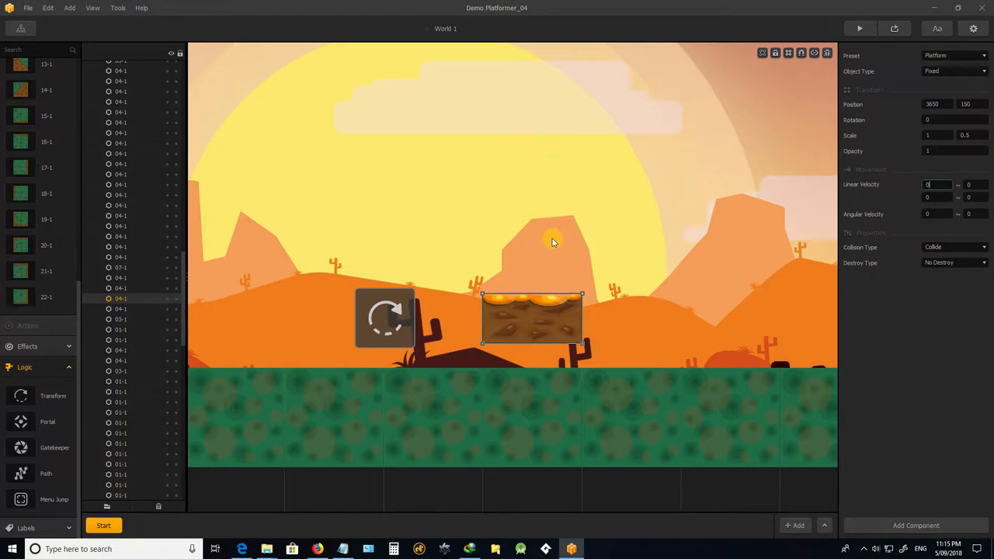
mouse_move(585, 238)
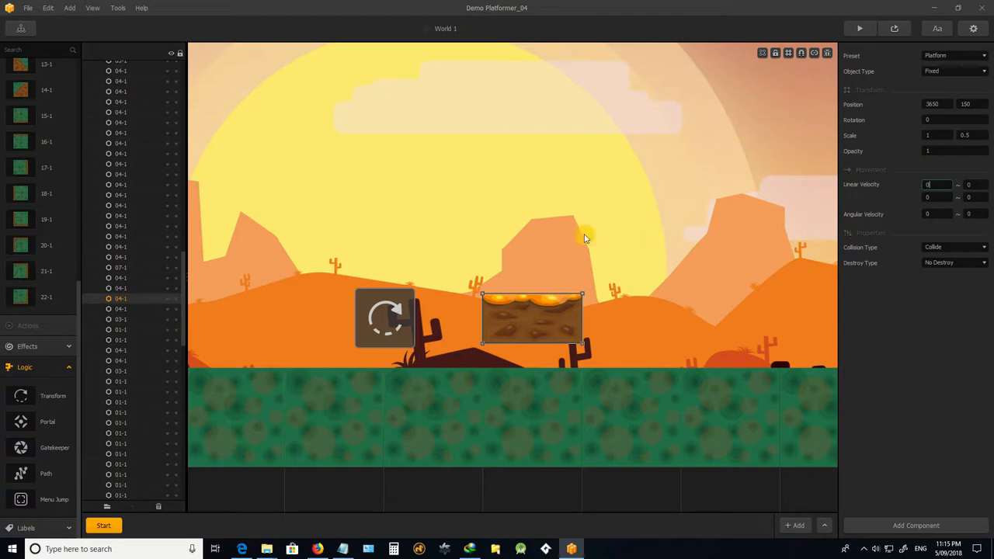
mouse_move(553, 207)
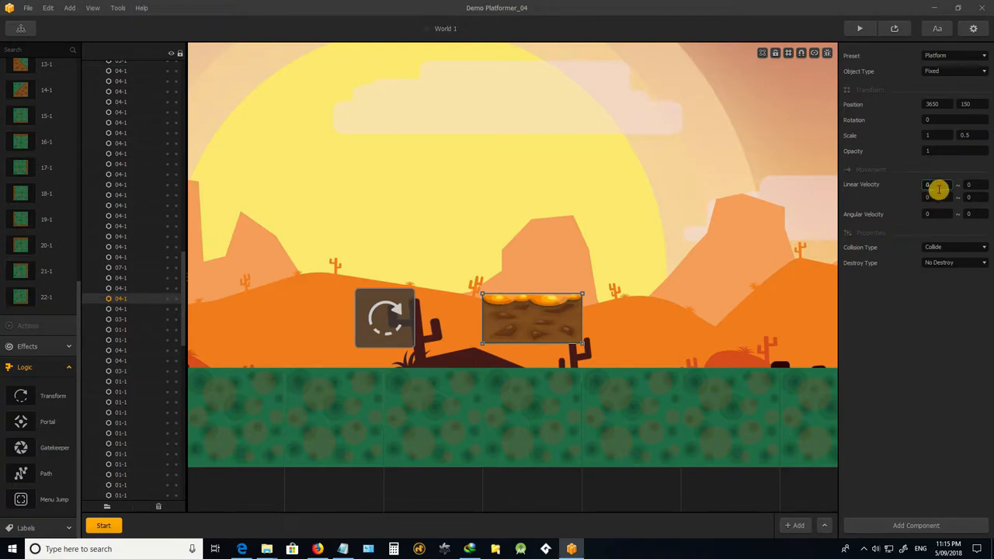
mouse_move(919, 188)
type("-5")
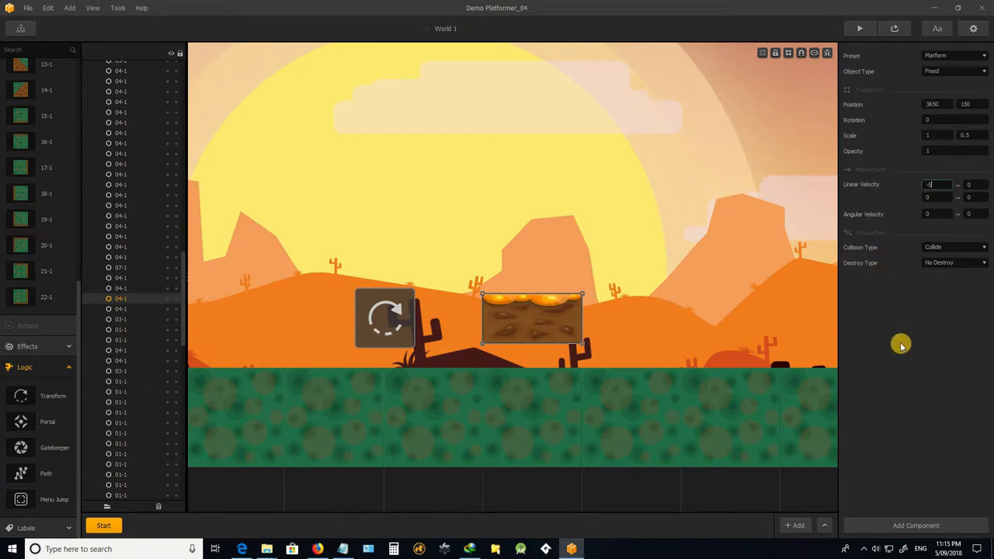
mouse_move(384, 321)
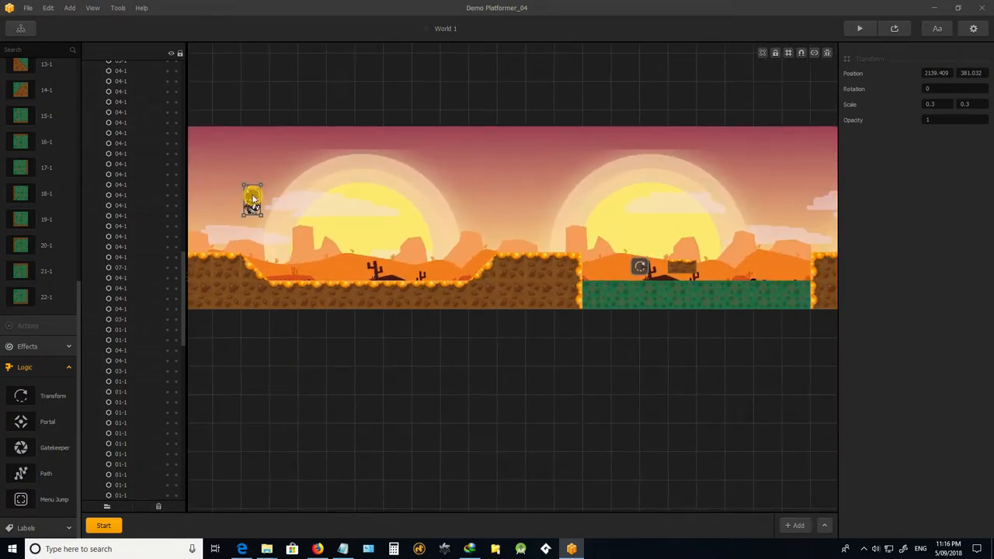
- Drag the hero onto the hill near the Transform block, then select the block
left_click_drag(252, 198, 553, 225)
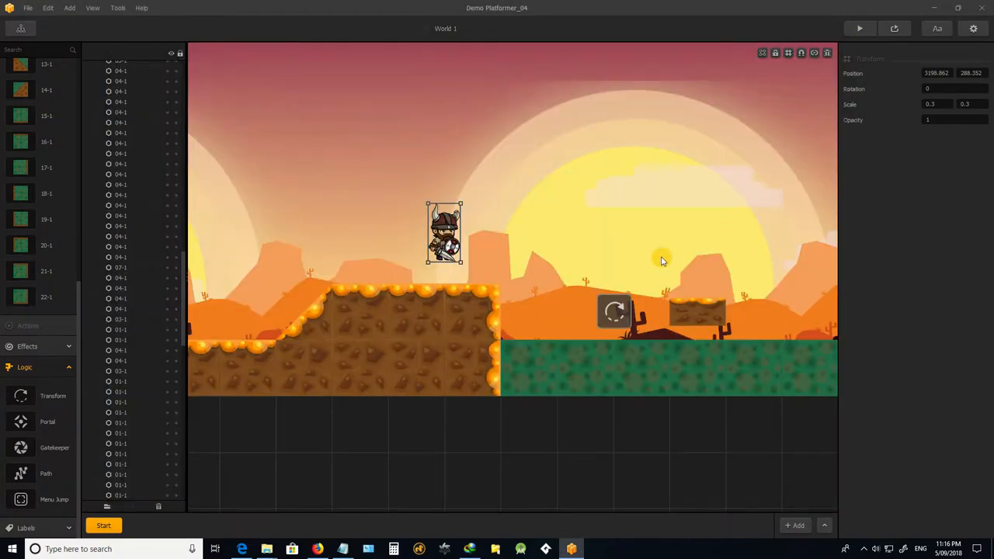
left_click(614, 312)
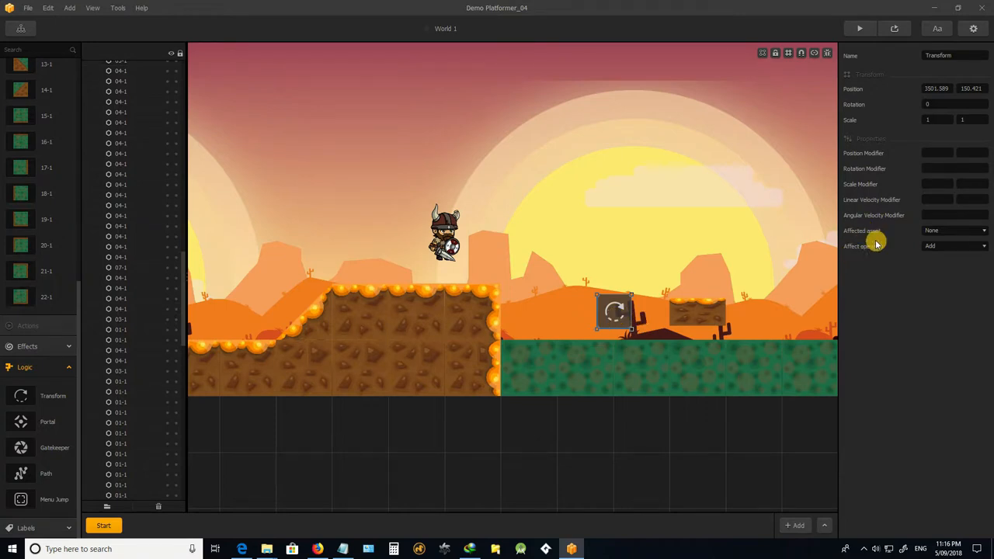
- Set the Transform block's Affected asset to 04-1 and Affect operation to Replace
left_click(982, 230)
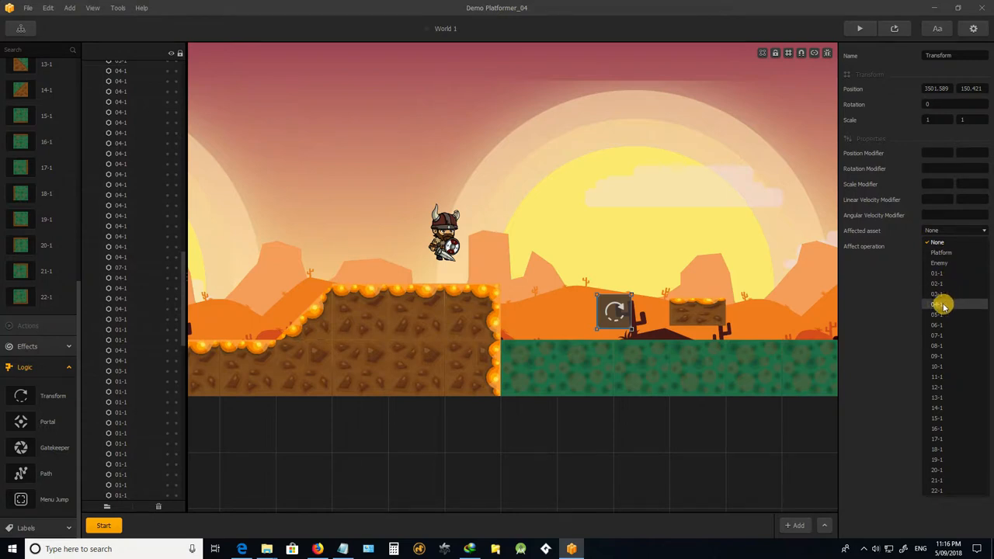
left_click(938, 303)
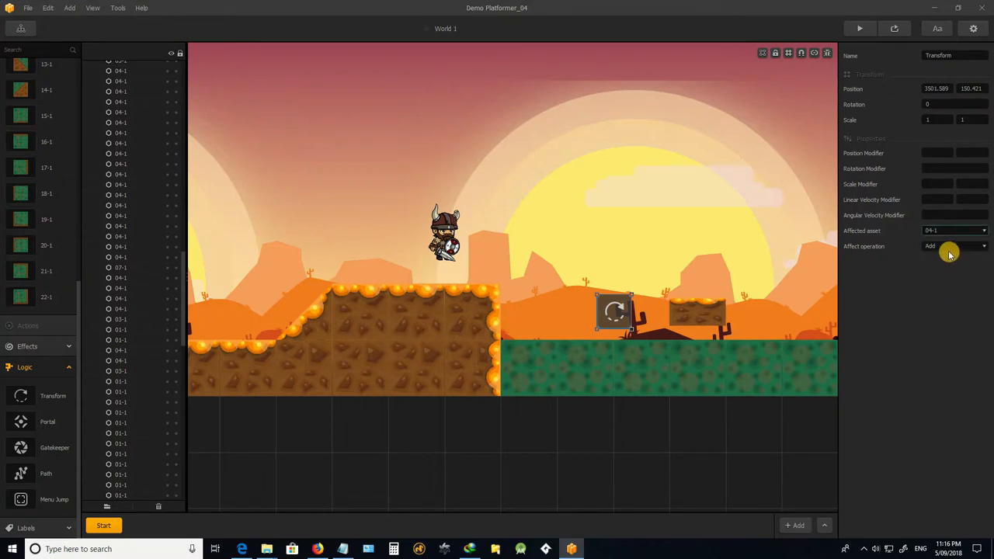
left_click(953, 246)
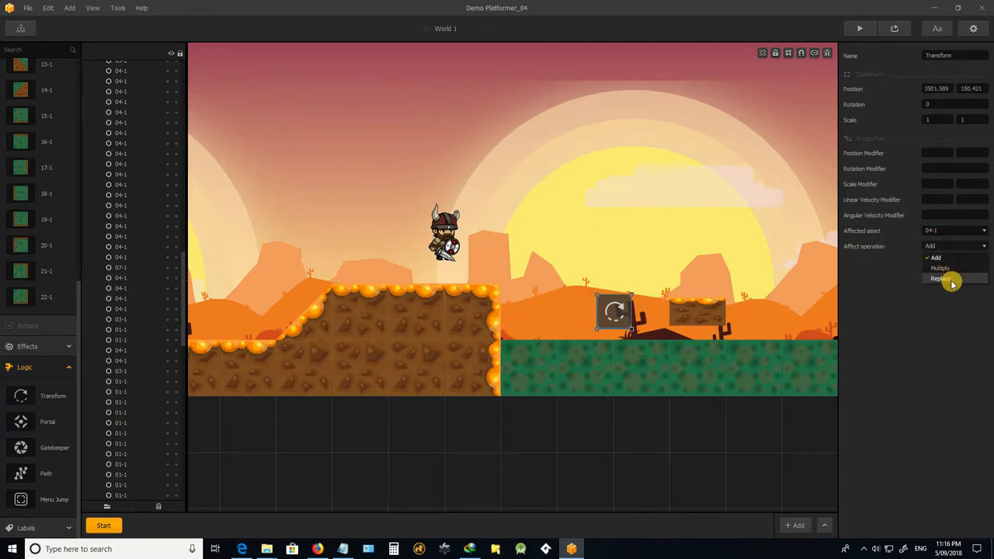
mouse_move(950, 268)
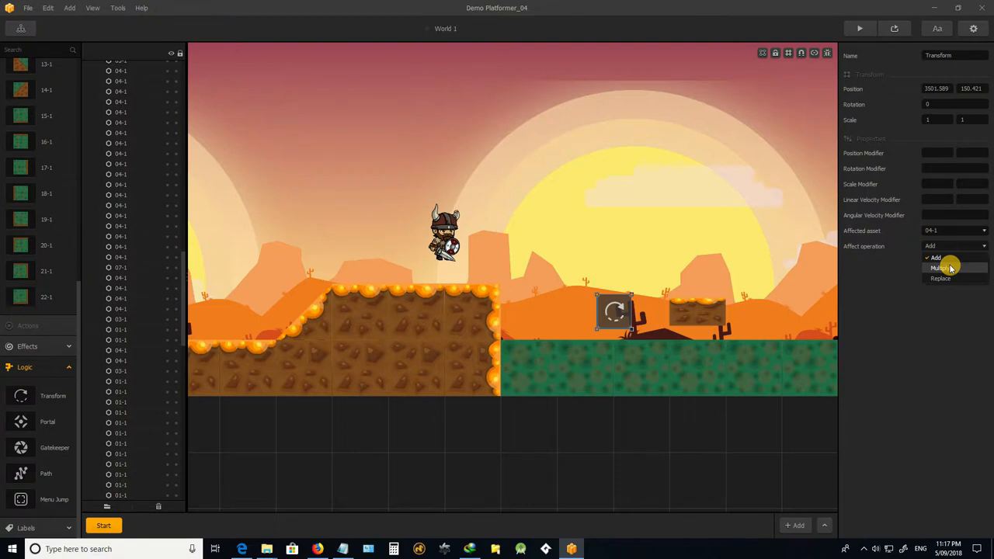
mouse_move(948, 278)
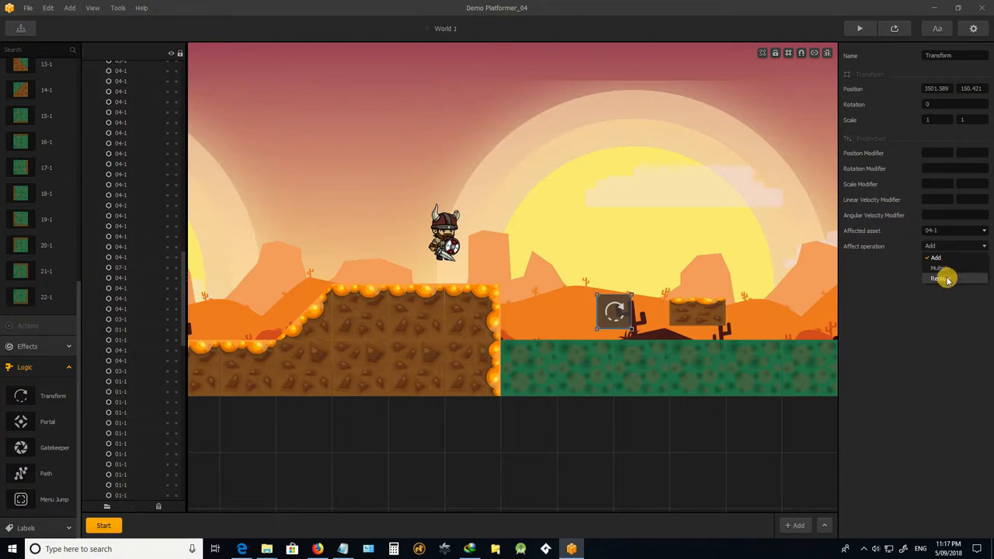
left_click(938, 278)
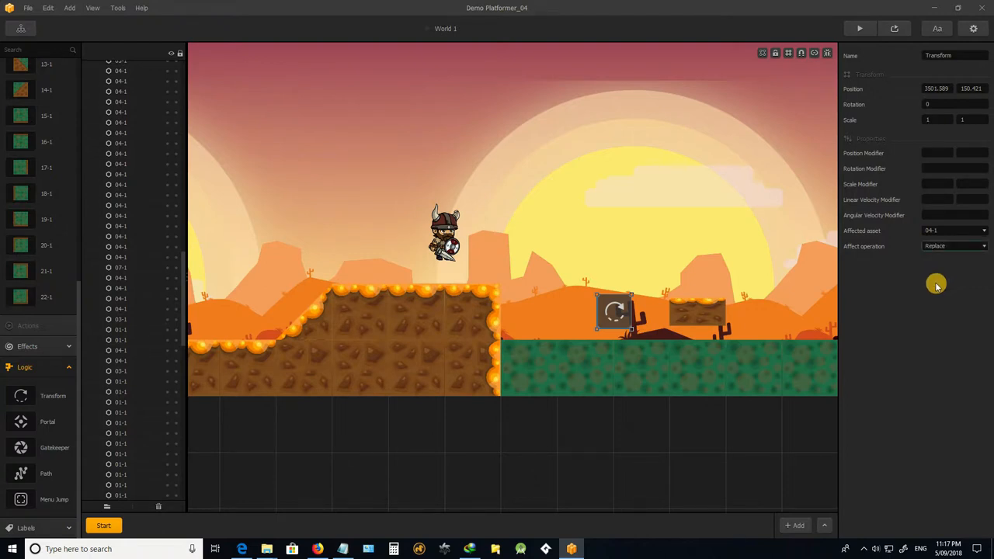
mouse_move(645, 300)
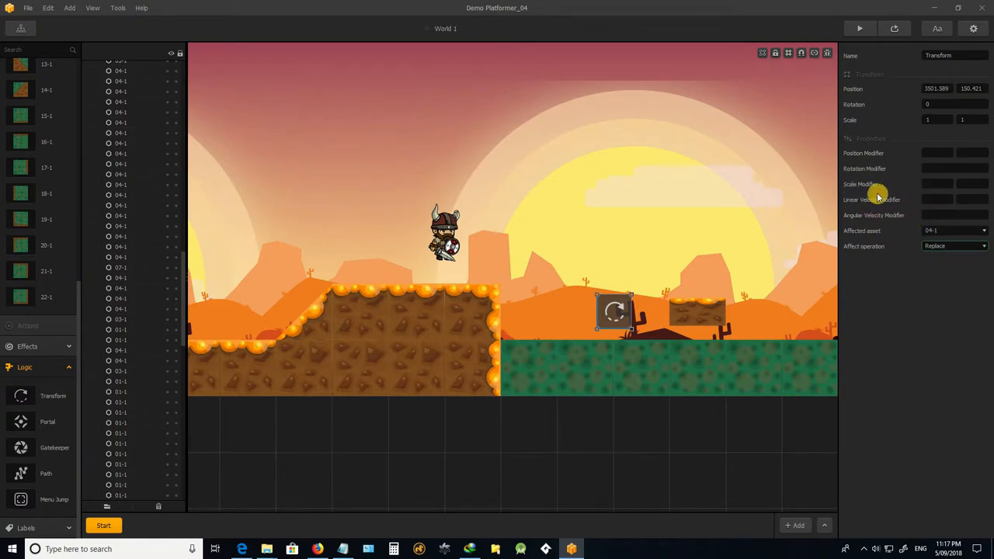
- Begin editing the Transform block's Linear Velocity Modifier X field
left_click(696, 311)
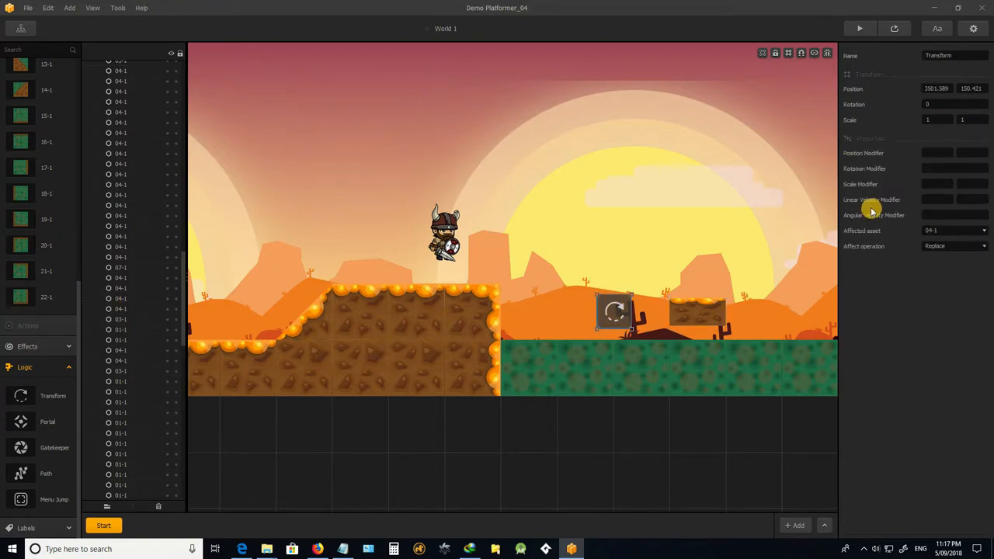
mouse_move(885, 200)
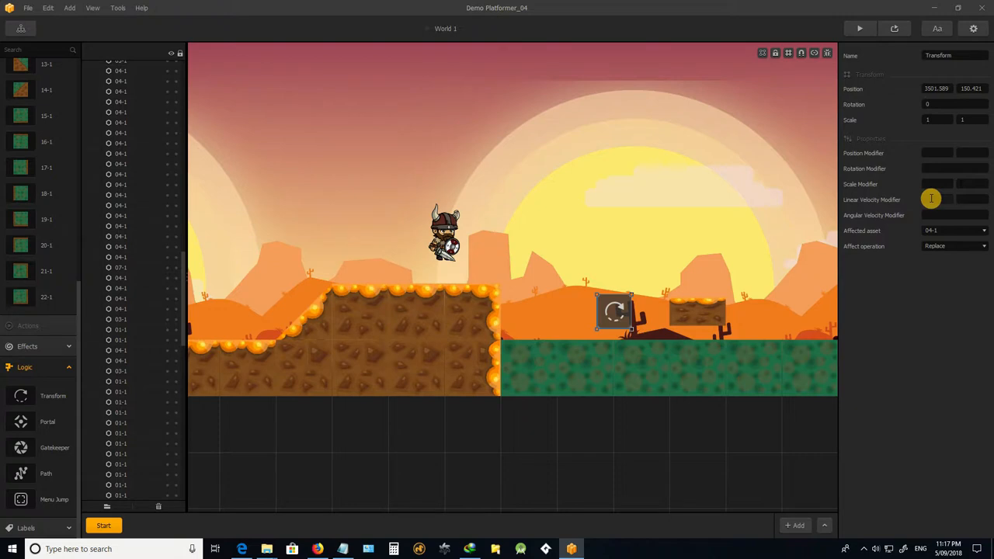
mouse_move(899, 117)
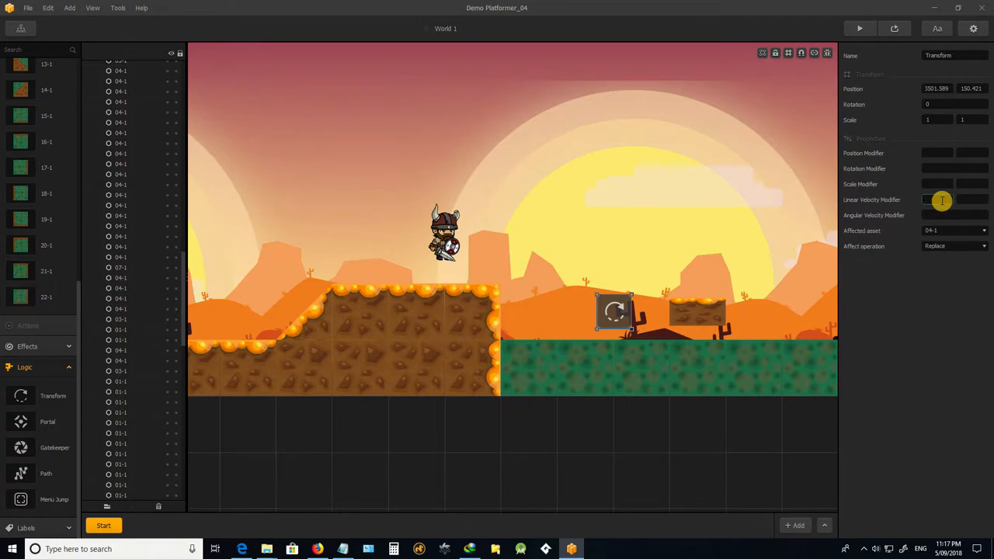
mouse_move(930, 210)
type("5")
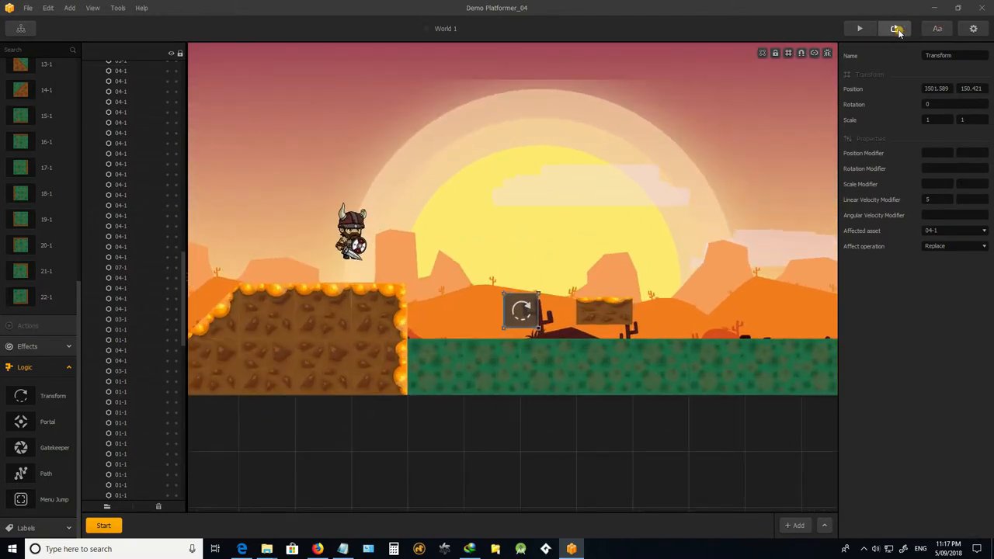
- Test the Transform block's velocity-5 replacement in the game preview, then close the preview
left_click(896, 29)
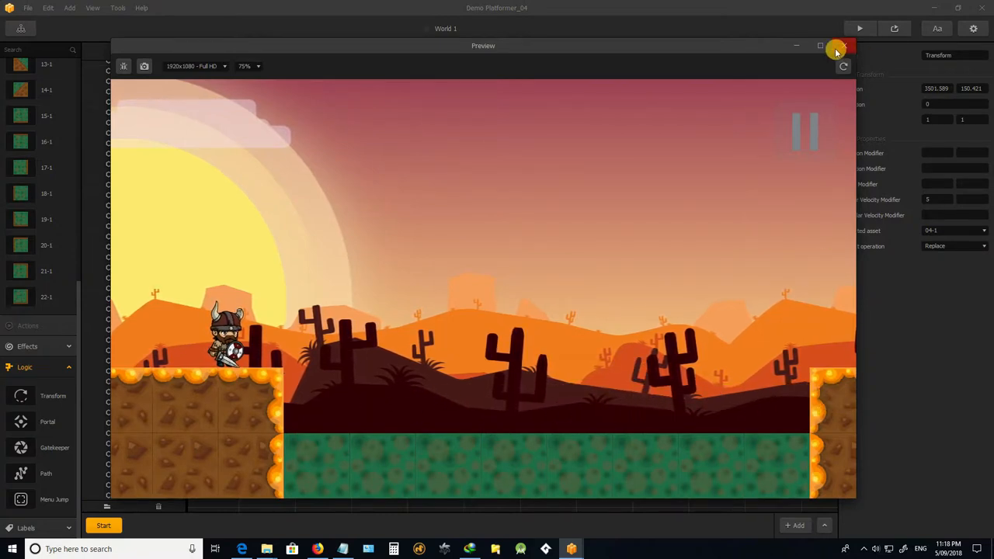
left_click(836, 49)
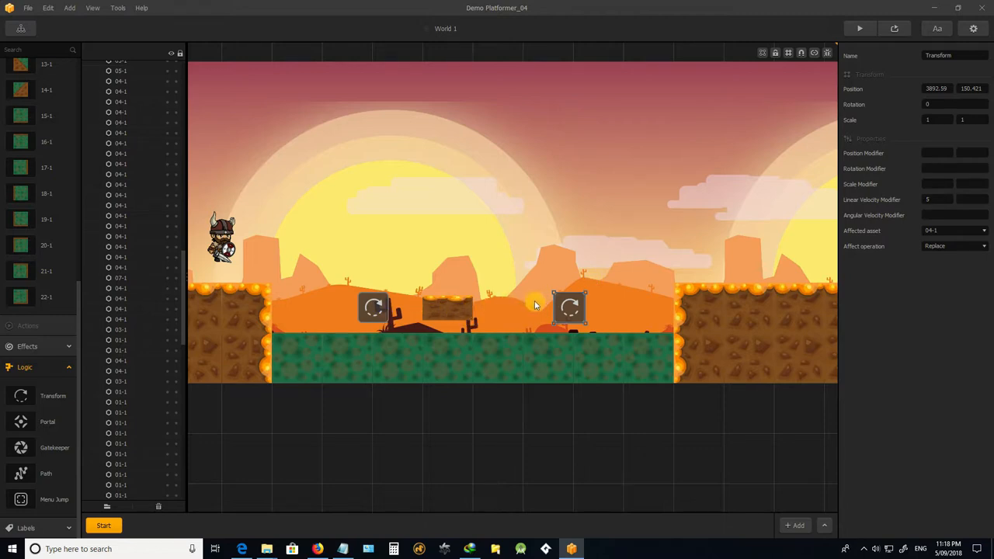
- Change the Transform block's Linear Velocity Modifier to -5 and run a level preview
left_click(569, 307)
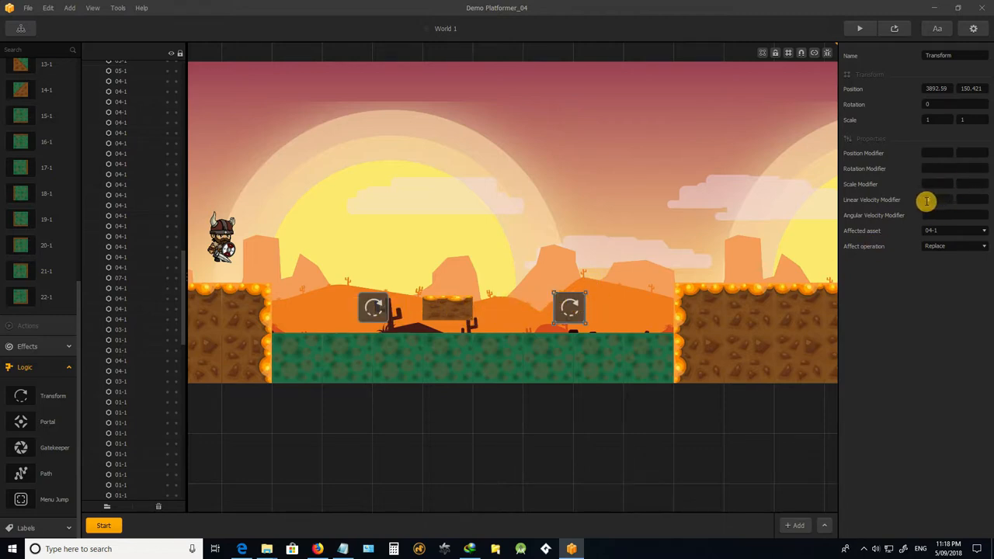
type("5")
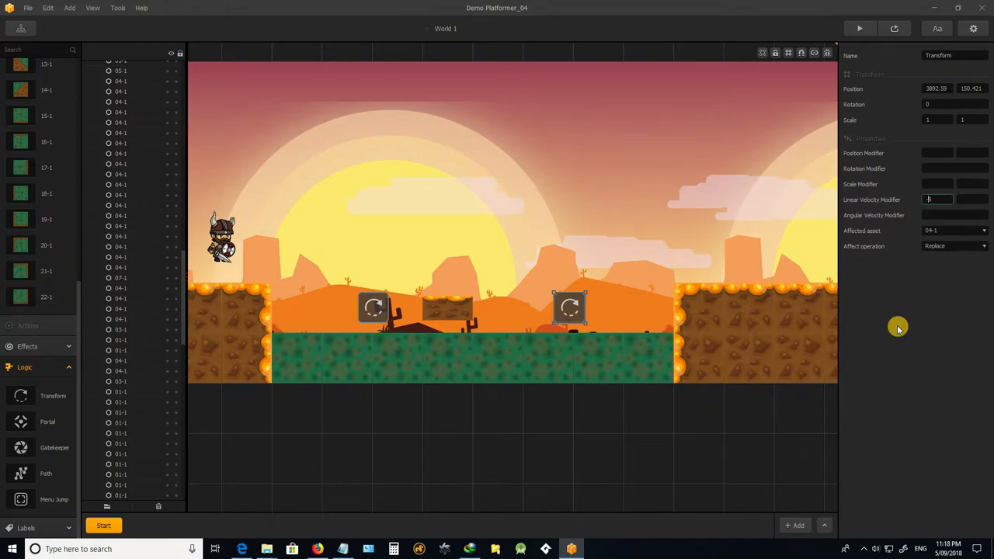
mouse_move(926, 24)
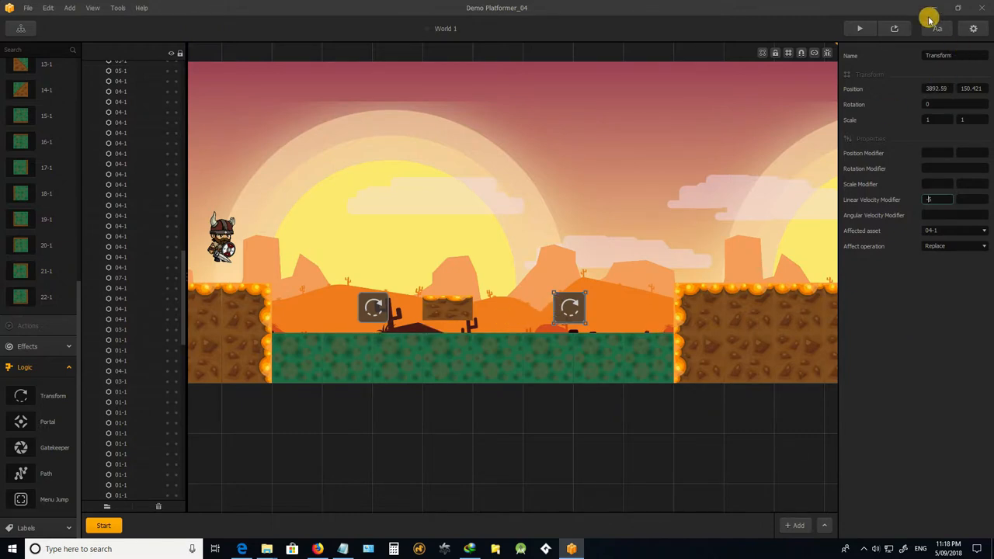
left_click(859, 28)
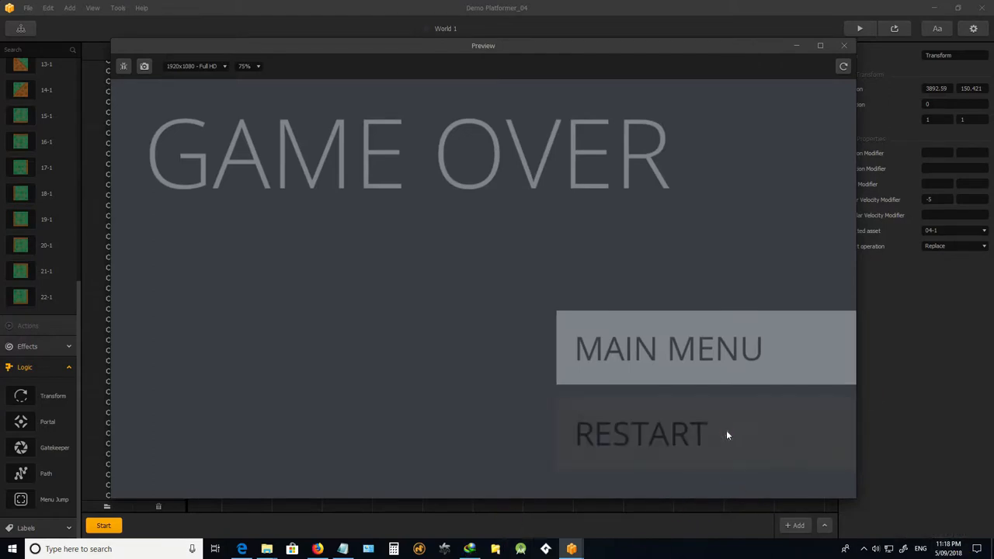
- Restart the game in the preview, then close the Preview window
left_click(642, 434)
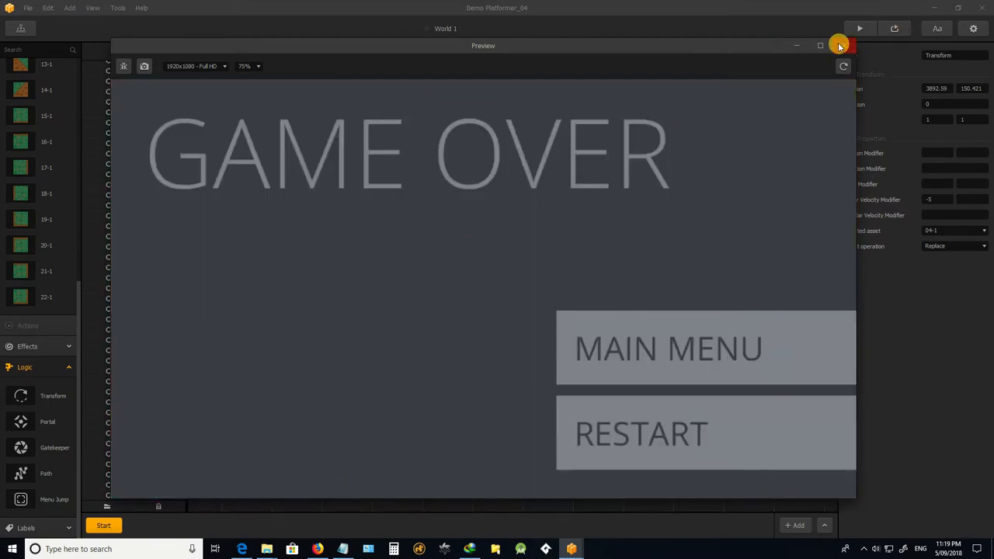
left_click(836, 45)
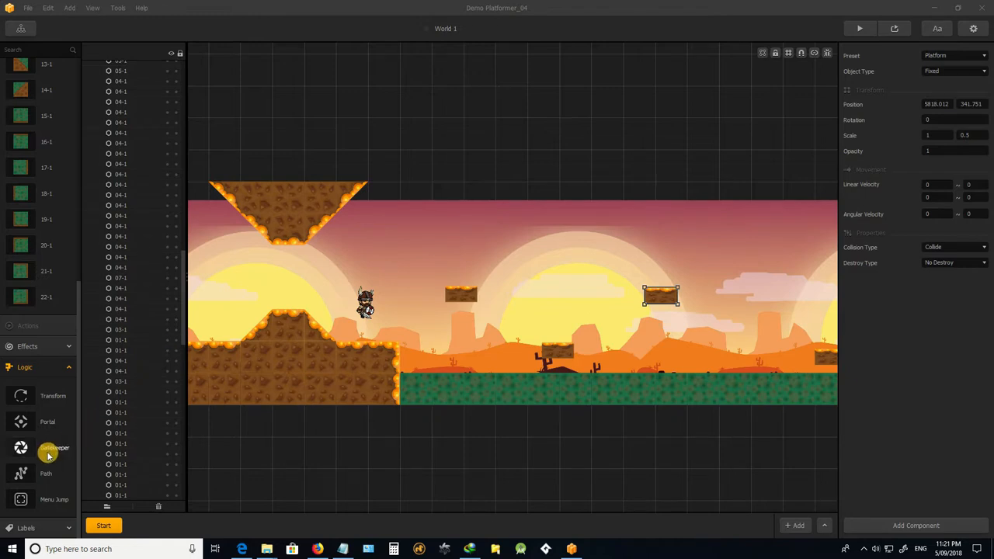
mouse_move(37, 474)
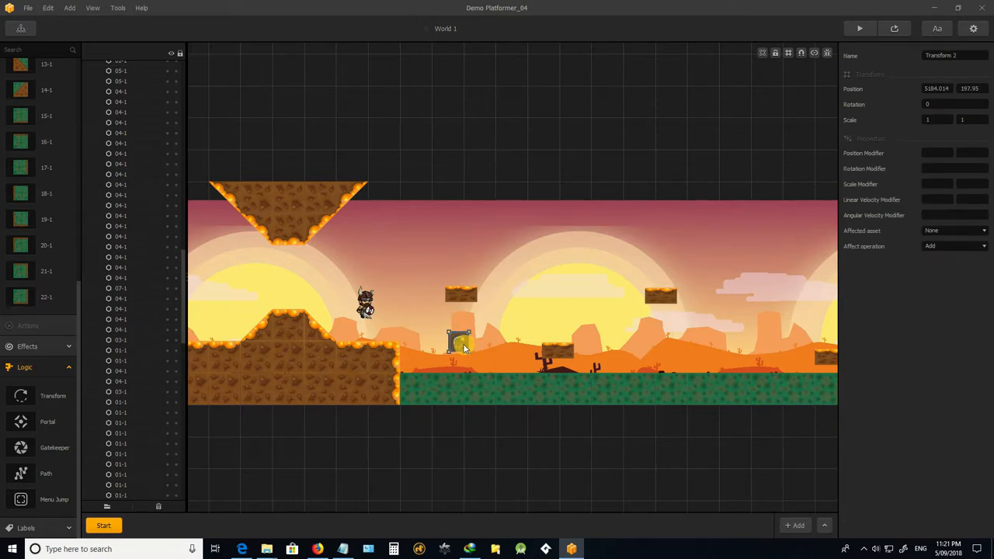
- Lower the new Transform block onto the ground under the platform, targeting 04-1 with Replace
left_click_drag(459, 342, 460, 357)
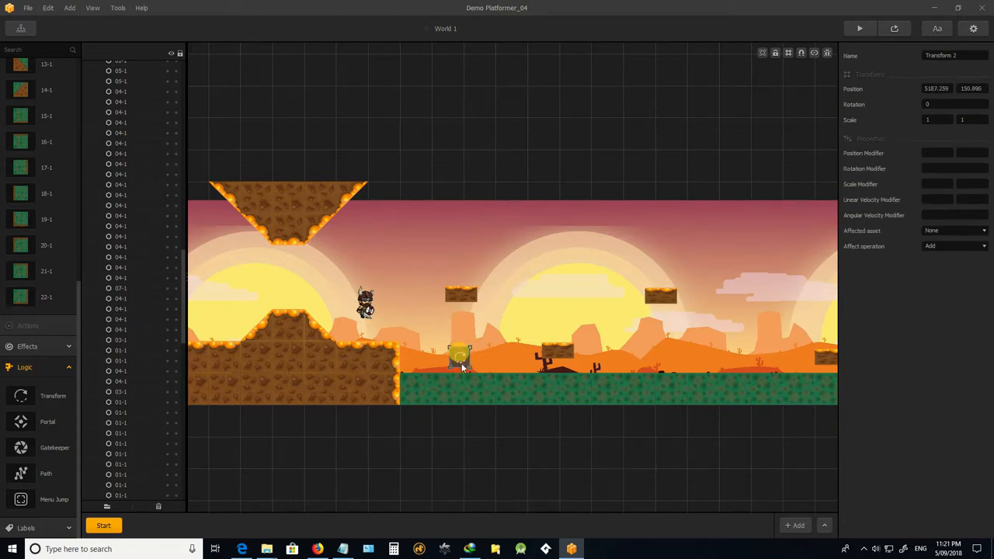
left_click_drag(458, 357, 458, 372)
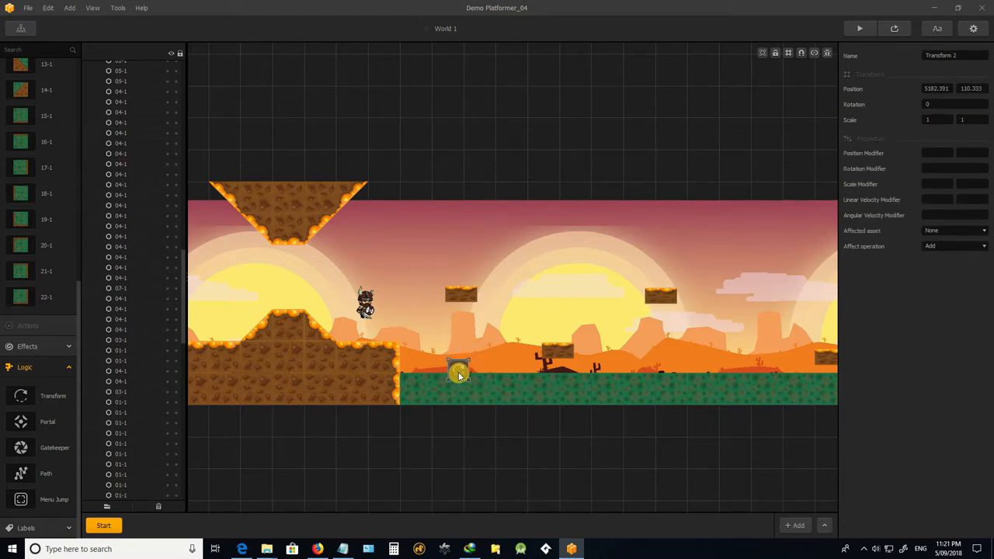
left_click_drag(458, 371, 462, 377)
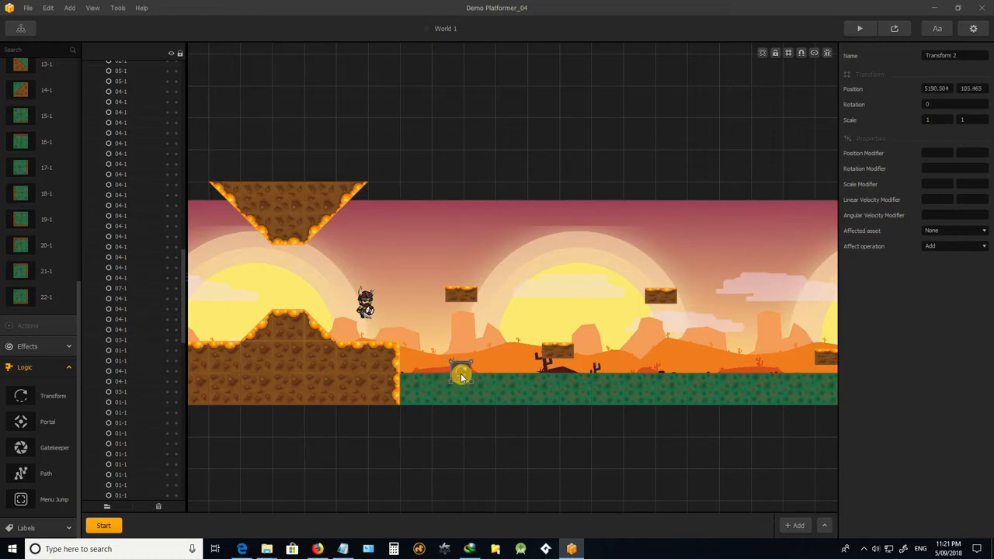
left_click_drag(460, 372, 462, 376)
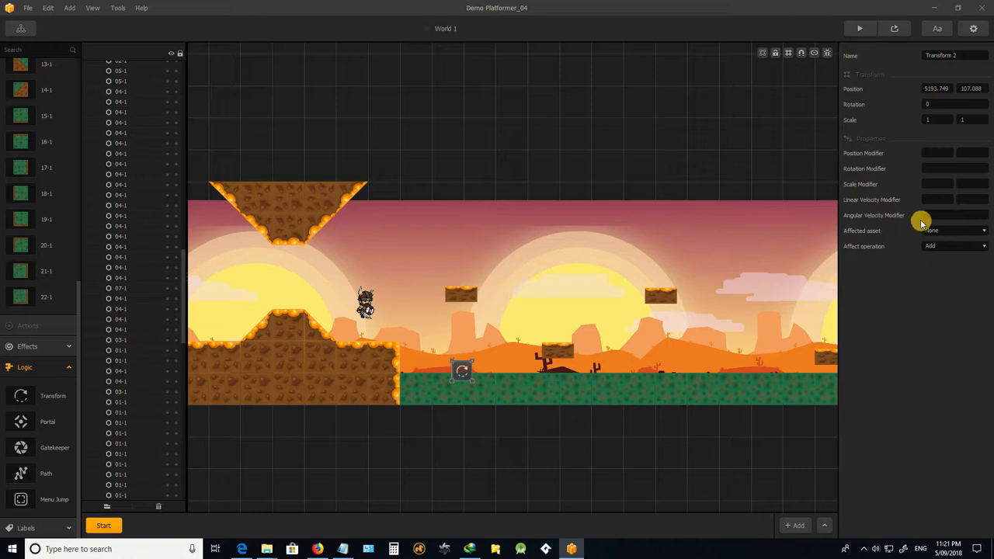
left_click(955, 230)
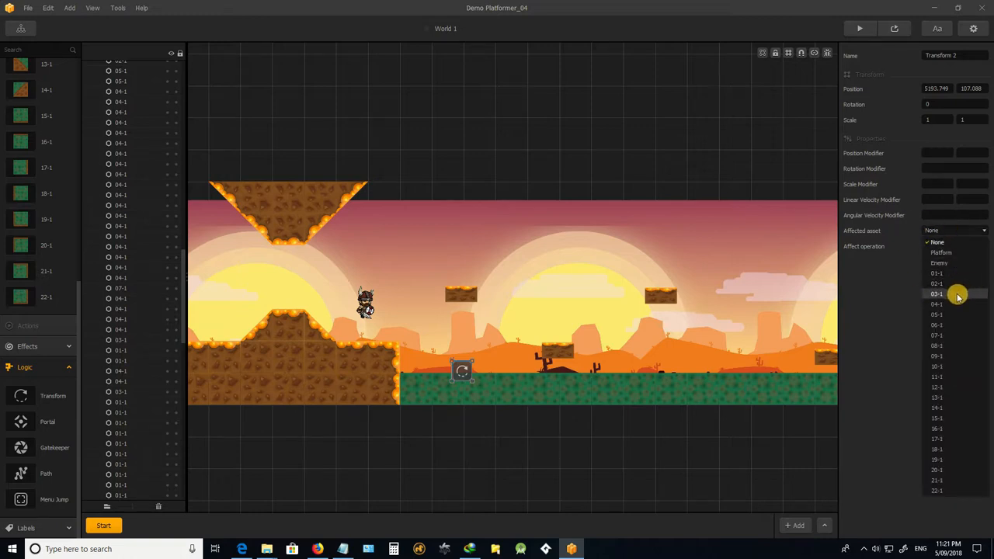
mouse_move(946, 306)
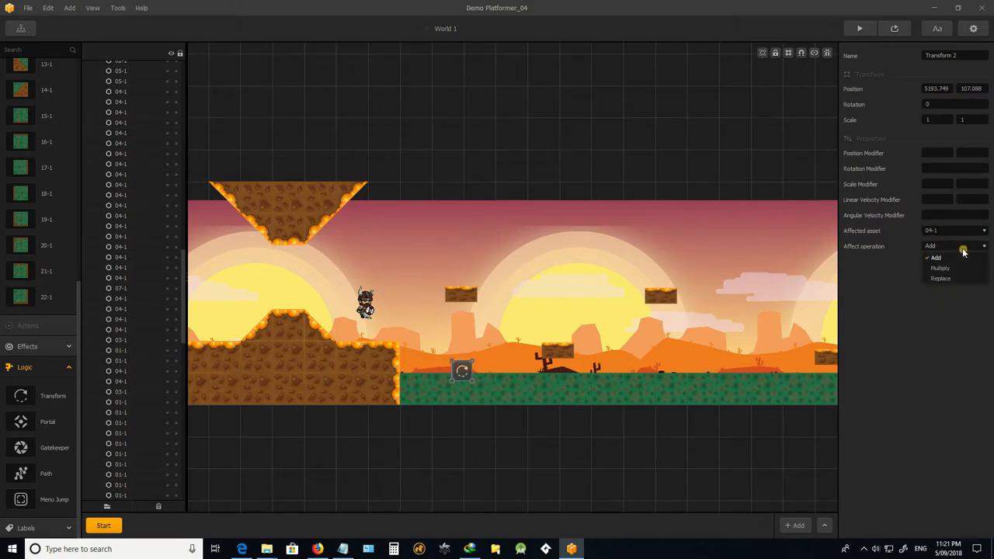
left_click(940, 278)
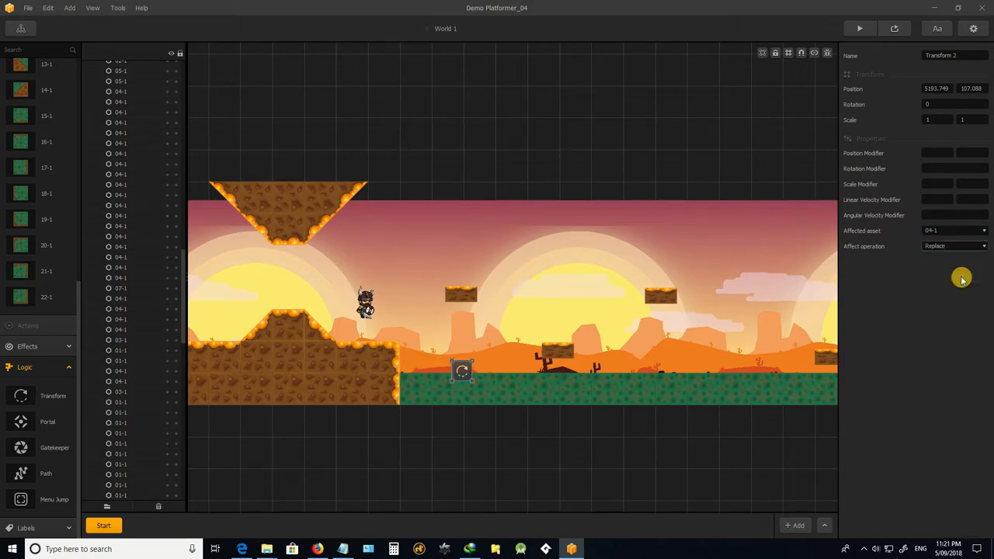
mouse_move(483, 333)
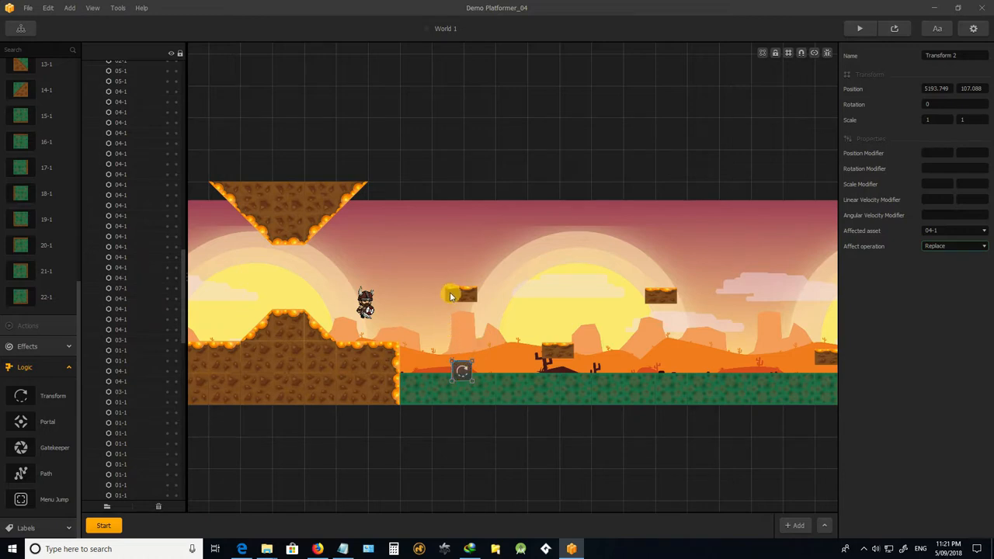
- Give the floating platform a vertical linear velocity of -3, preview it, and close the preview
left_click(461, 295)
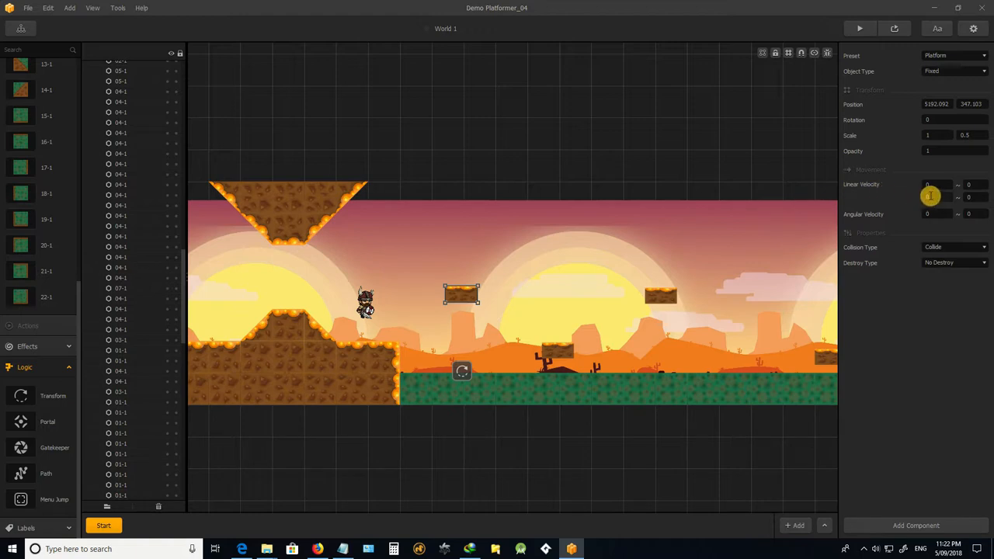
mouse_move(906, 195)
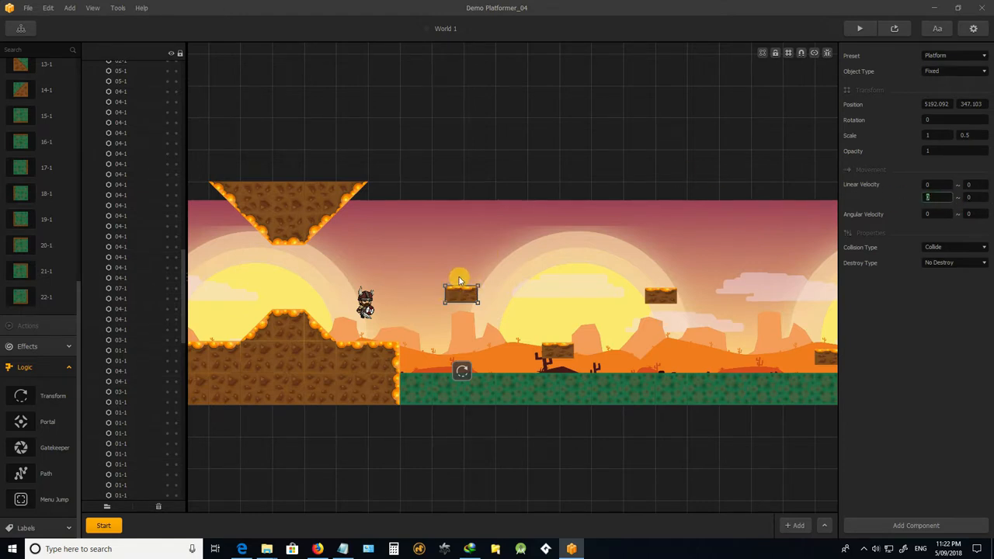
mouse_move(813, 267)
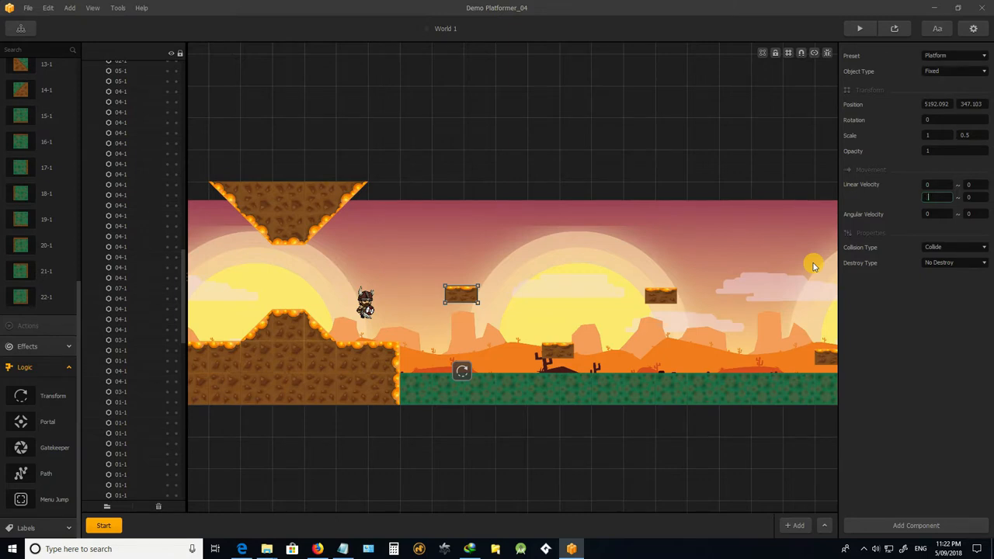
type("-3")
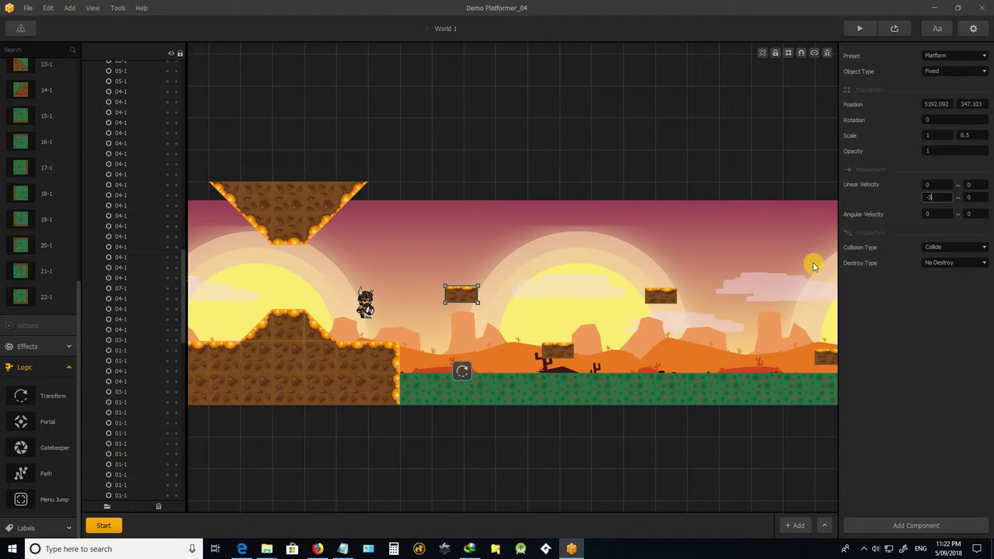
mouse_move(861, 29)
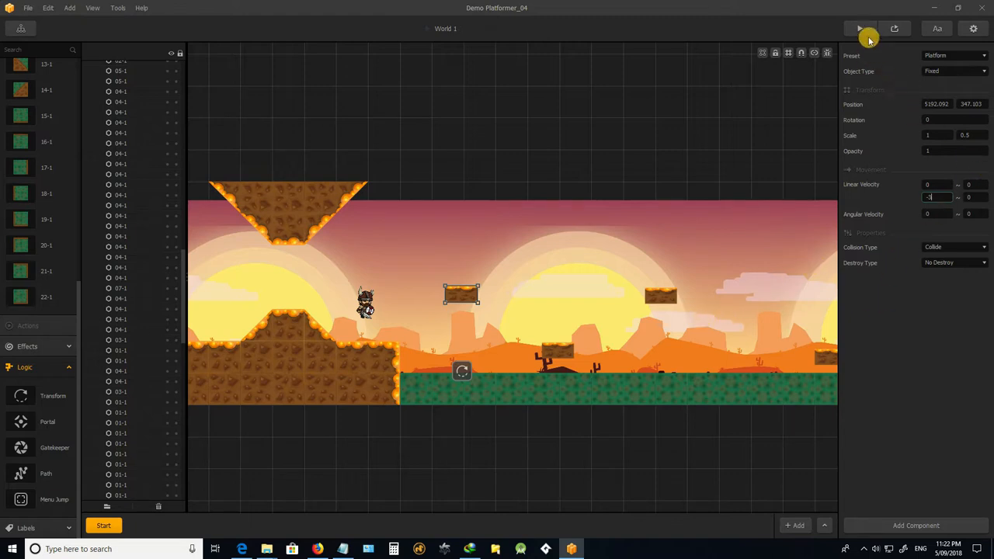
left_click(857, 27)
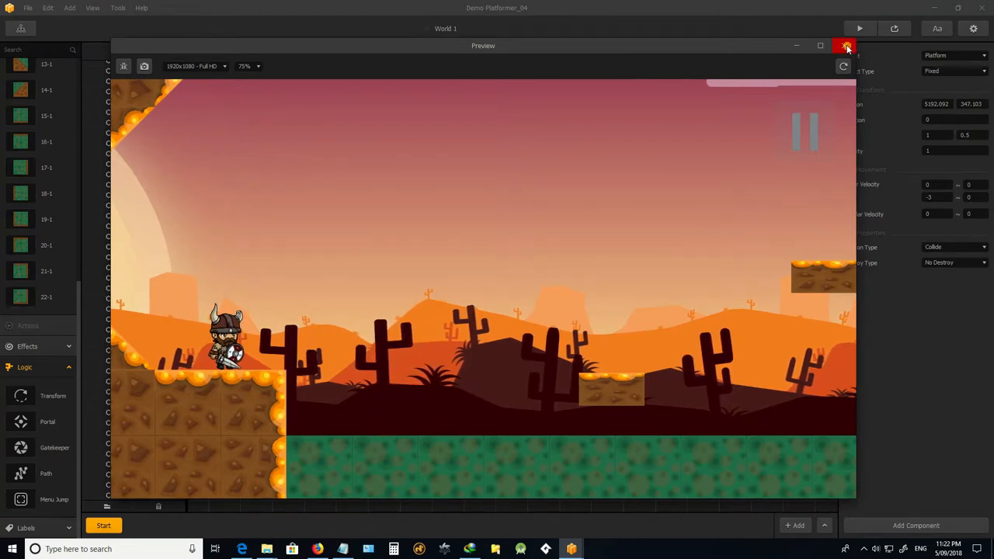
left_click(844, 45)
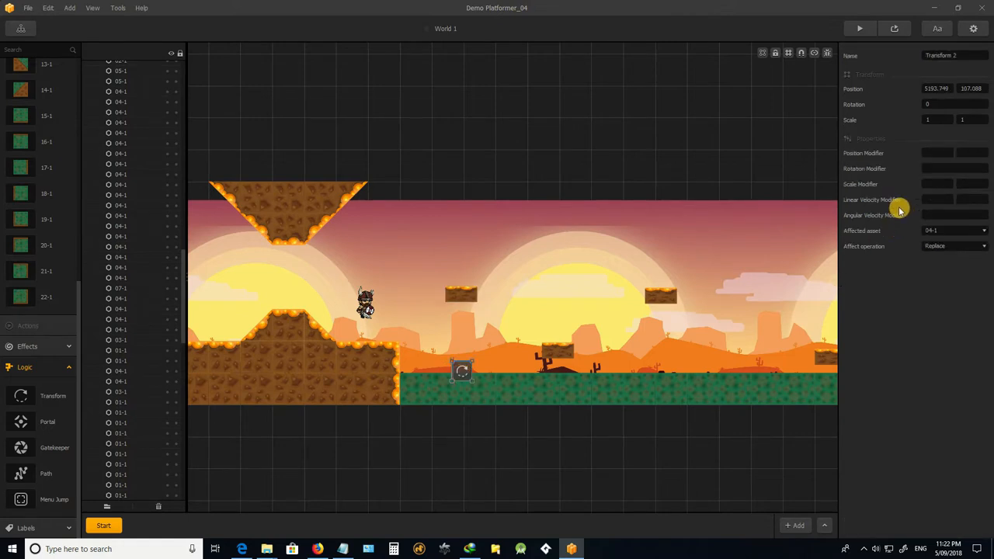
- Set Transform 2's vertical velocity modifier to -3, place it above the platform, and preview
left_click(954, 200)
type("3")
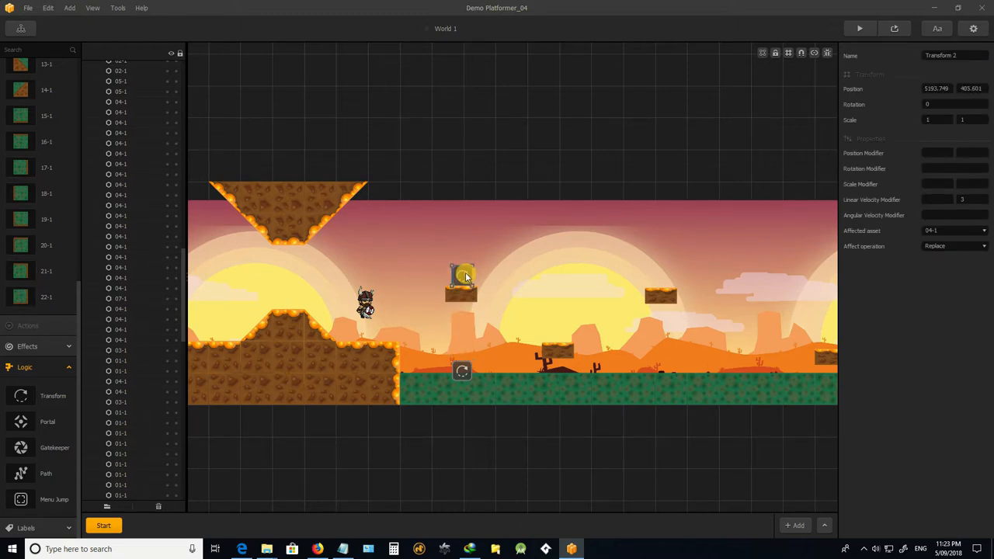
left_click_drag(464, 274, 455, 277)
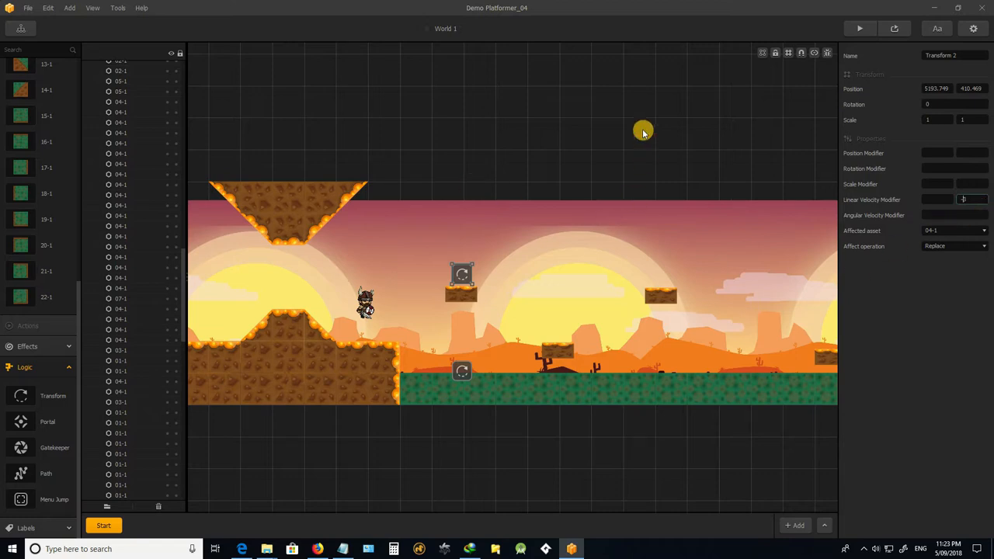
left_click(860, 29)
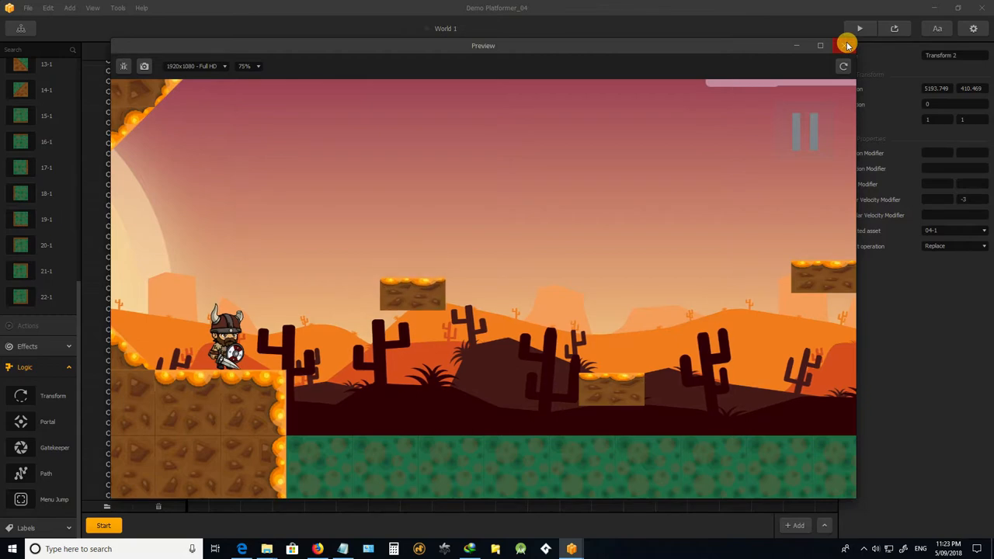
- Close the game preview, leaving Transform blocks above and below the floating platform
left_click(847, 45)
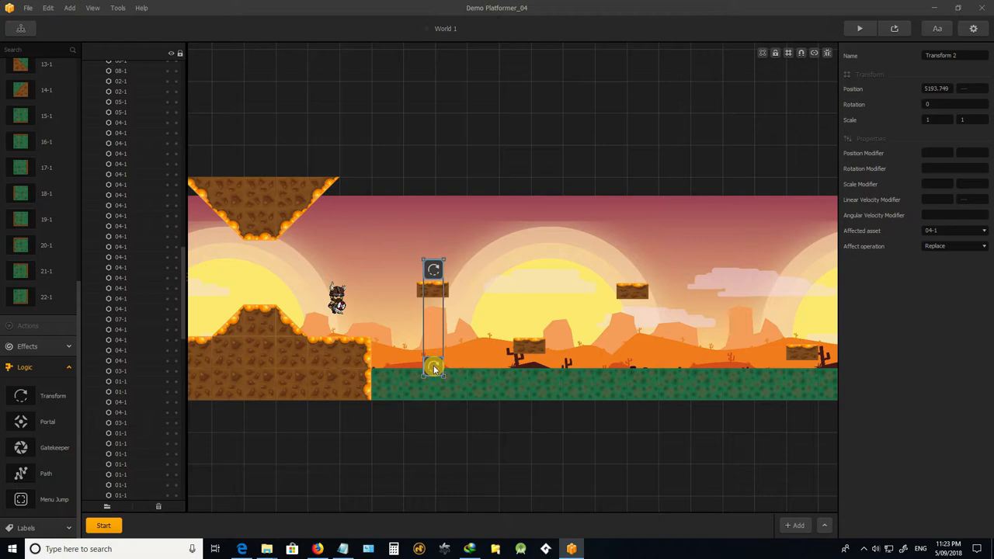
- Stretch the Transform block, then duplicate the vertical pair around the low middle platform
left_click_drag(432, 365, 482, 356)
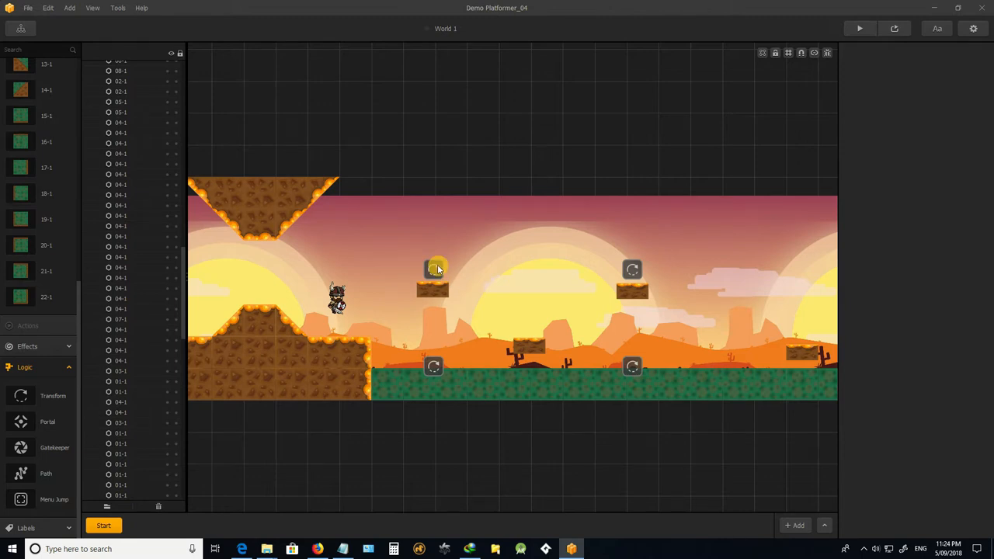
left_click(432, 270)
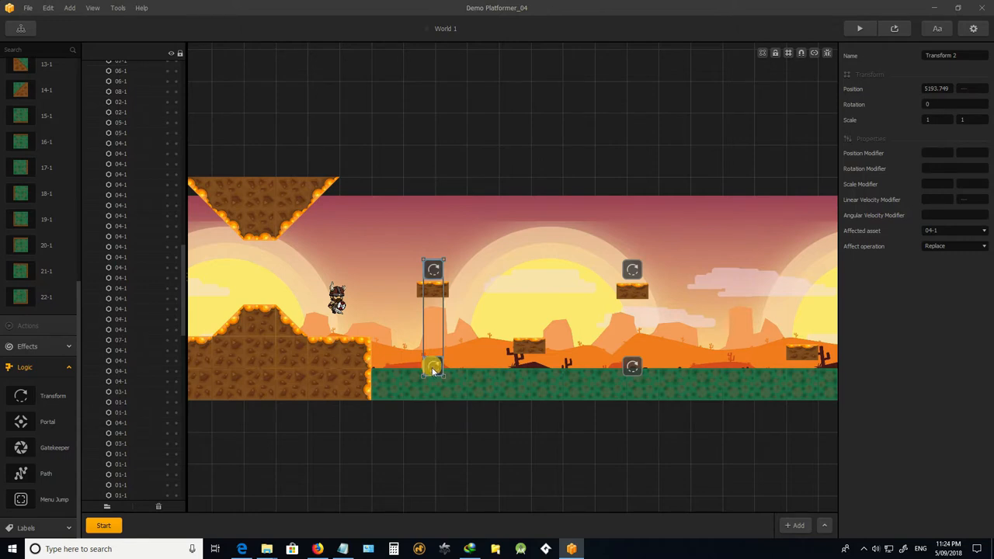
left_click_drag(433, 368, 474, 371)
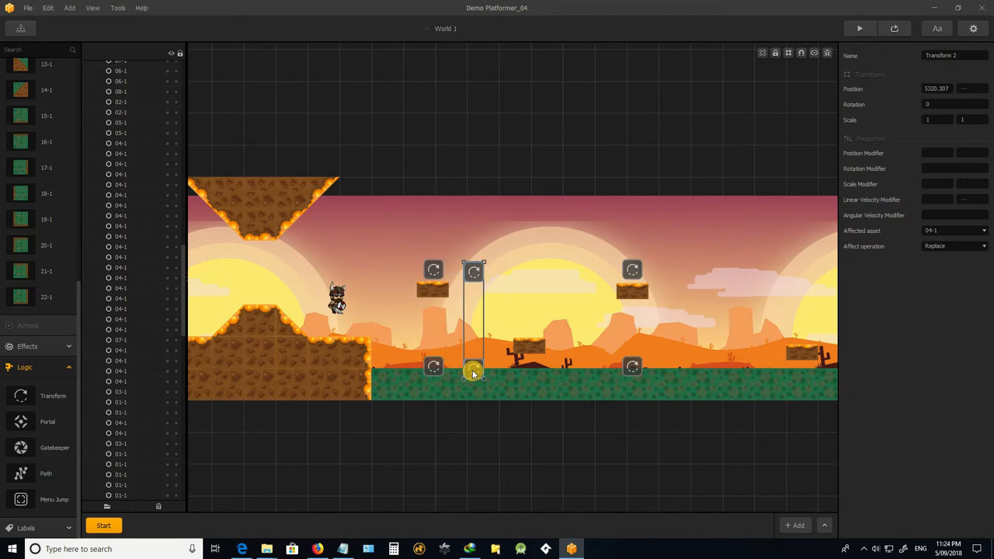
left_click_drag(474, 373, 530, 381)
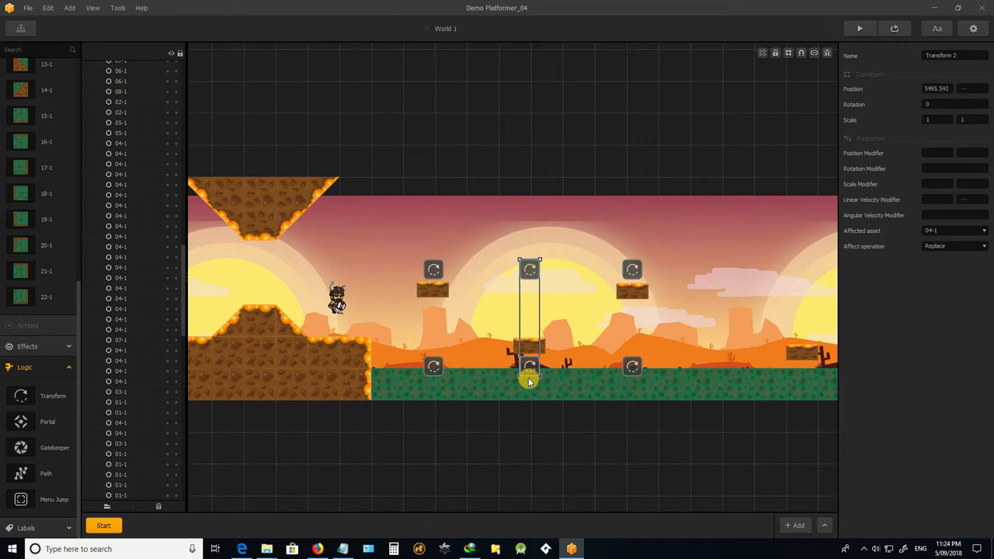
left_click(536, 445)
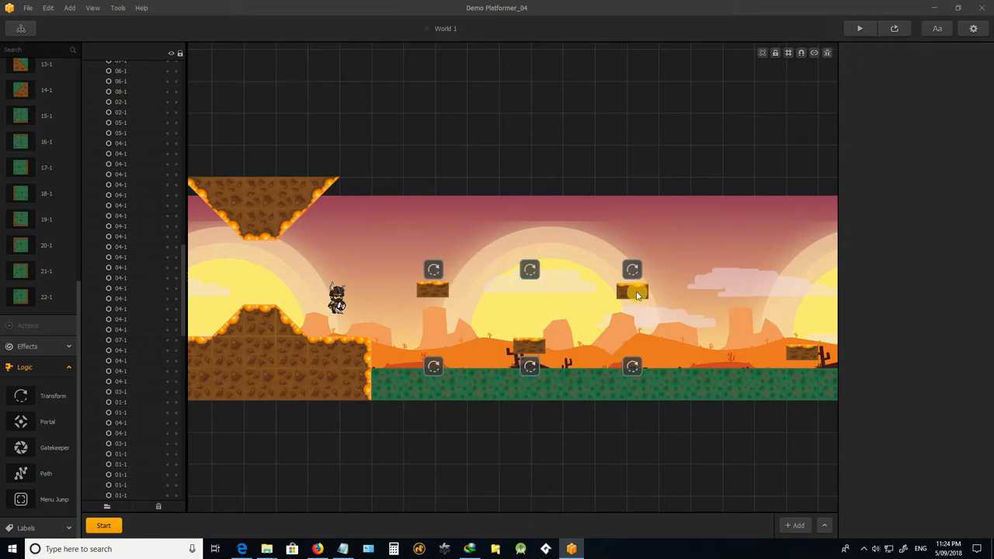
left_click(632, 291)
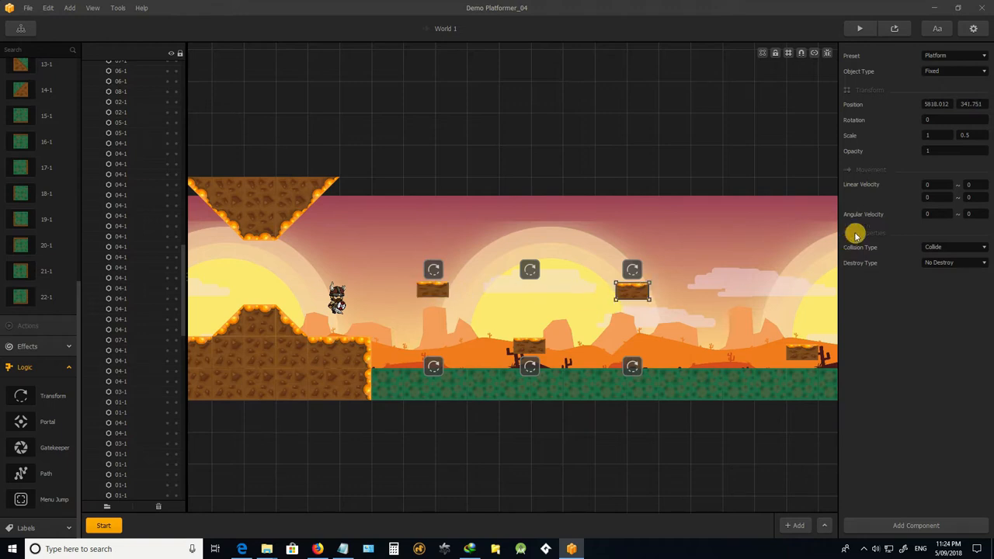
- Enter -3 as the low middle platform's vertical linear velocity and start a preview
left_click(927, 197)
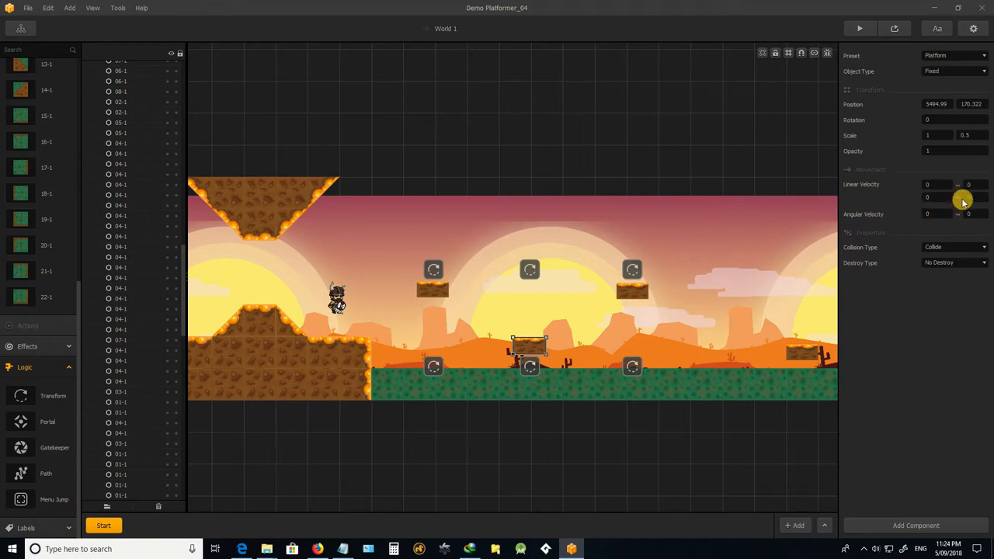
mouse_move(955, 227)
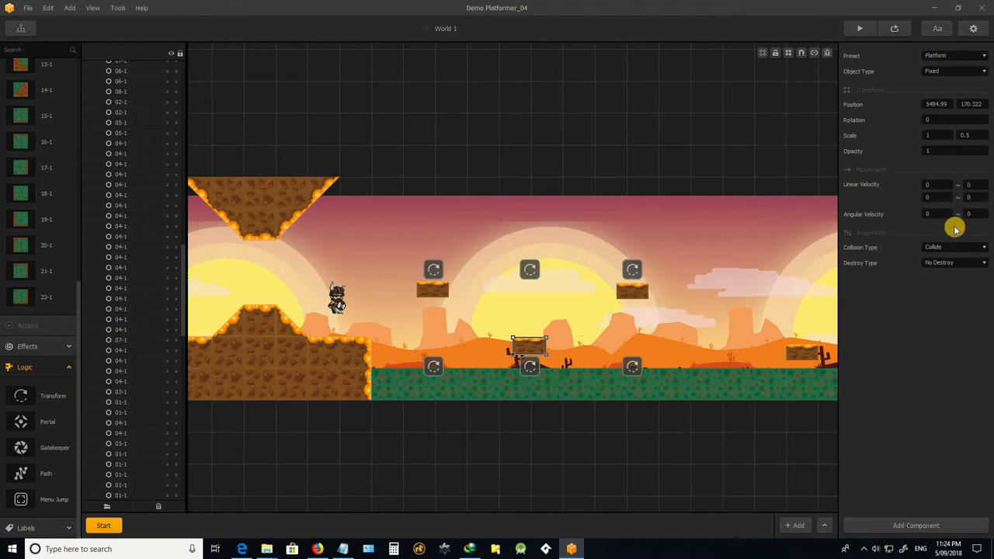
left_click(929, 196)
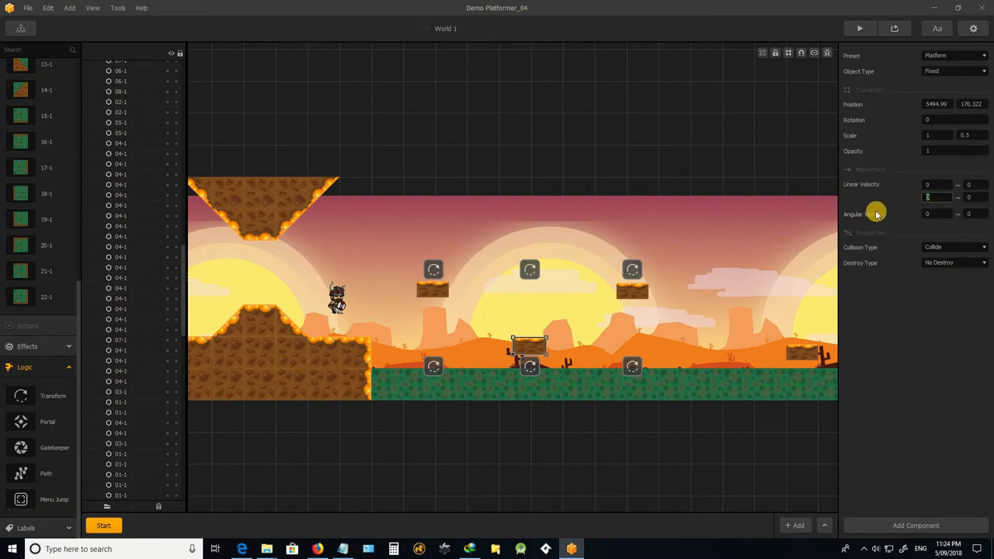
mouse_move(859, 222)
type("-5")
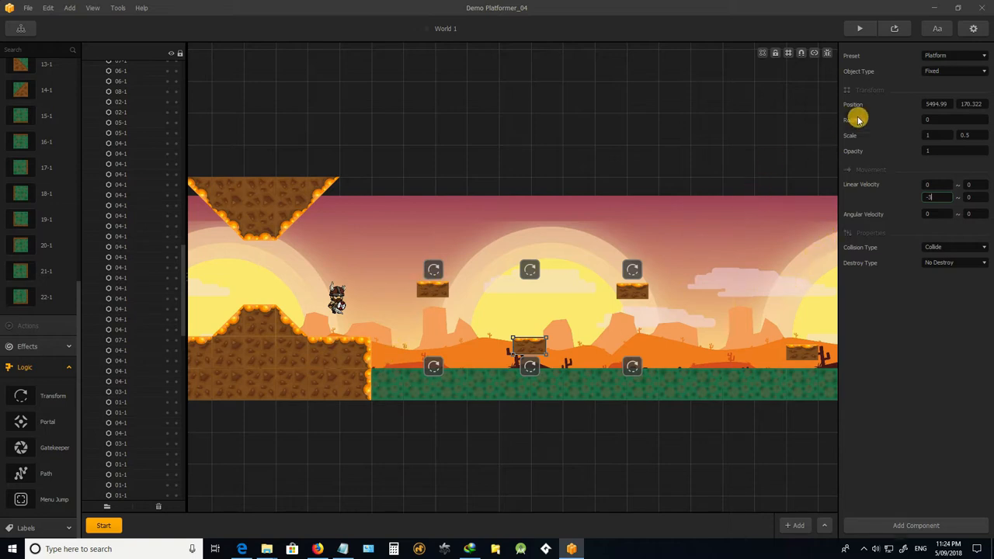
left_click(860, 29)
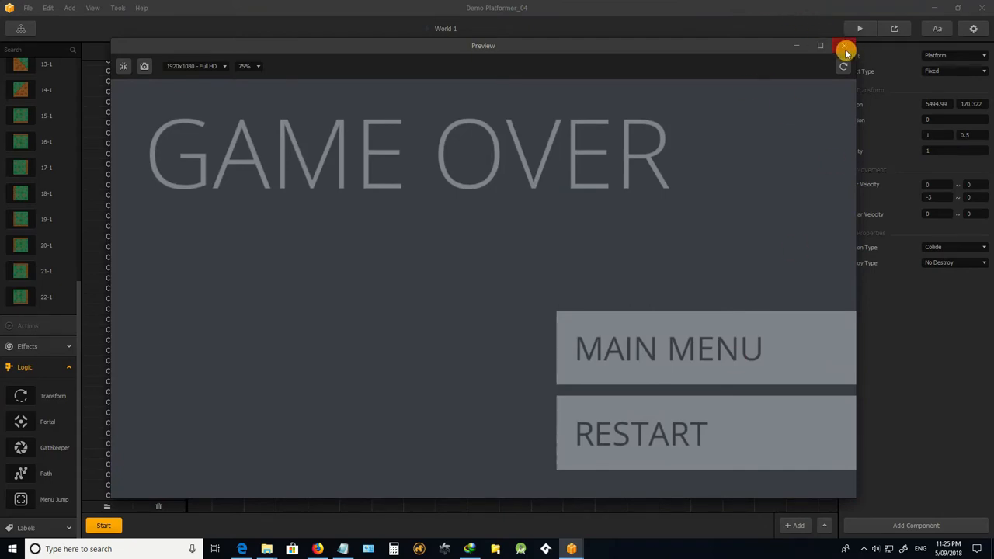
left_click(840, 50)
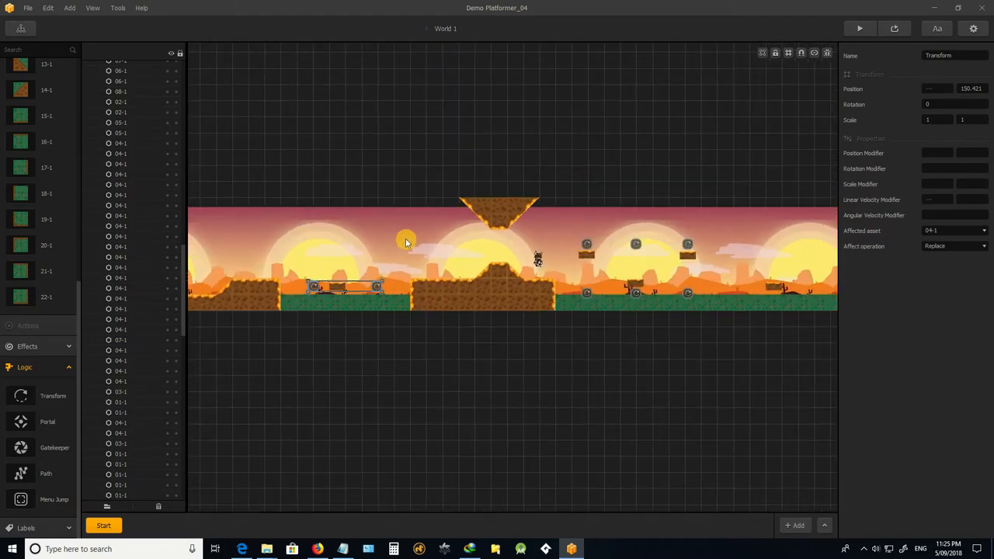
mouse_move(398, 270)
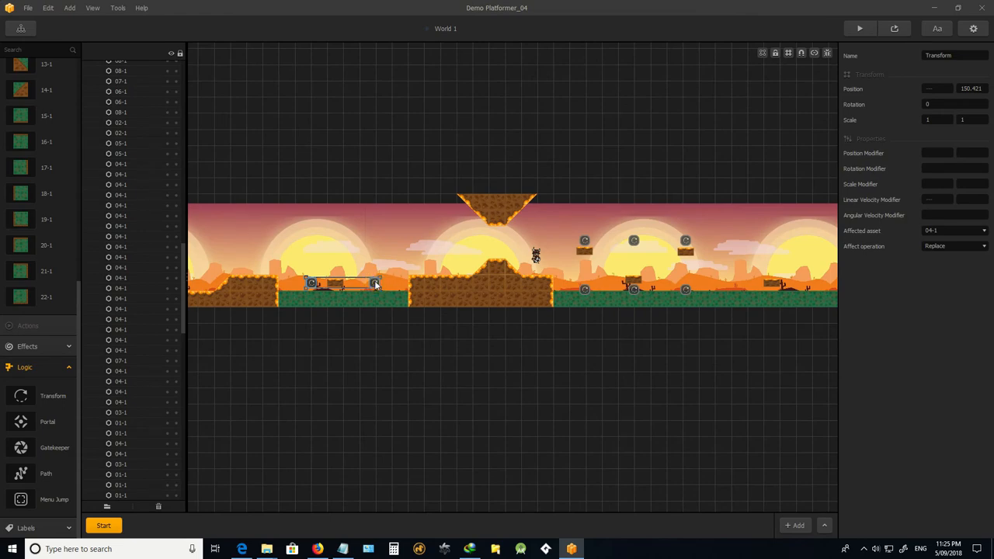
- Position horizontal Transform blocks left and right of the last low platform, then preview
left_click_drag(342, 284, 777, 283)
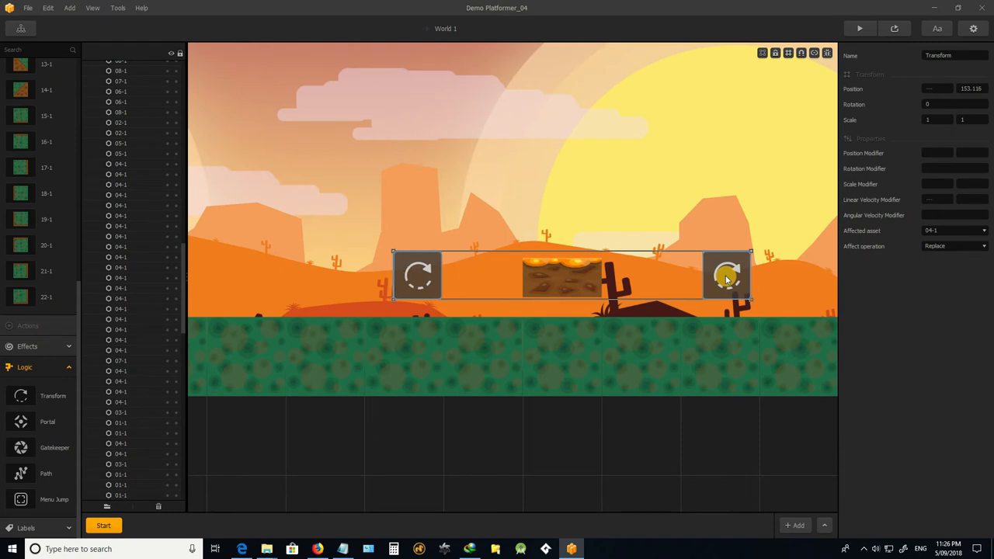
left_click_drag(726, 276, 730, 278)
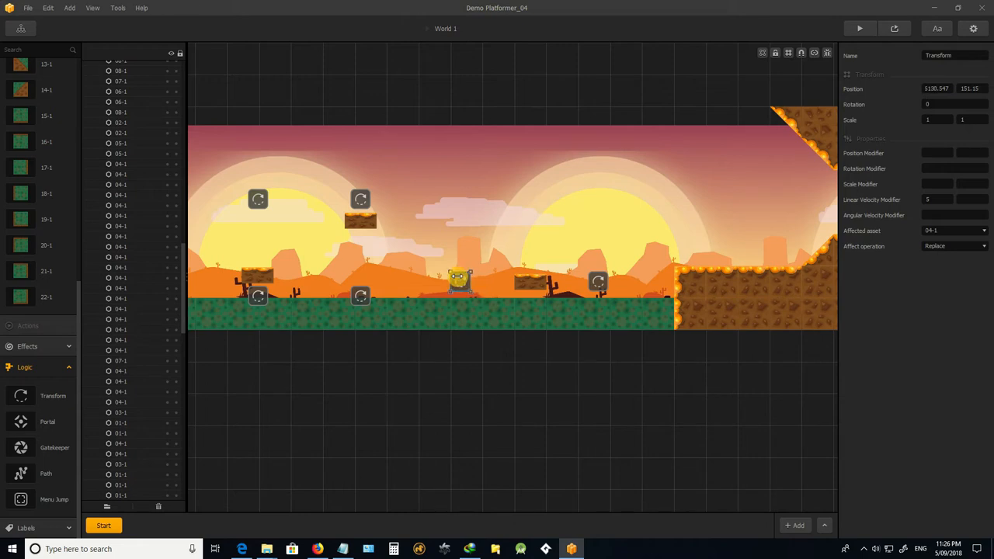
left_click_drag(458, 279, 439, 282)
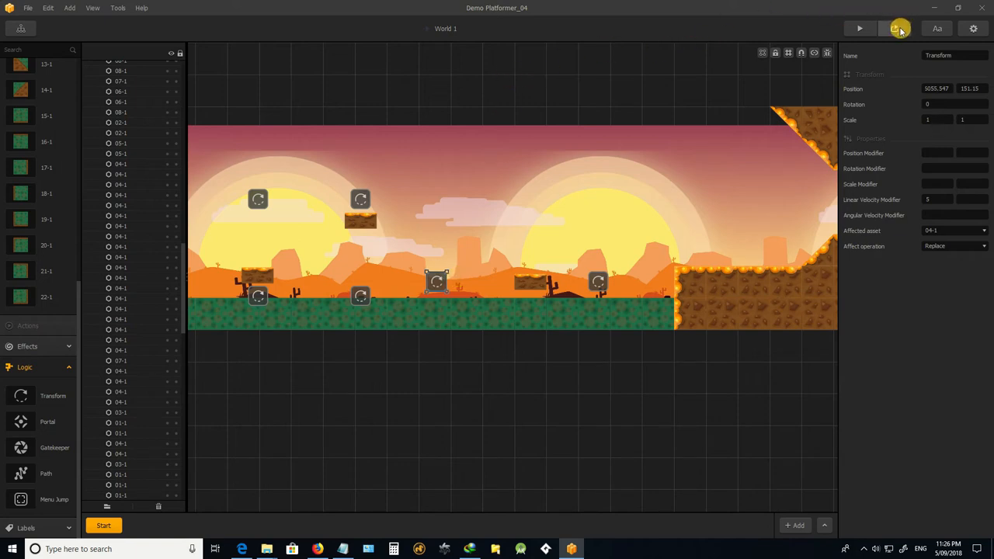
left_click(898, 27)
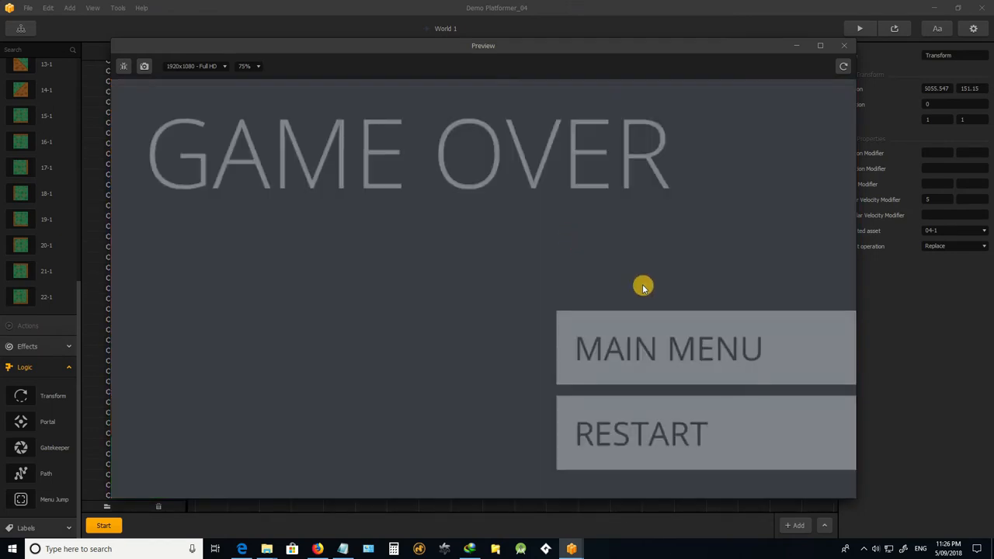
left_click(641, 434)
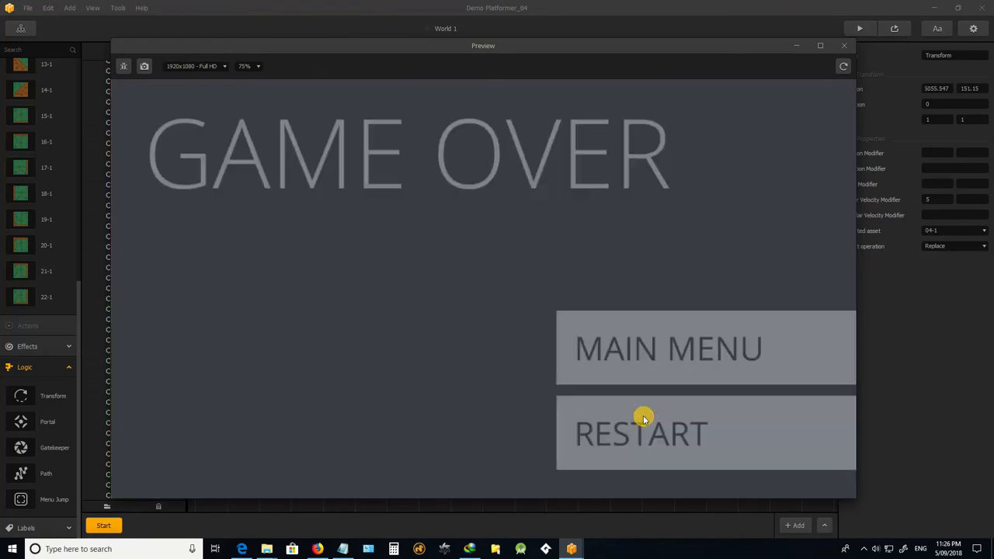
mouse_move(844, 46)
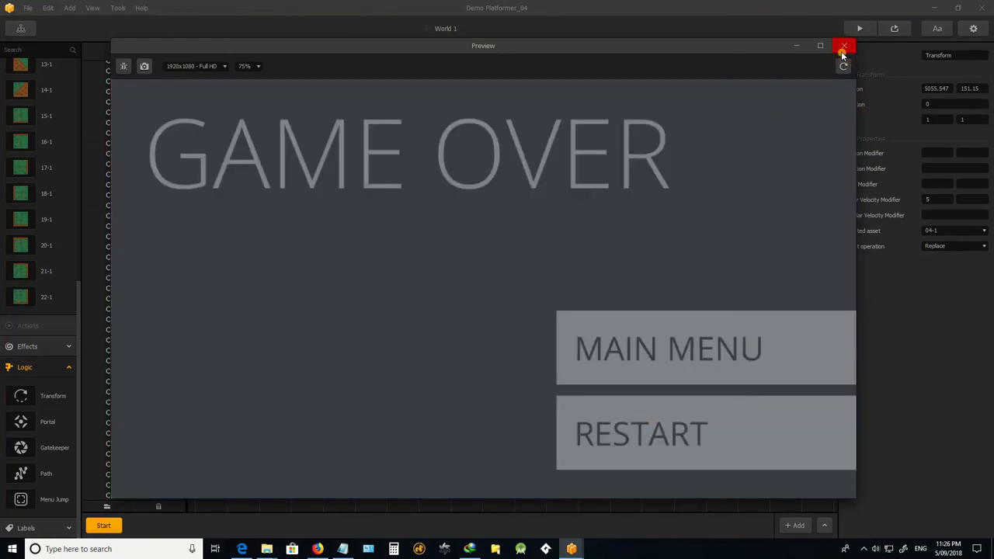
left_click(842, 45)
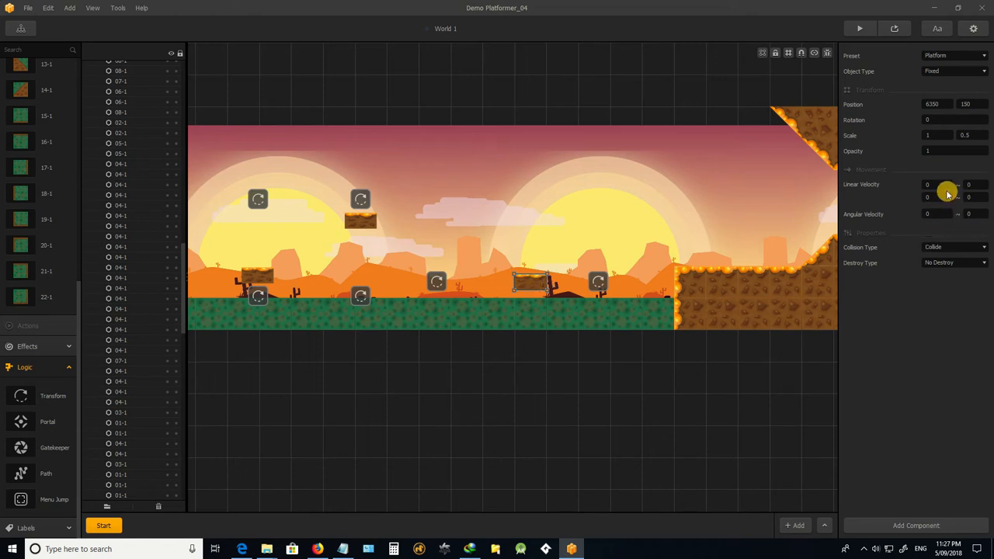
- Drag the hero character onto the second high floating platform and preview the level
left_click(928, 184)
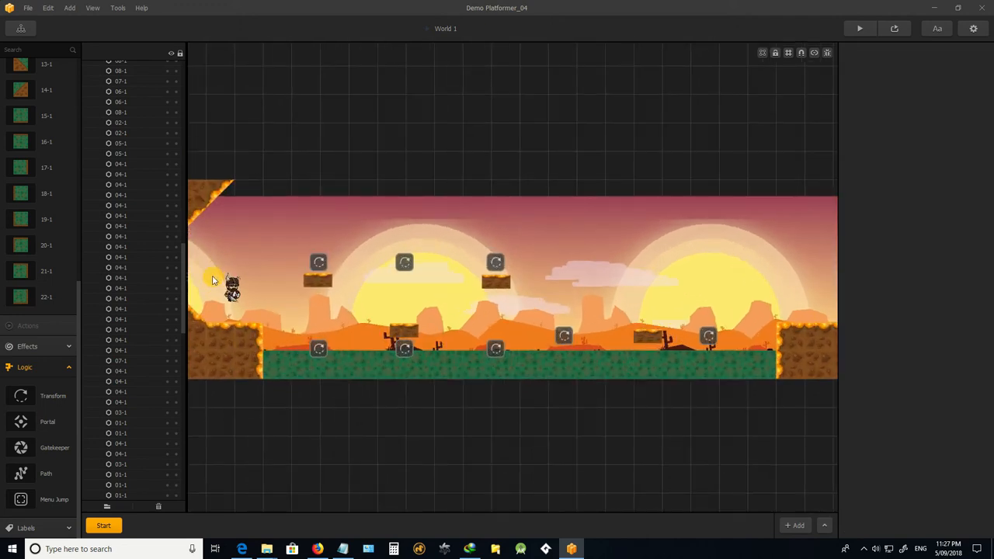
left_click_drag(233, 291, 389, 256)
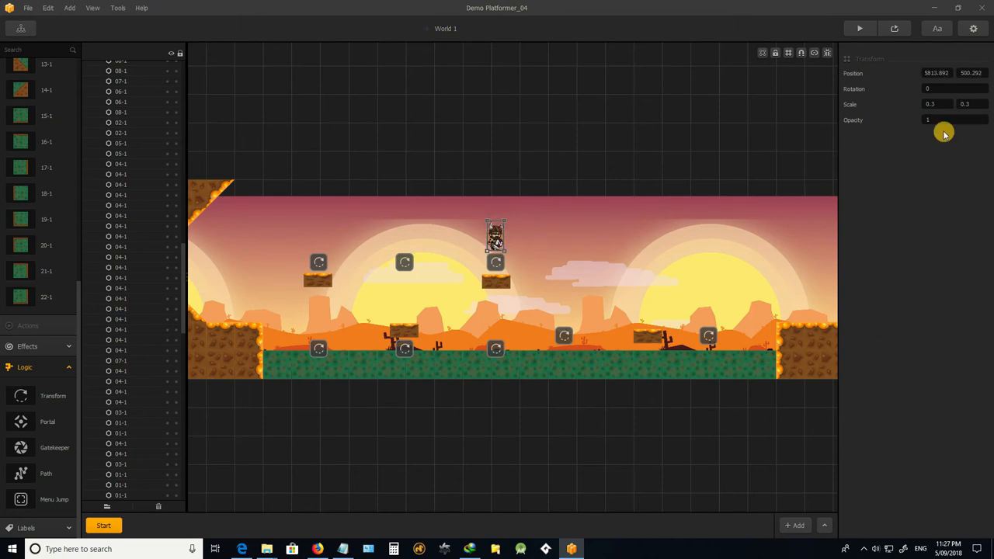
left_click(858, 28)
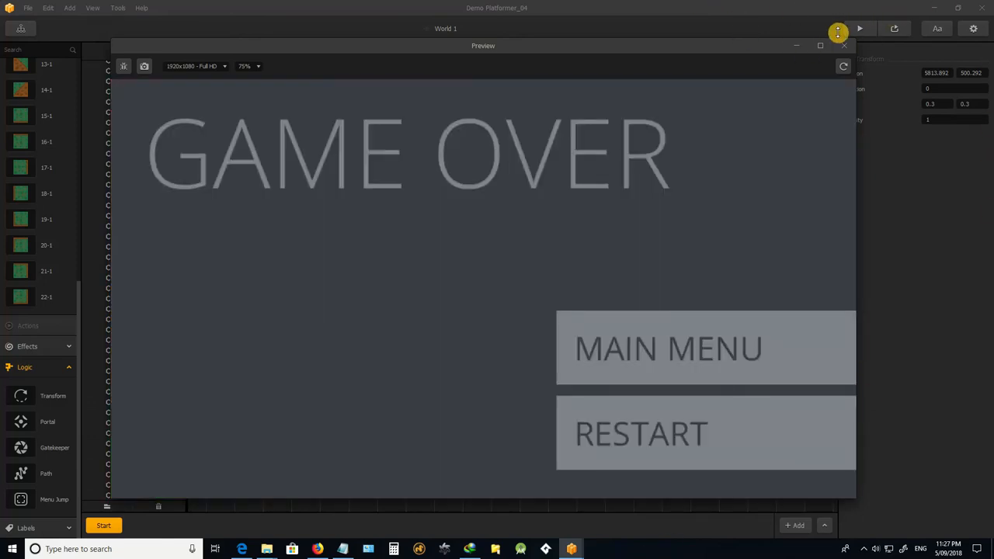
left_click(843, 45)
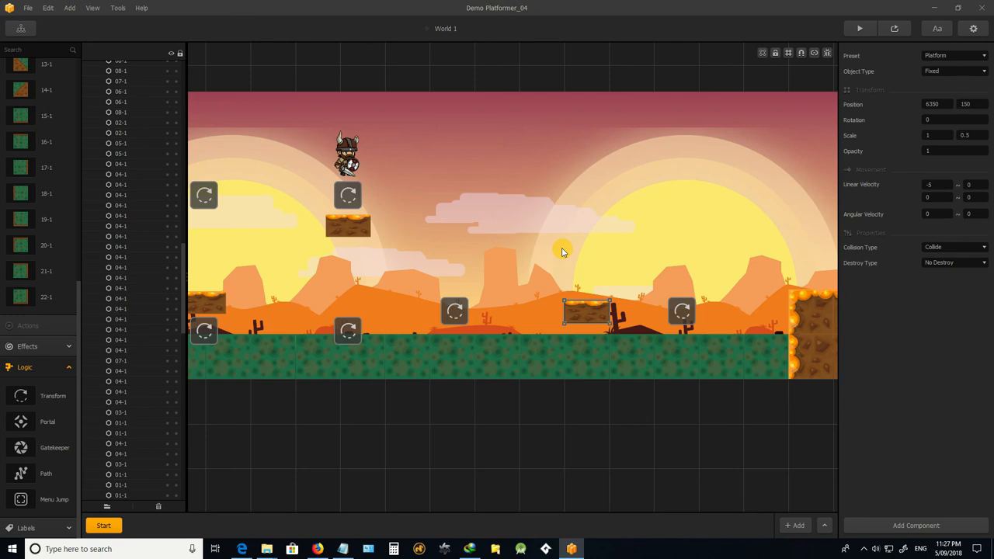
mouse_move(580, 214)
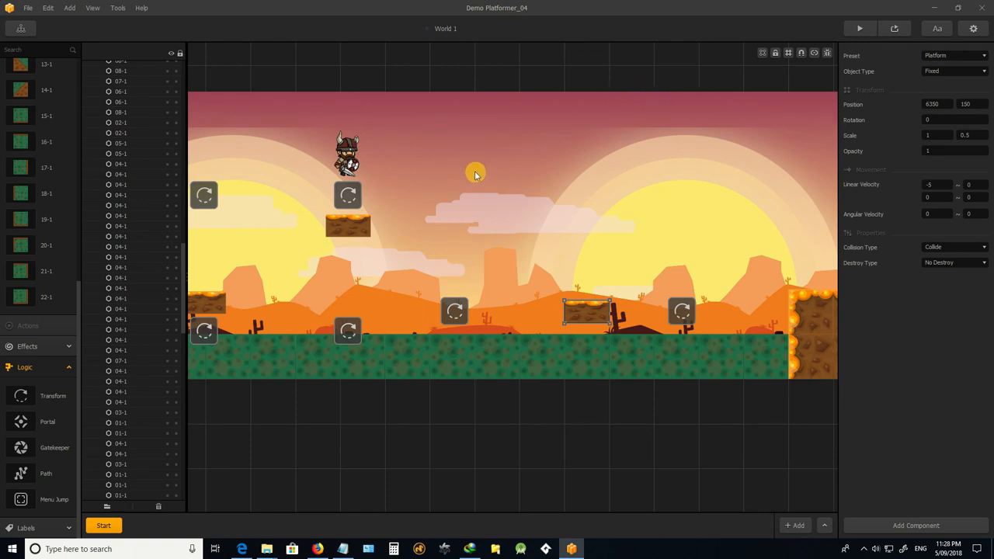
mouse_move(477, 167)
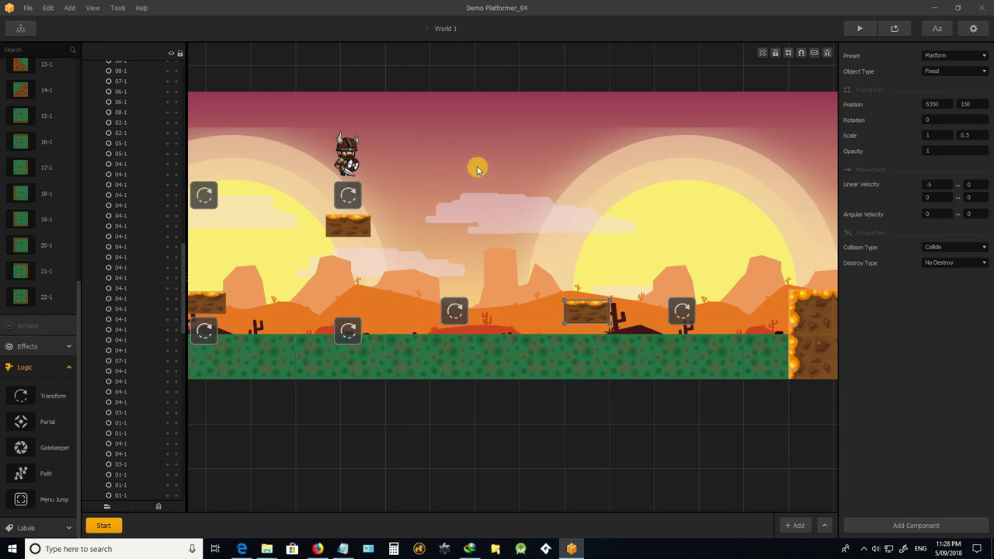
mouse_move(494, 184)
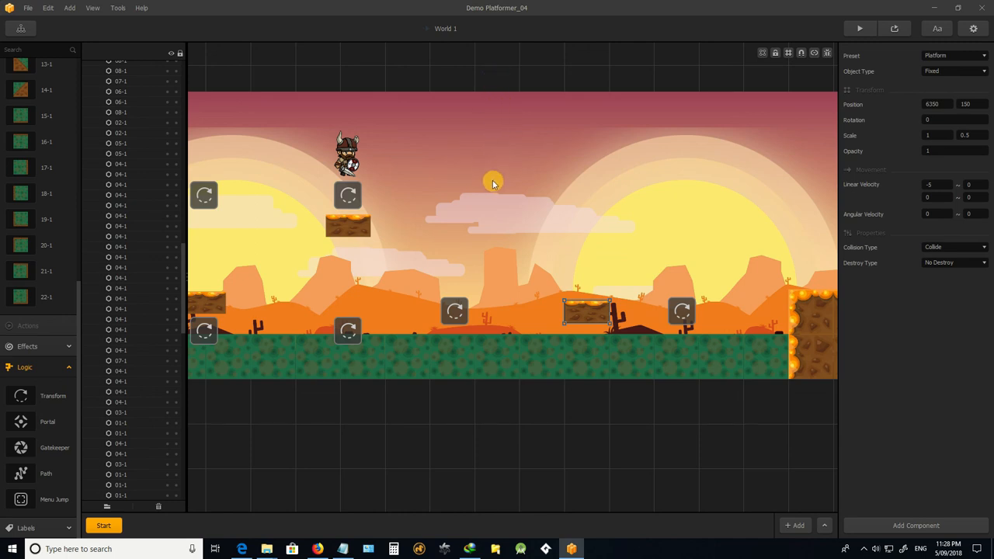